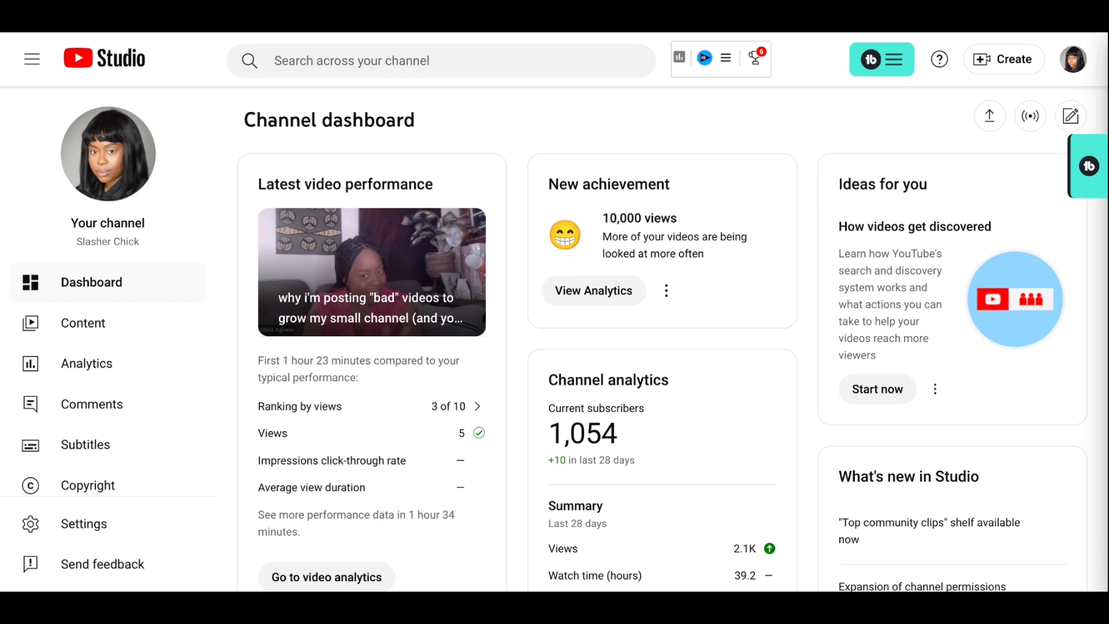
# - Open channel analytics from the New achievement card, showing 10,249 lifetime views
pyautogui.scroll(-3)
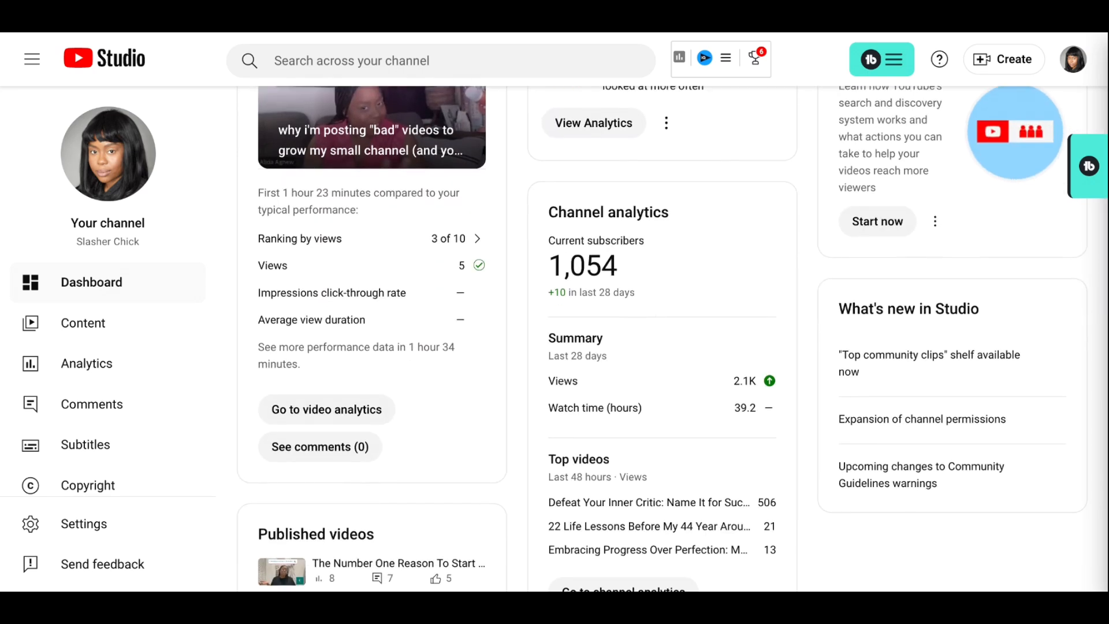
pyautogui.scroll(3)
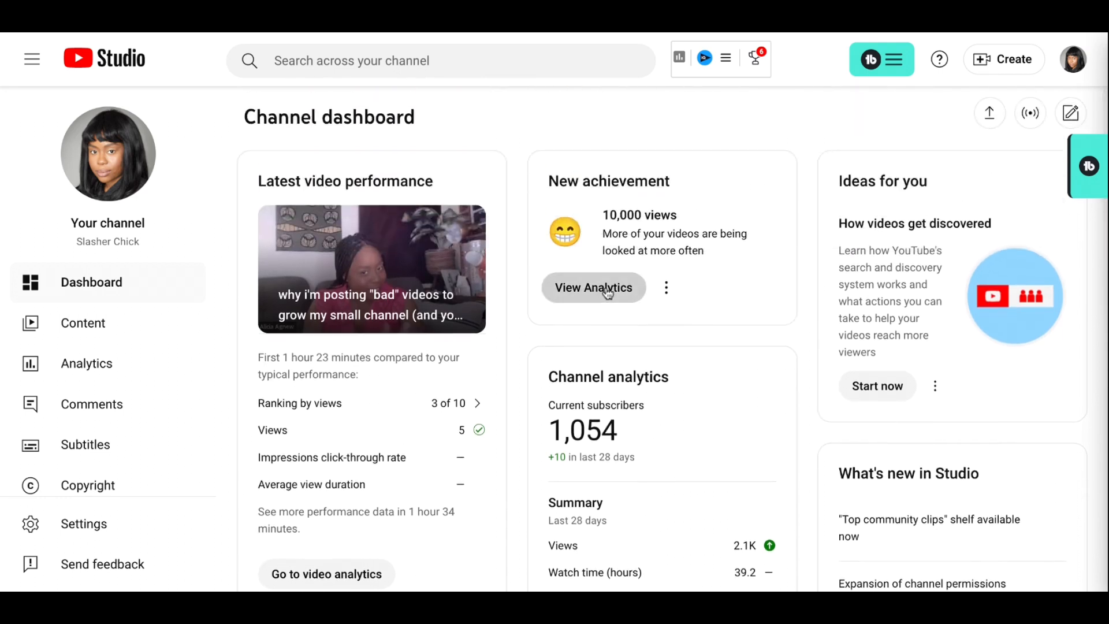
pyautogui.click(592, 287)
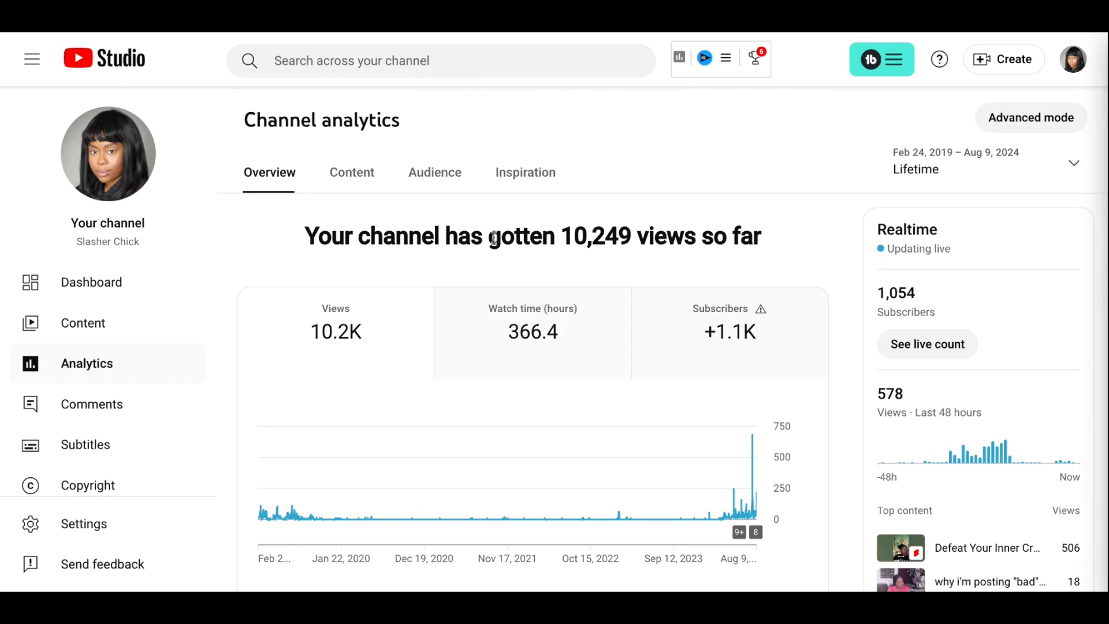
pyautogui.moveTo(1015, 167)
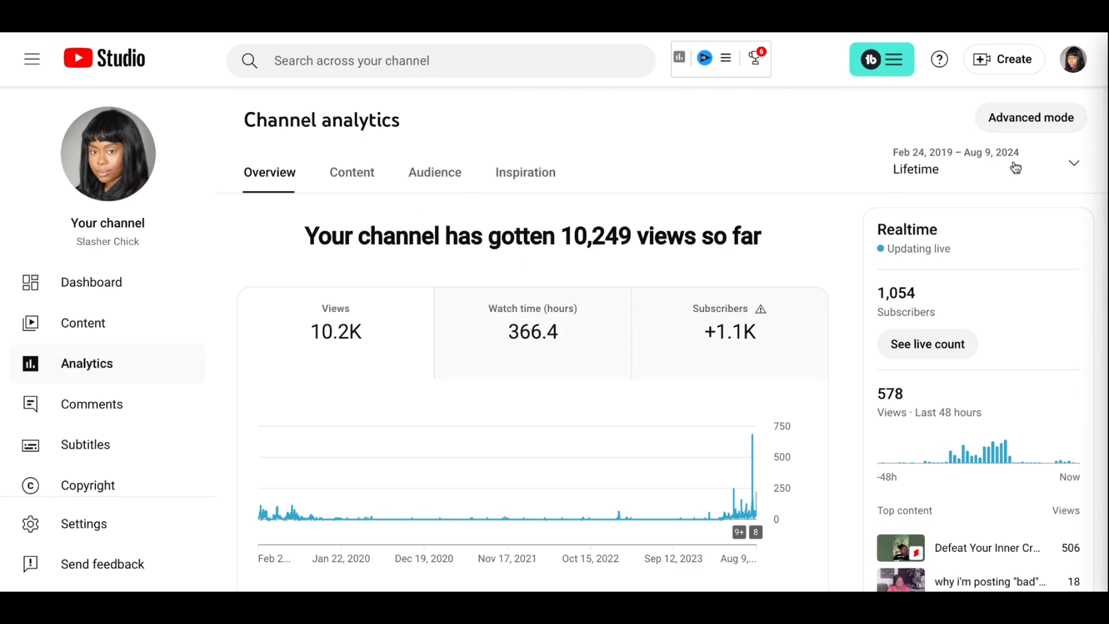
pyautogui.moveTo(357, 519)
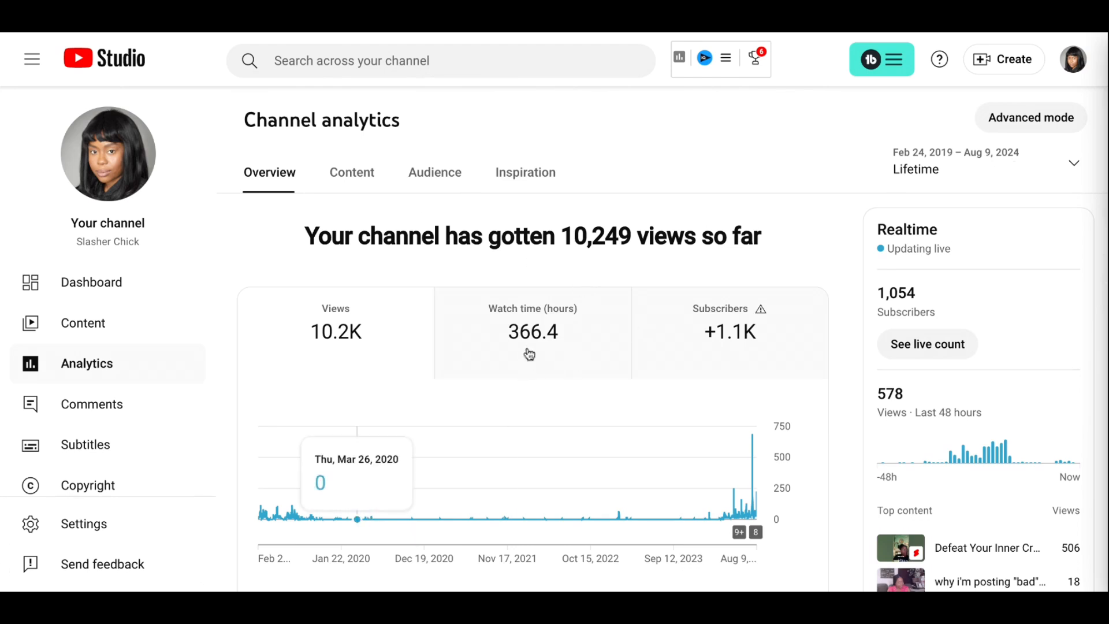
pyautogui.moveTo(753, 438)
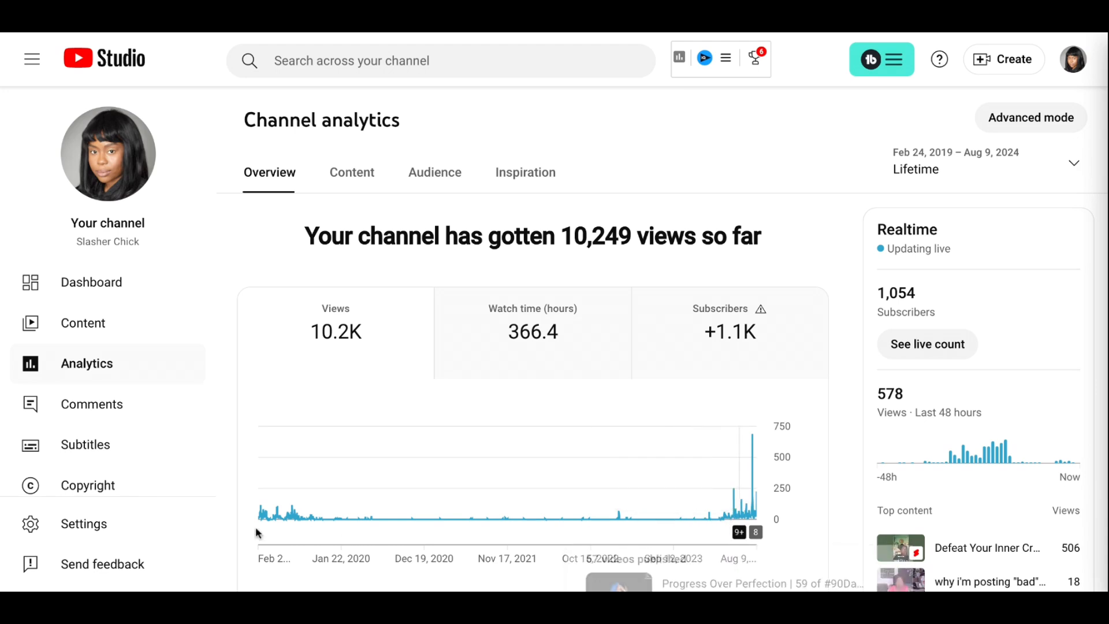
pyautogui.moveTo(302, 519)
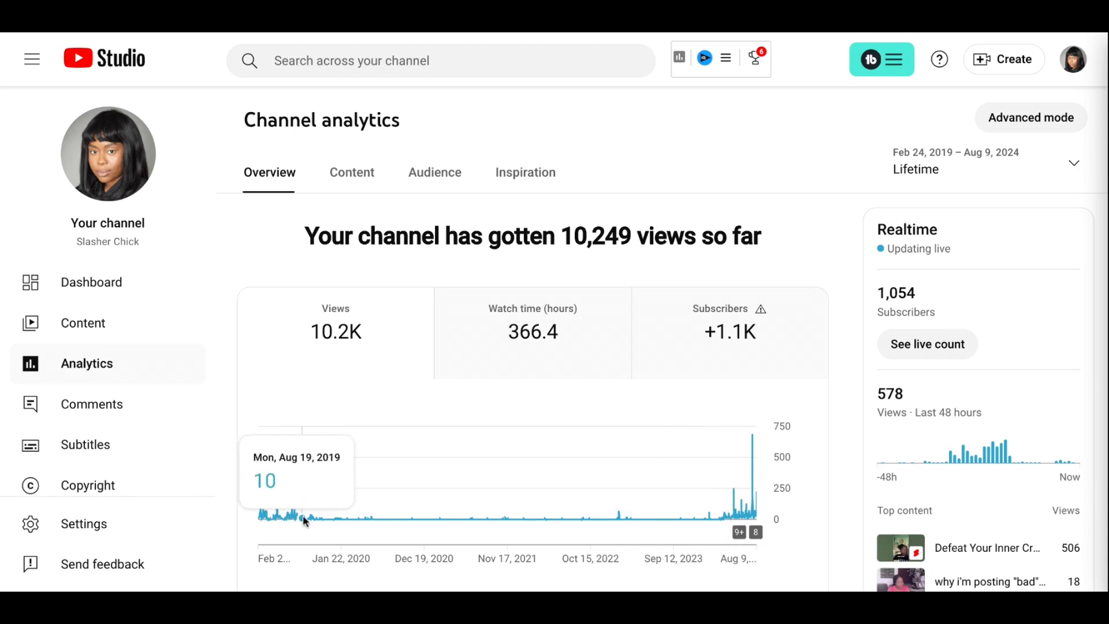
pyautogui.moveTo(357, 518)
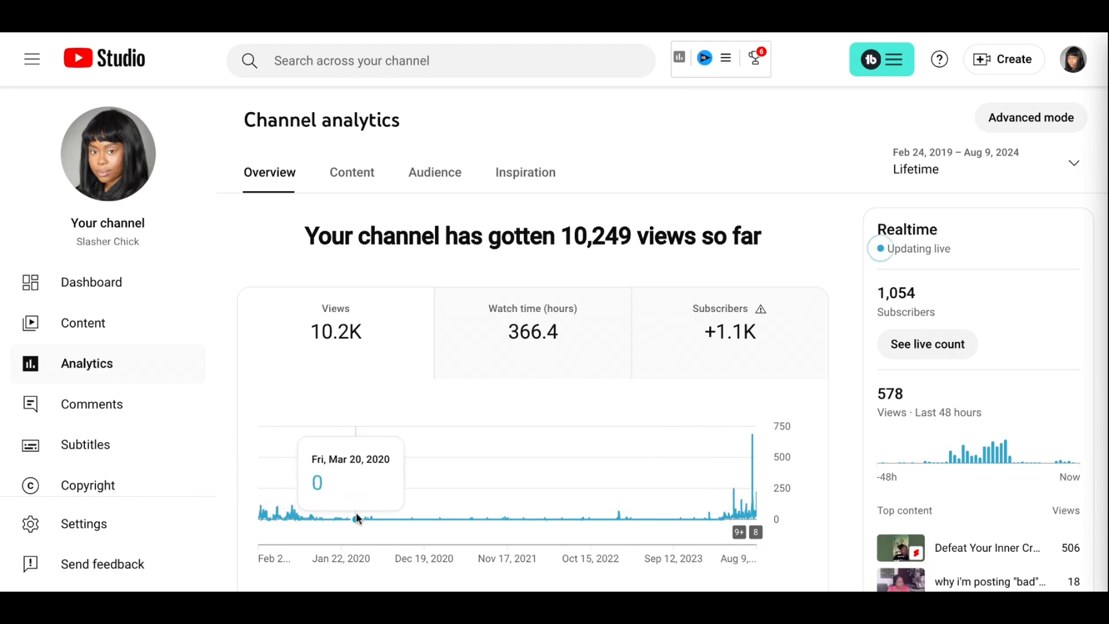
pyautogui.moveTo(623, 518)
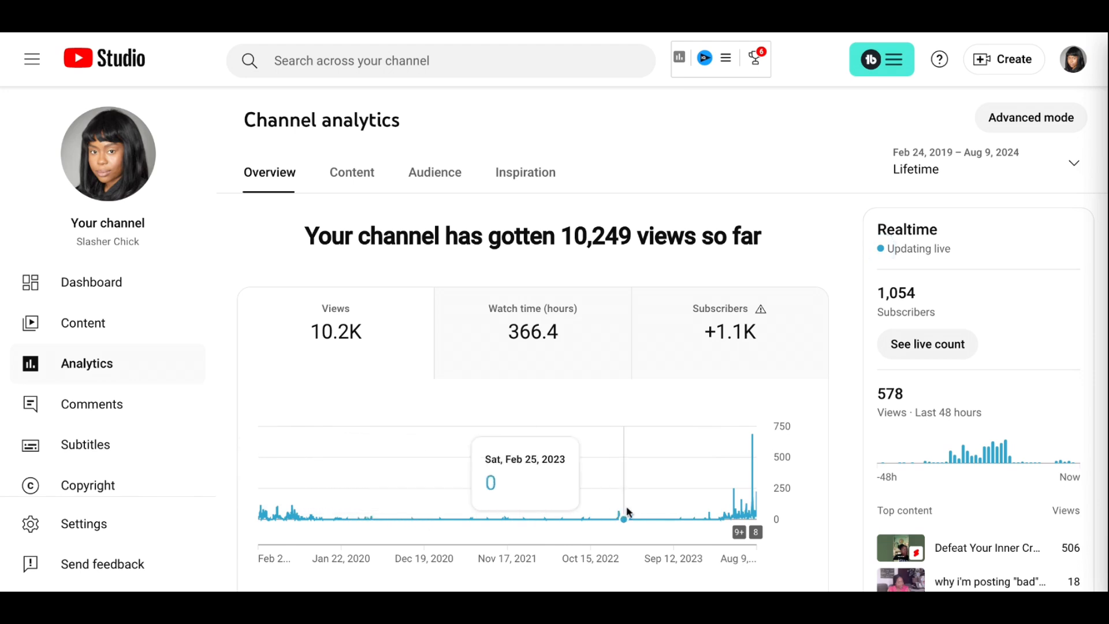
pyautogui.moveTo(668, 517)
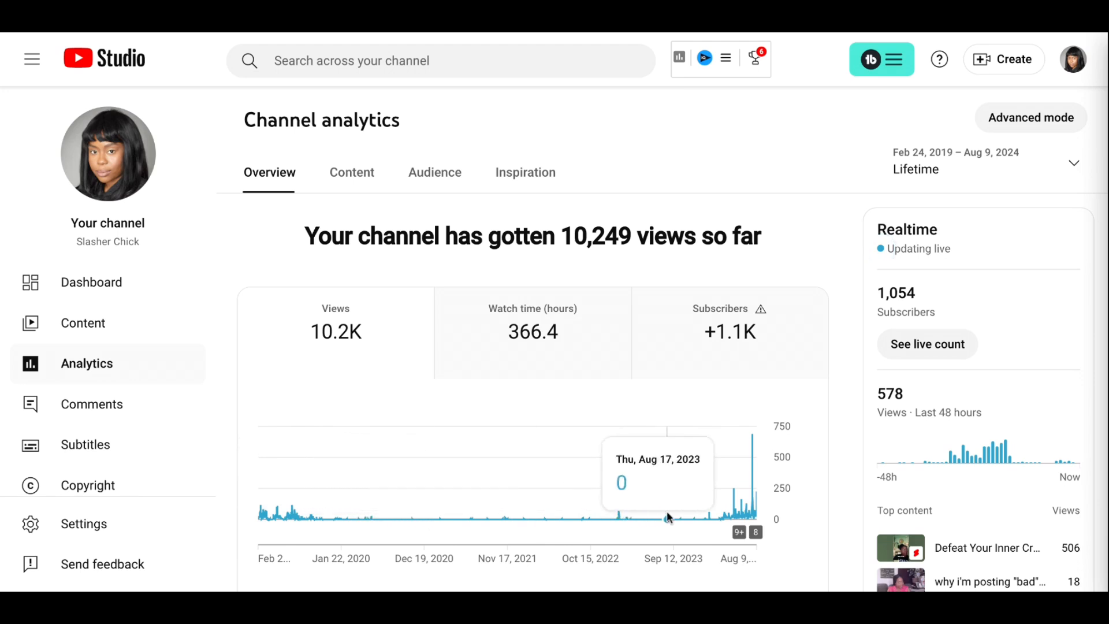
pyautogui.moveTo(772, 514)
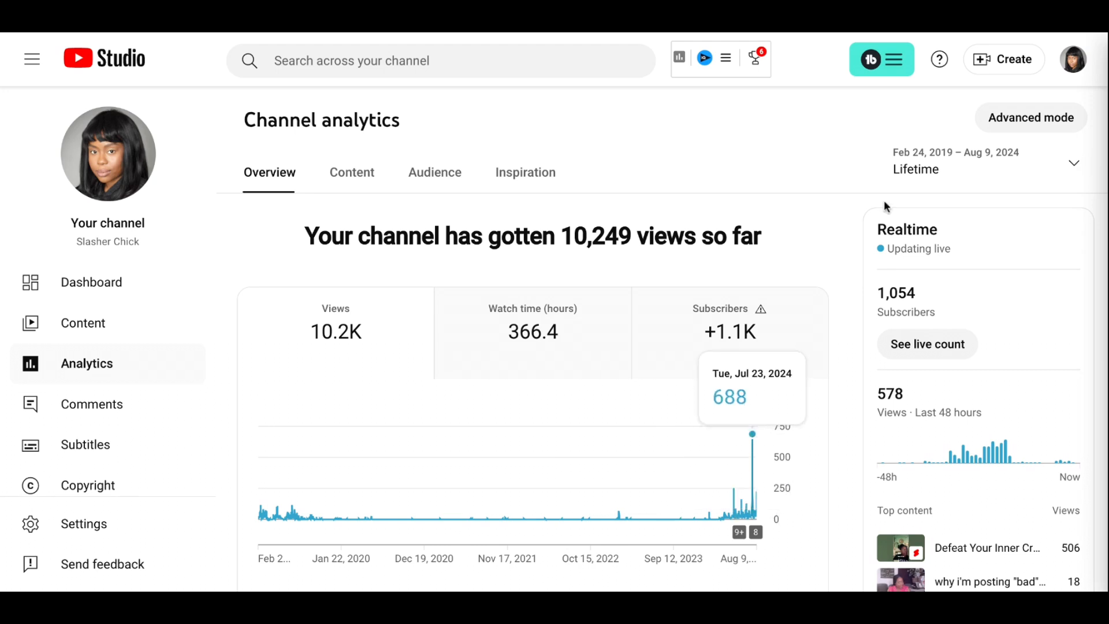
# - Change the analytics date range to Last 7 days
pyautogui.click(983, 161)
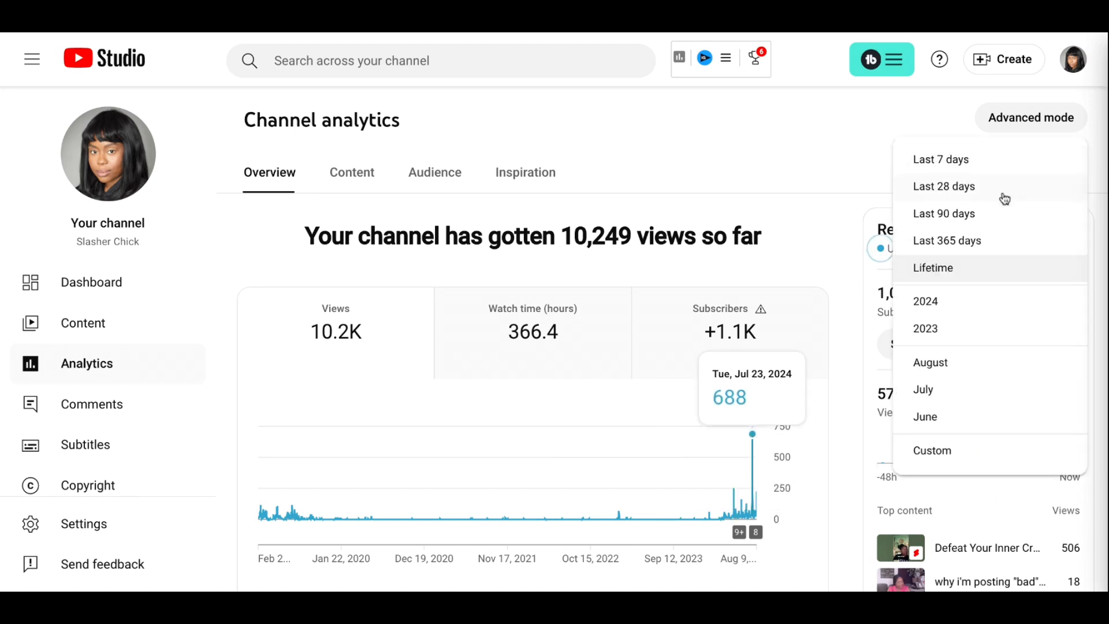
pyautogui.moveTo(954, 166)
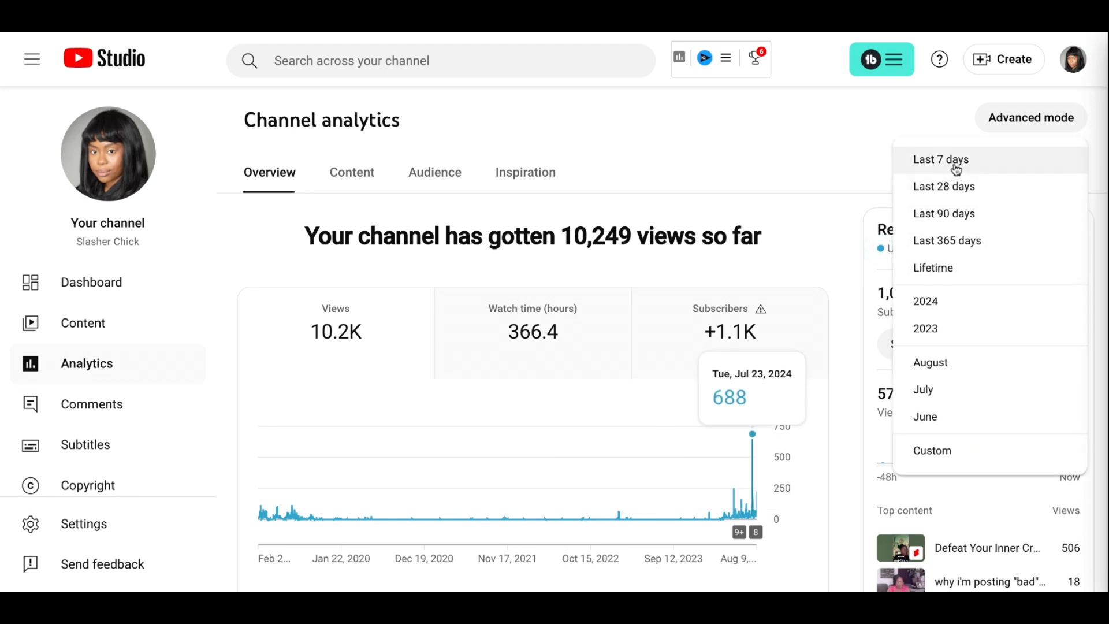
pyautogui.click(941, 159)
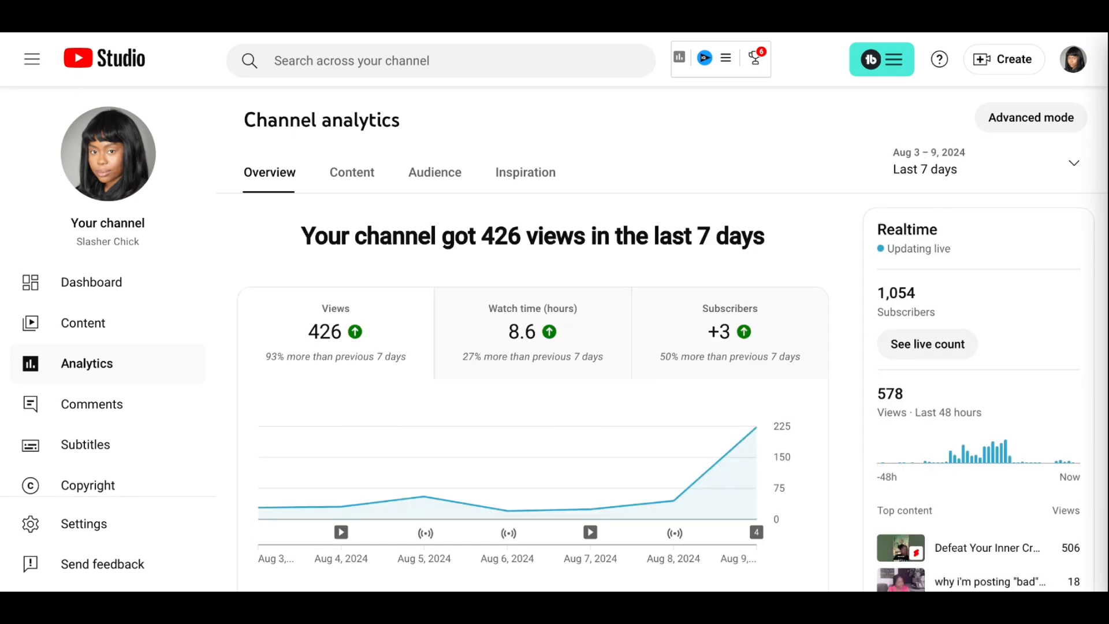
pyautogui.moveTo(726, 358)
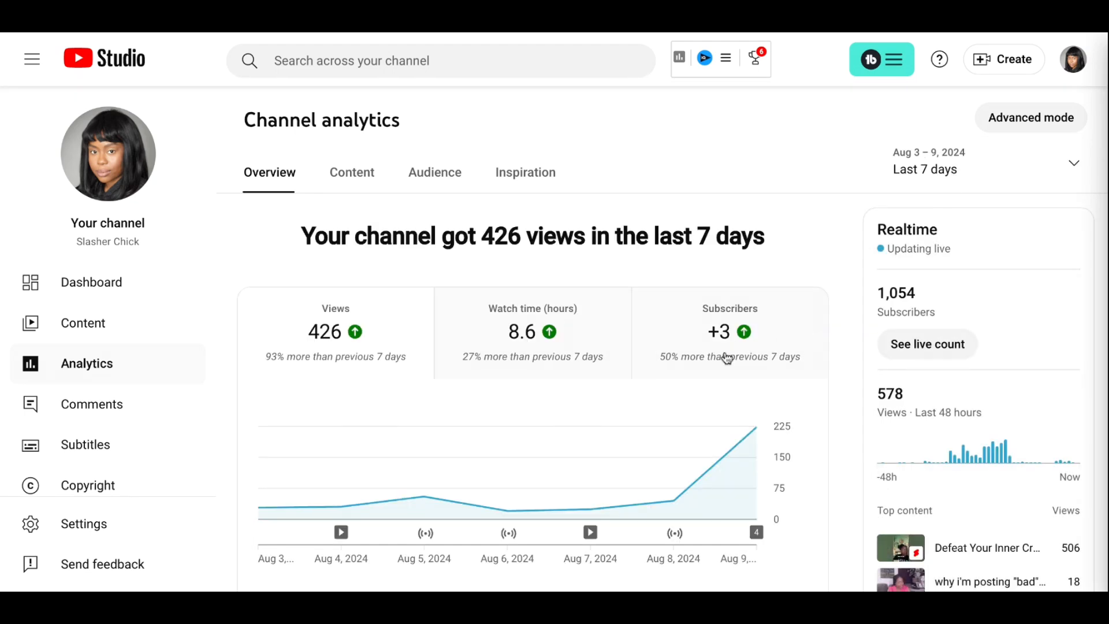
pyautogui.moveTo(629, 268)
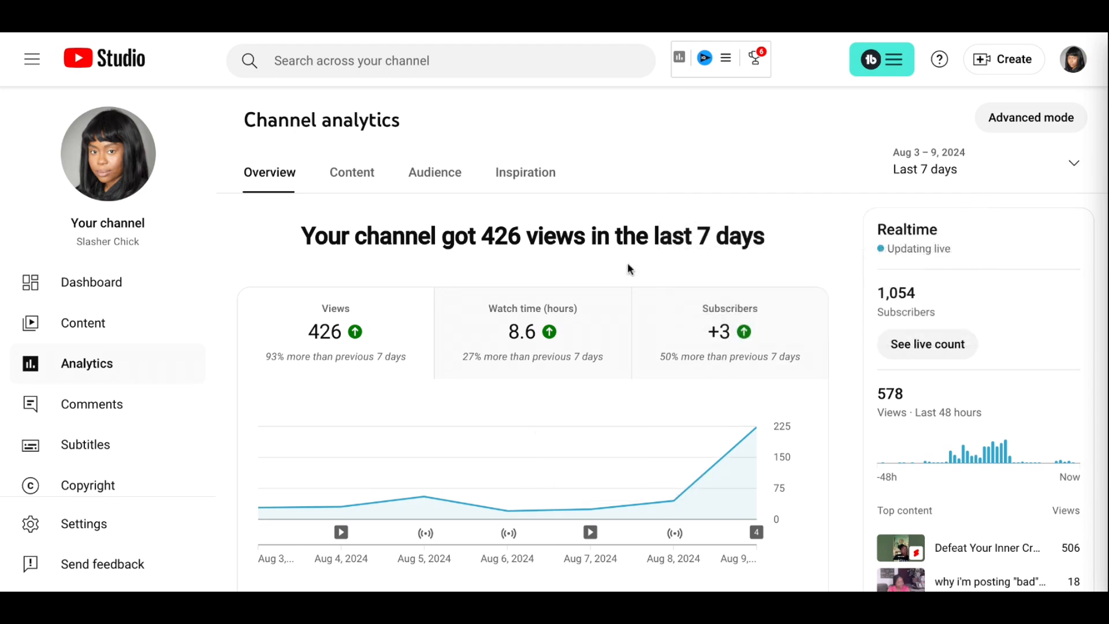
pyautogui.moveTo(595, 316)
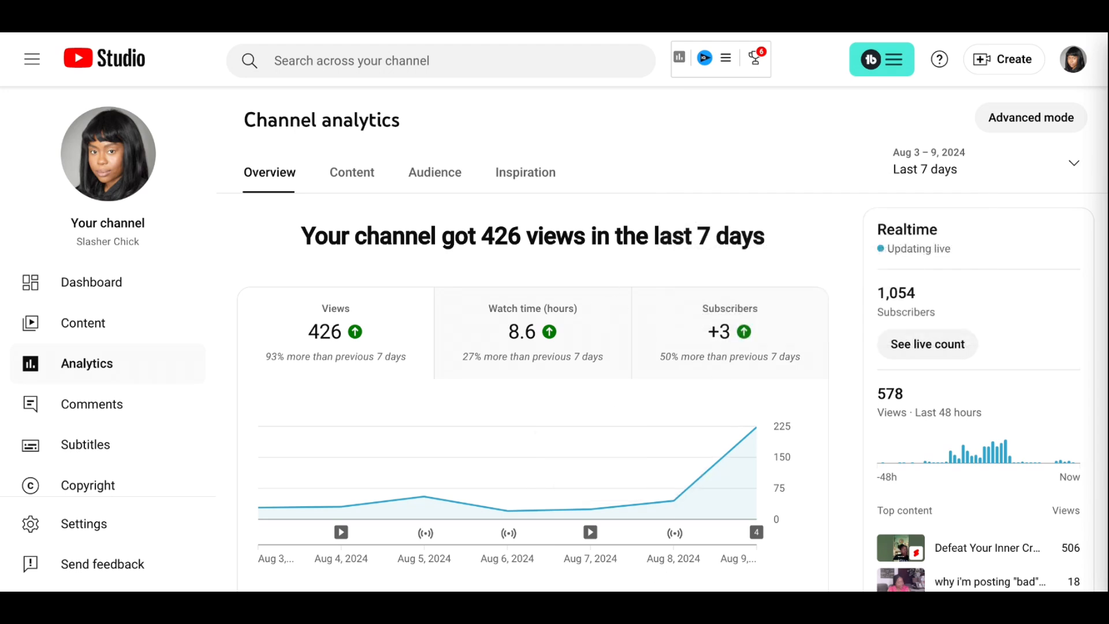
pyautogui.moveTo(598, 259)
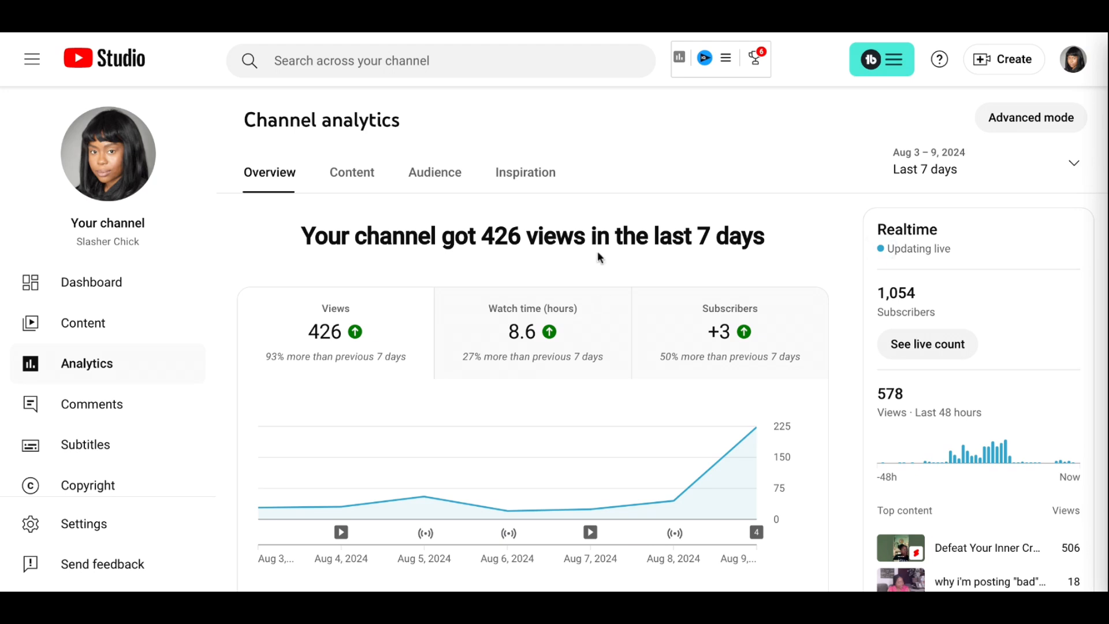
pyautogui.moveTo(548, 236)
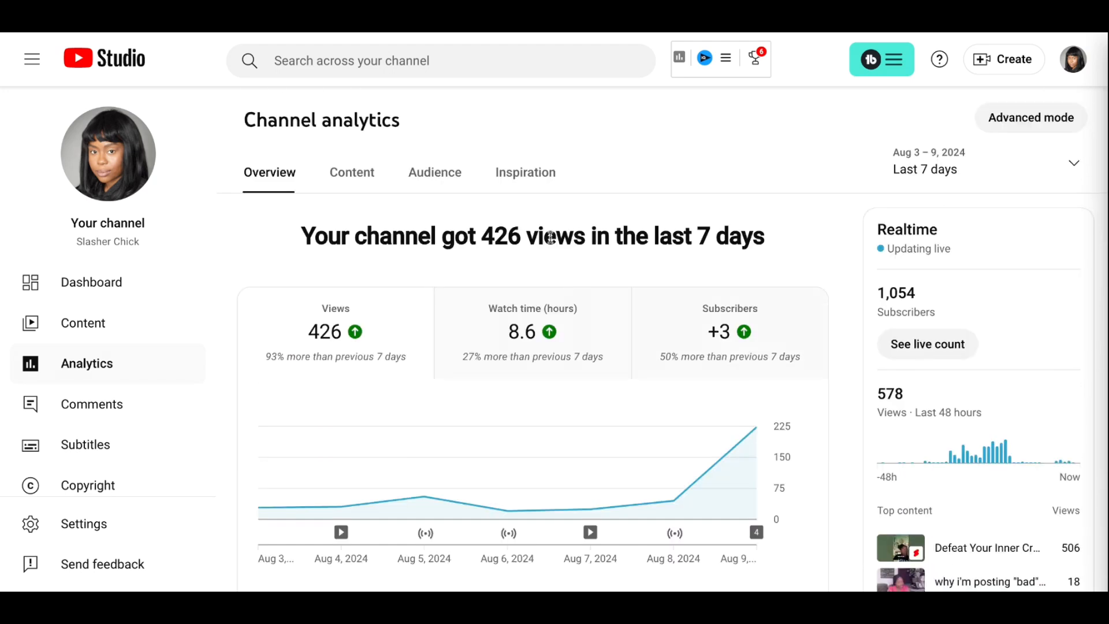
pyautogui.moveTo(549, 237)
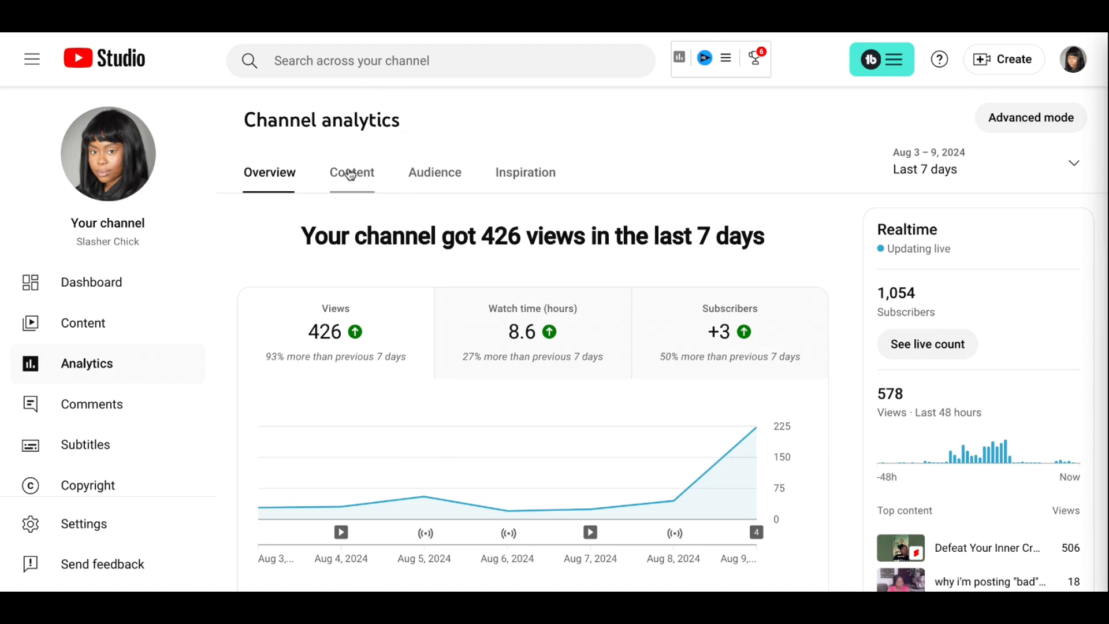
# - Switch to the Content tab and scroll down to the Views and Published content cards
pyautogui.click(352, 172)
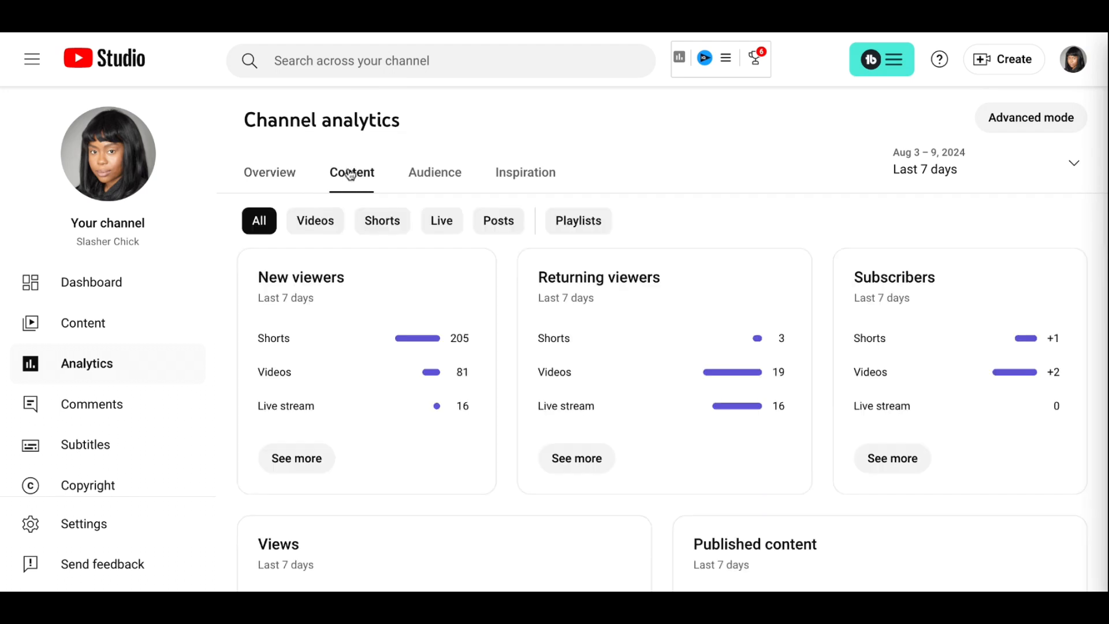
pyautogui.scroll(-3)
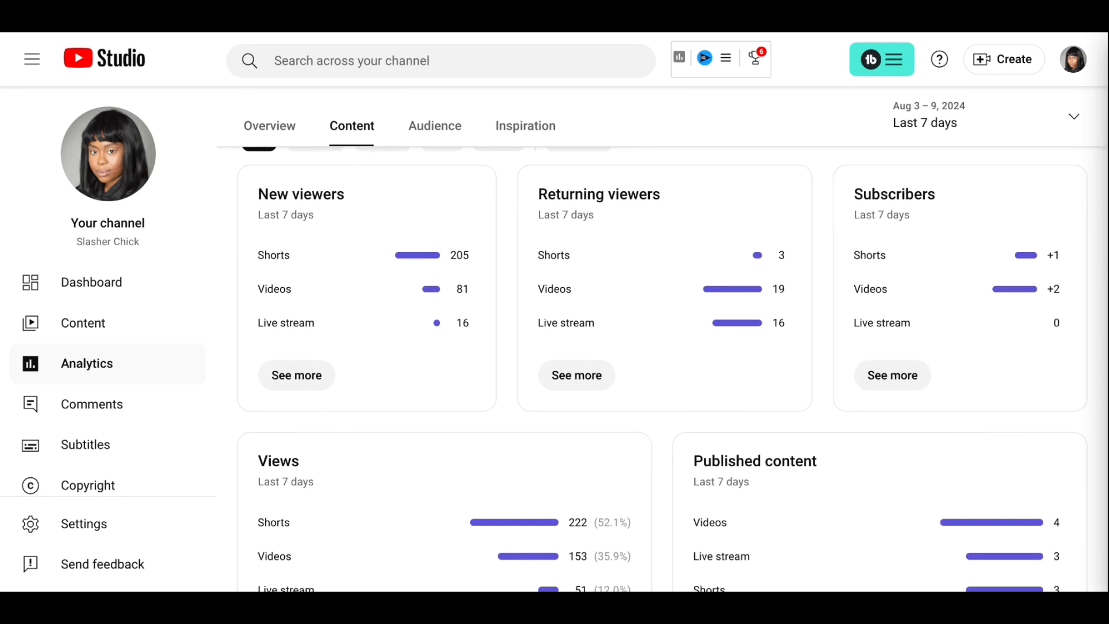
pyautogui.scroll(-3)
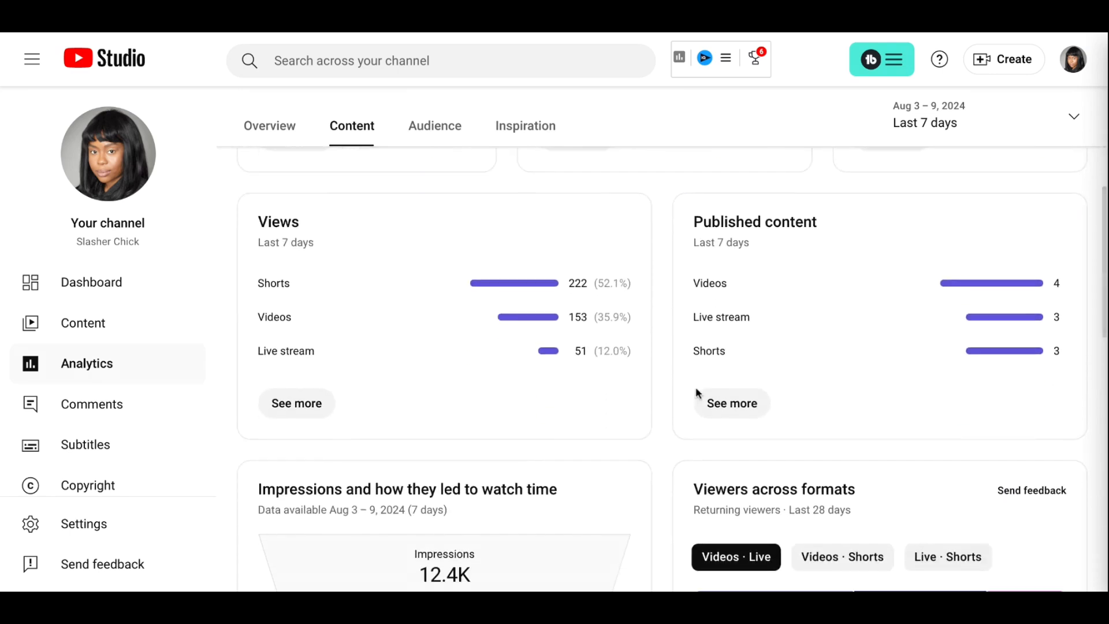
pyautogui.moveTo(731, 403)
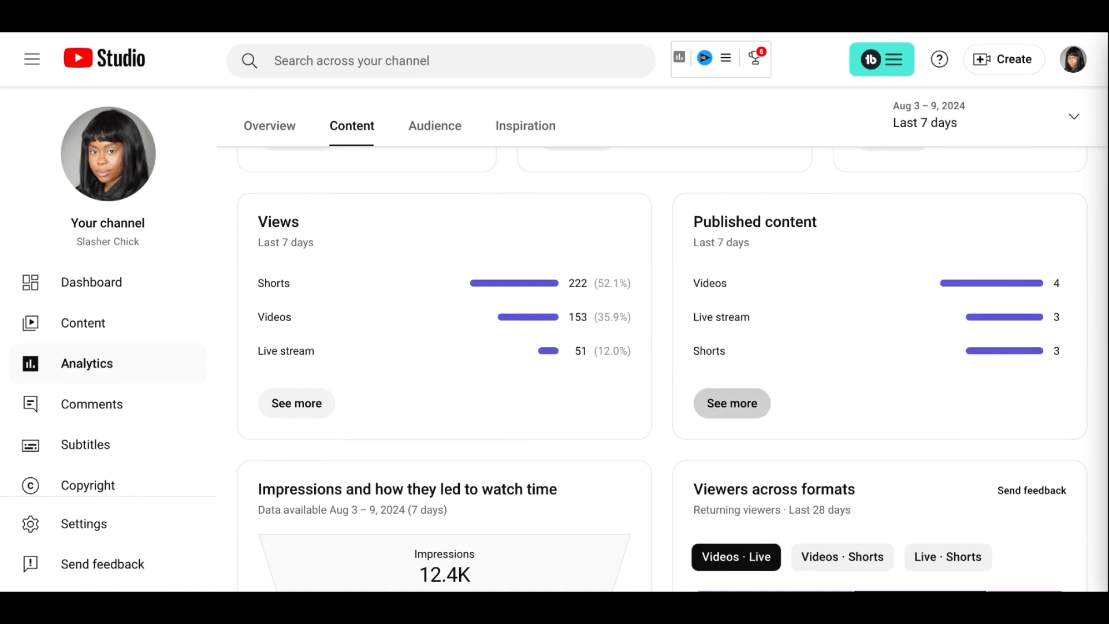
# - Open See more on the Published content card to reach the Content type report
pyautogui.click(731, 402)
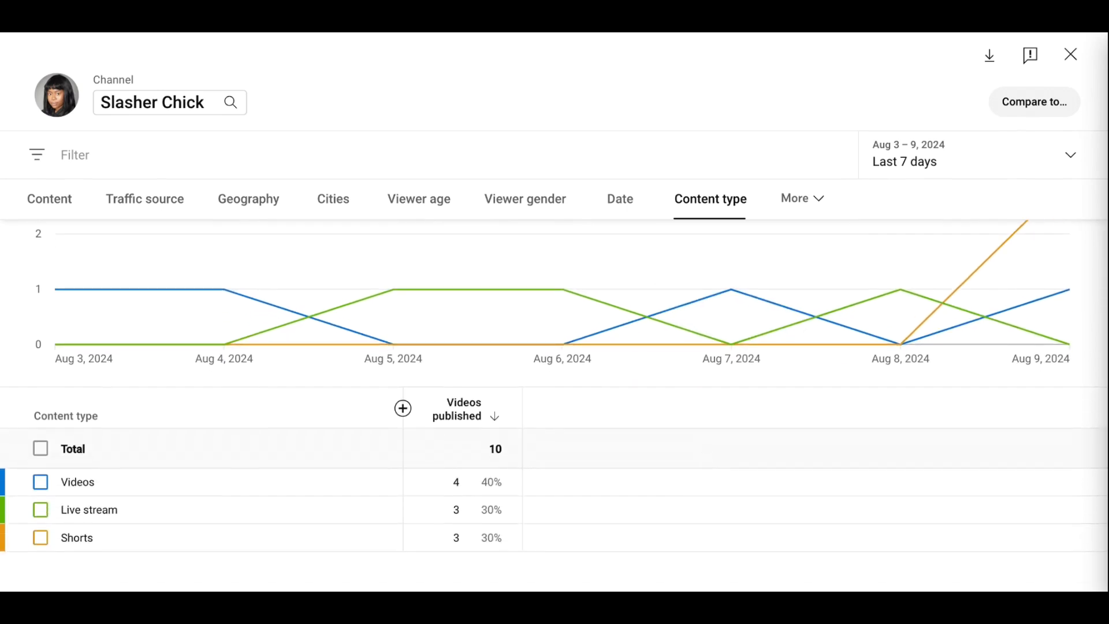
pyautogui.moveTo(508, 463)
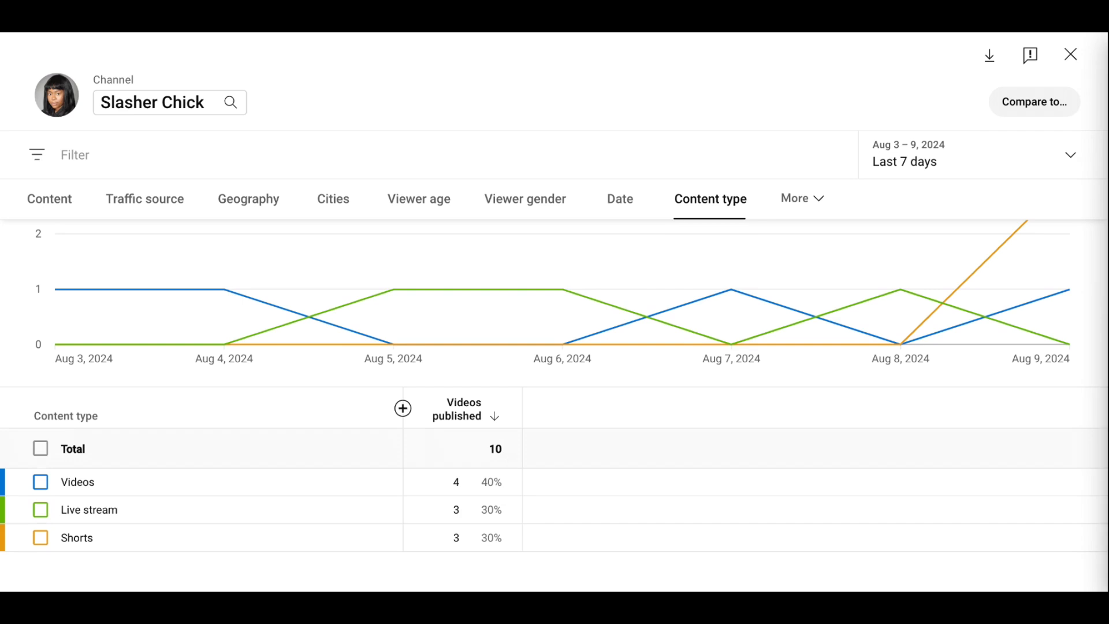
pyautogui.moveTo(1070, 54)
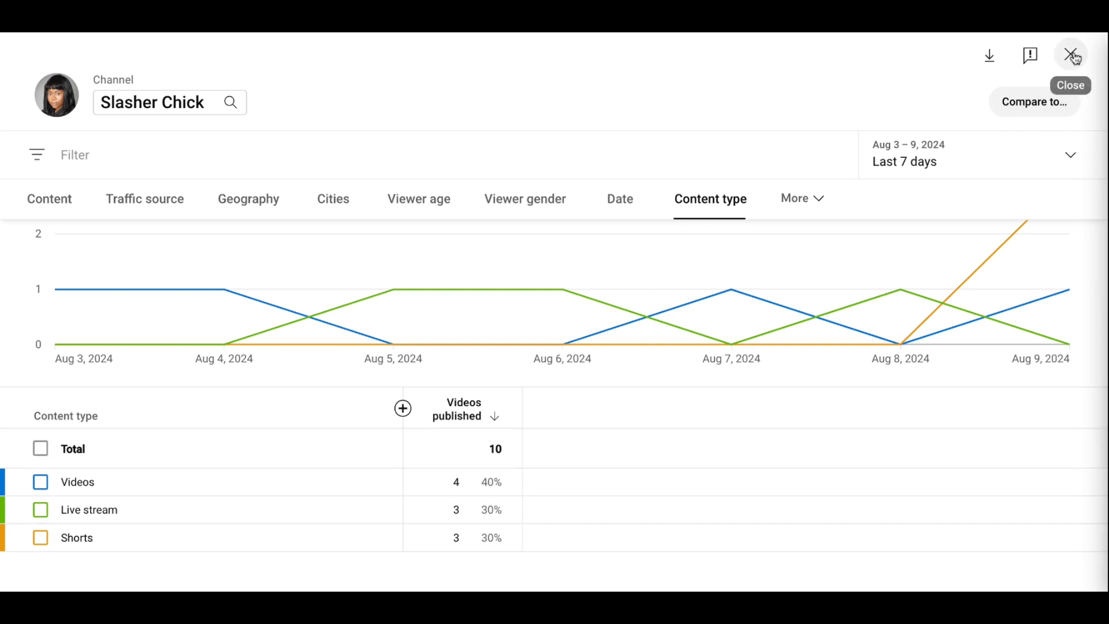
# - Close the advanced report, then scroll through the Content tab cards and back to the top
pyautogui.click(1071, 56)
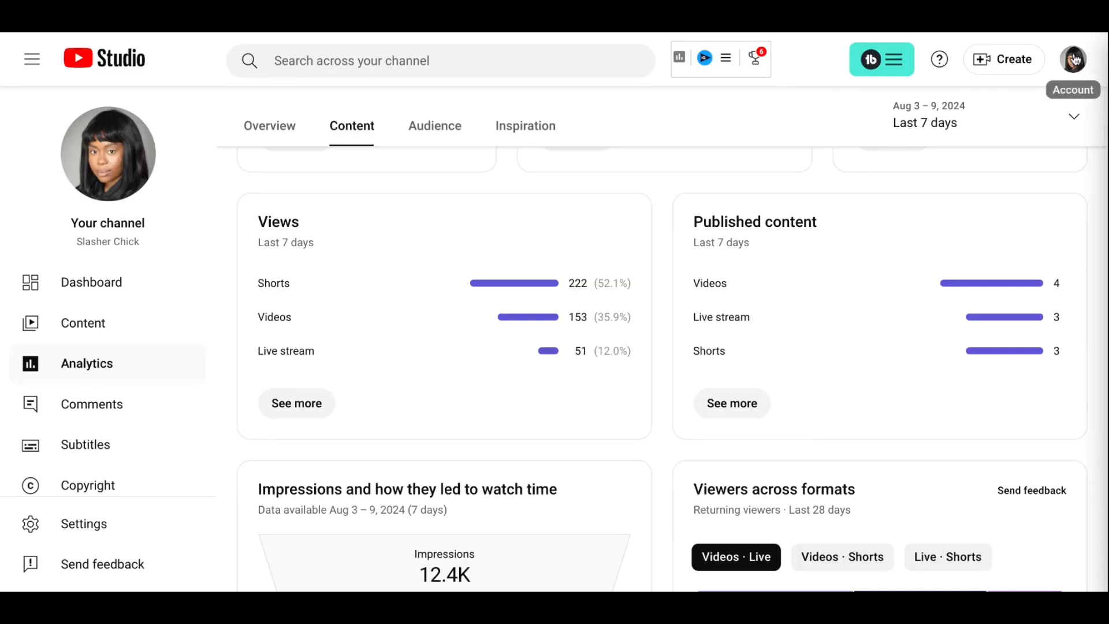
pyautogui.moveTo(847, 346)
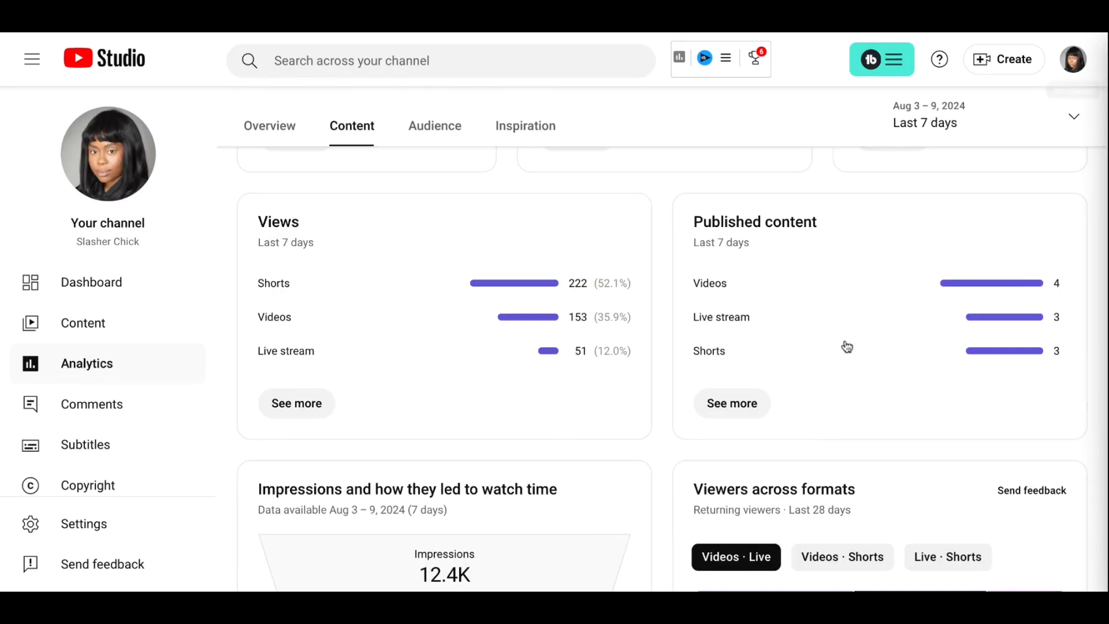
pyautogui.scroll(-3)
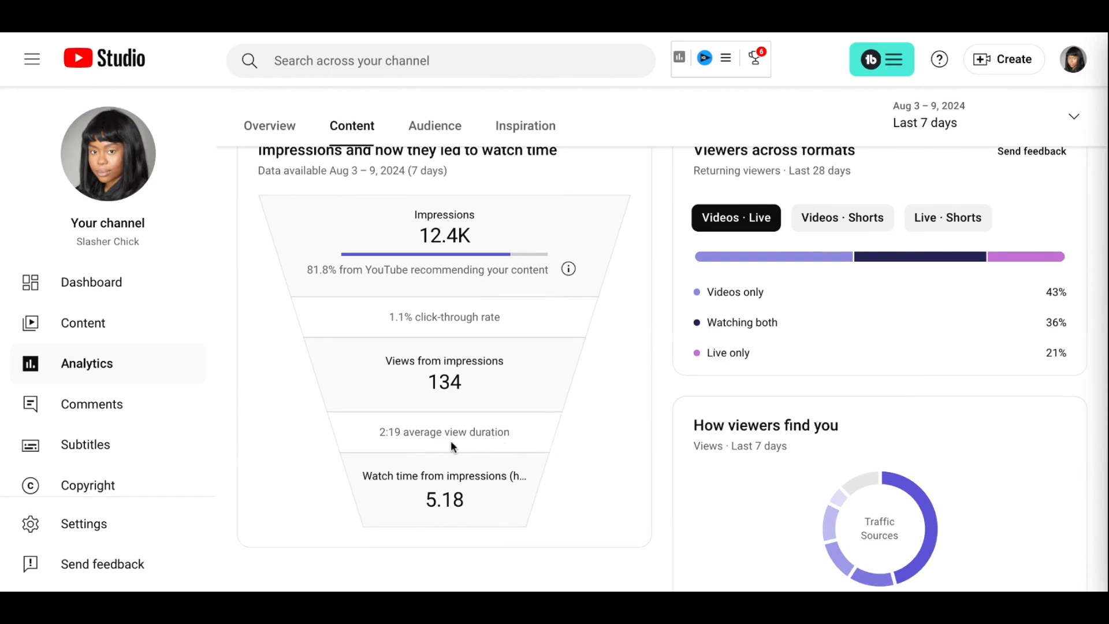
pyautogui.moveTo(412, 440)
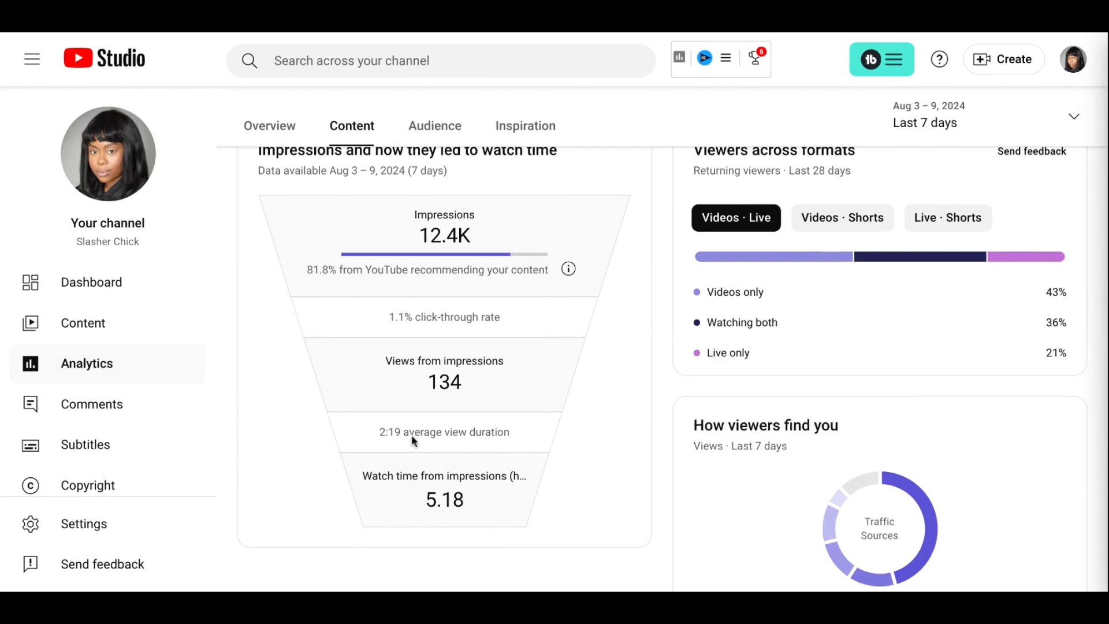
pyautogui.scroll(-3)
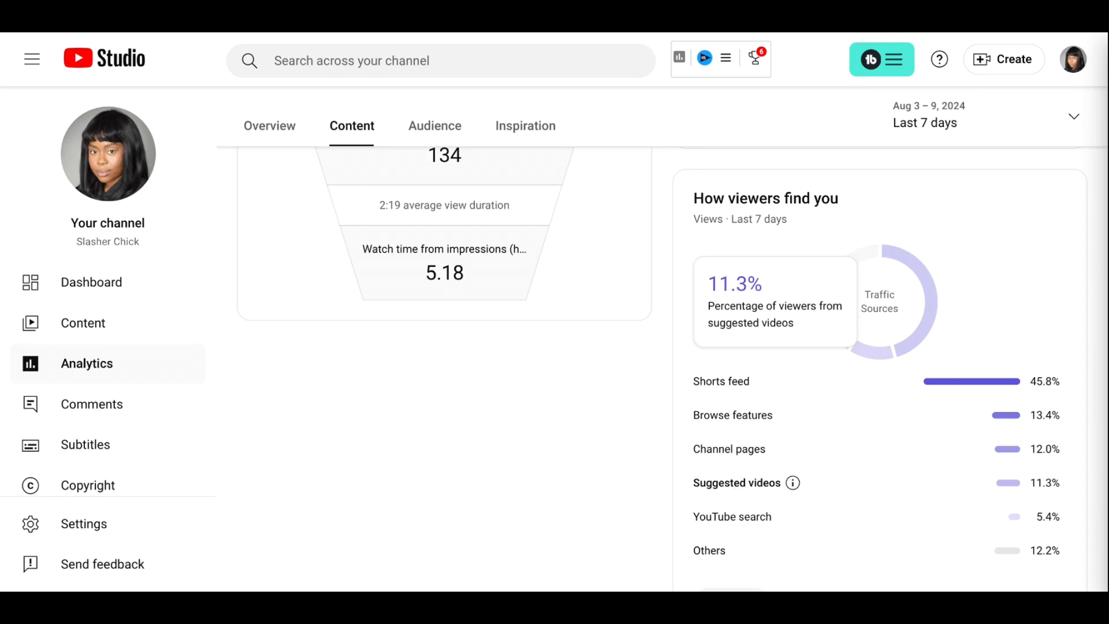
pyautogui.moveTo(711, 482)
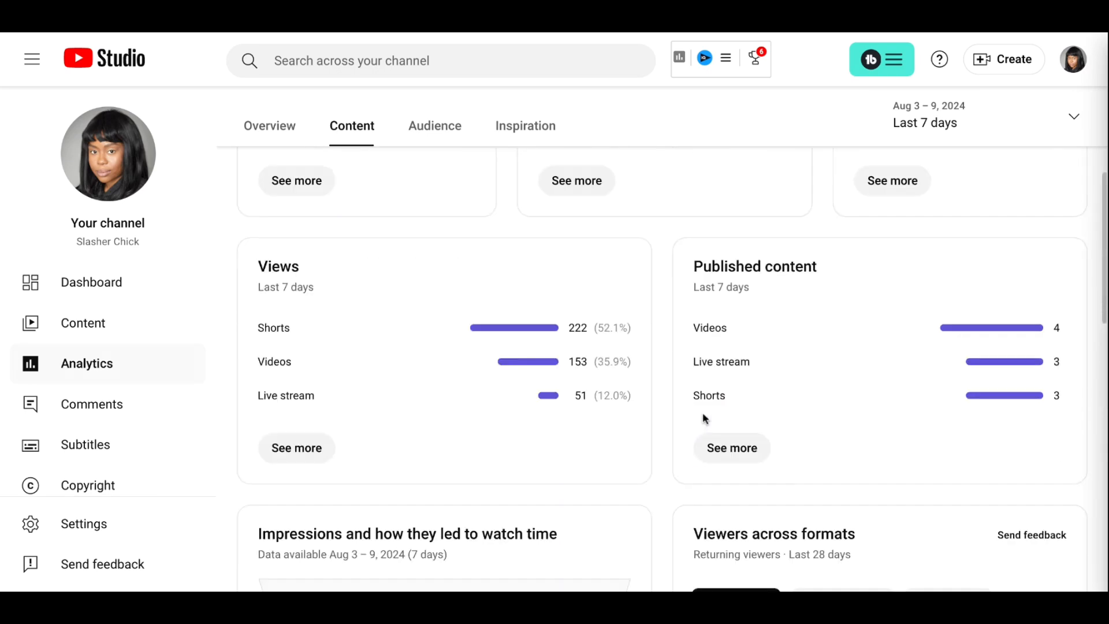
pyautogui.scroll(3)
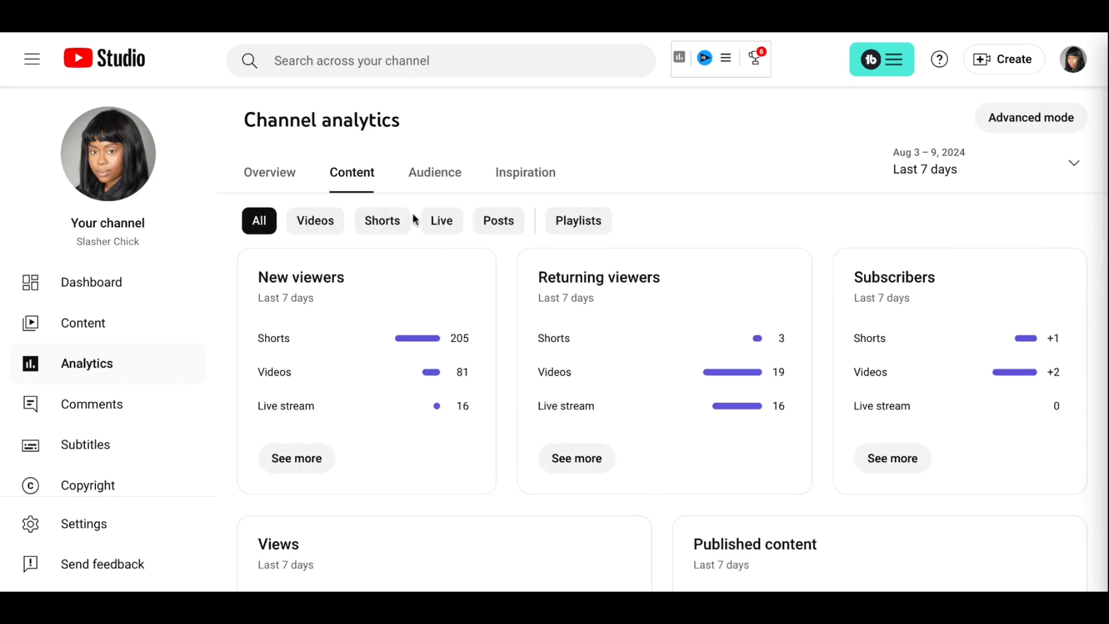
pyautogui.moveTo(435, 172)
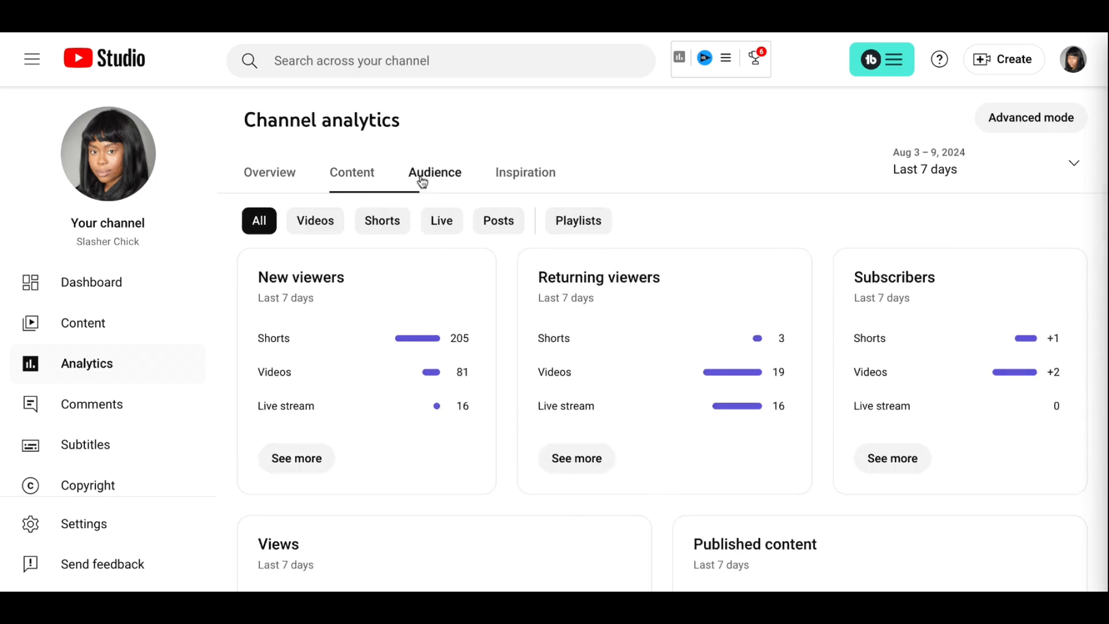
# - Scroll through the Audience cards and back up to the returning and new viewers chart
pyautogui.scroll(-3)
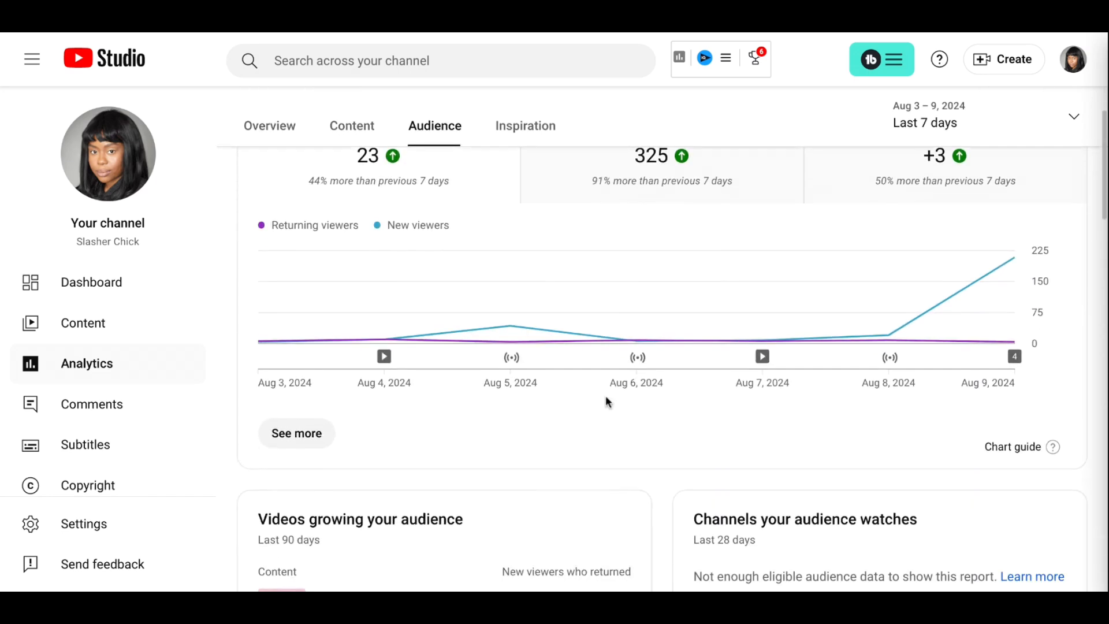
pyautogui.scroll(-3)
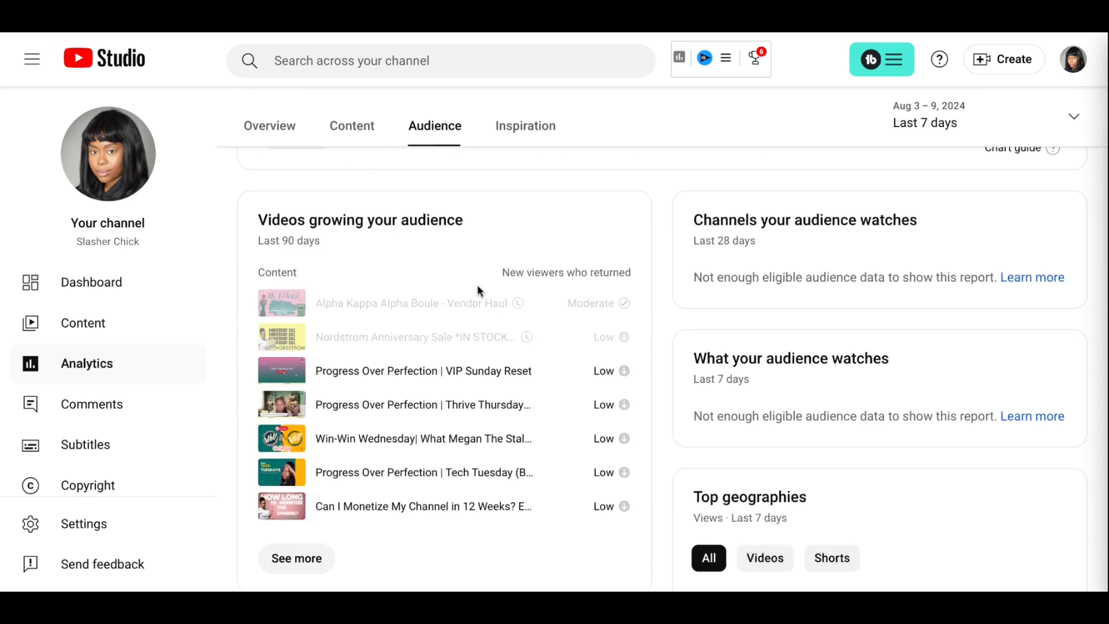
pyautogui.moveTo(410, 466)
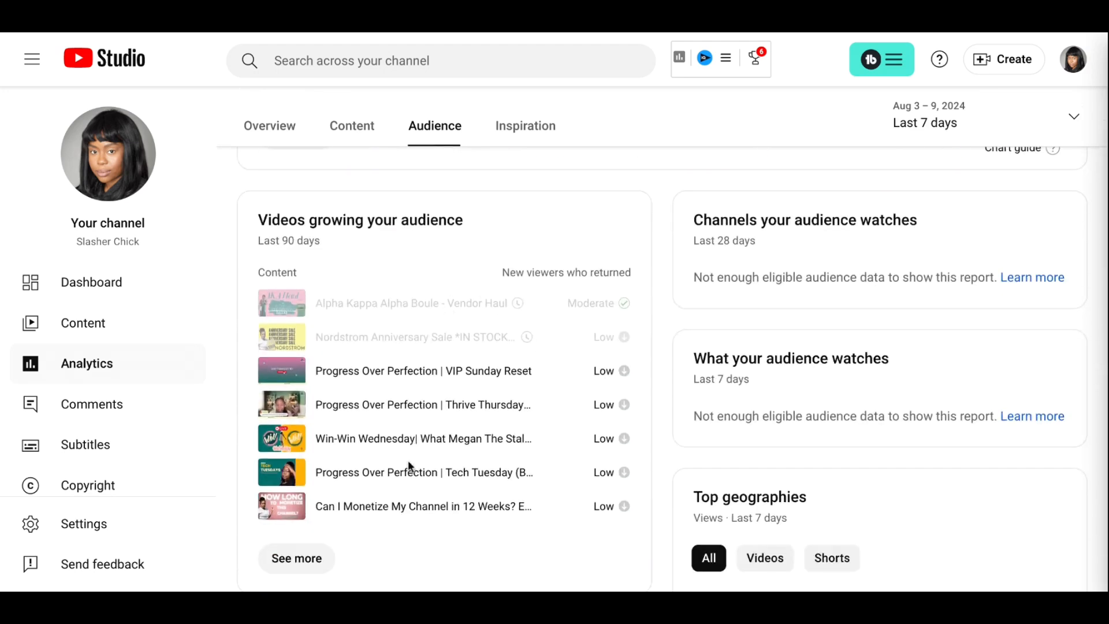
pyautogui.scroll(-3)
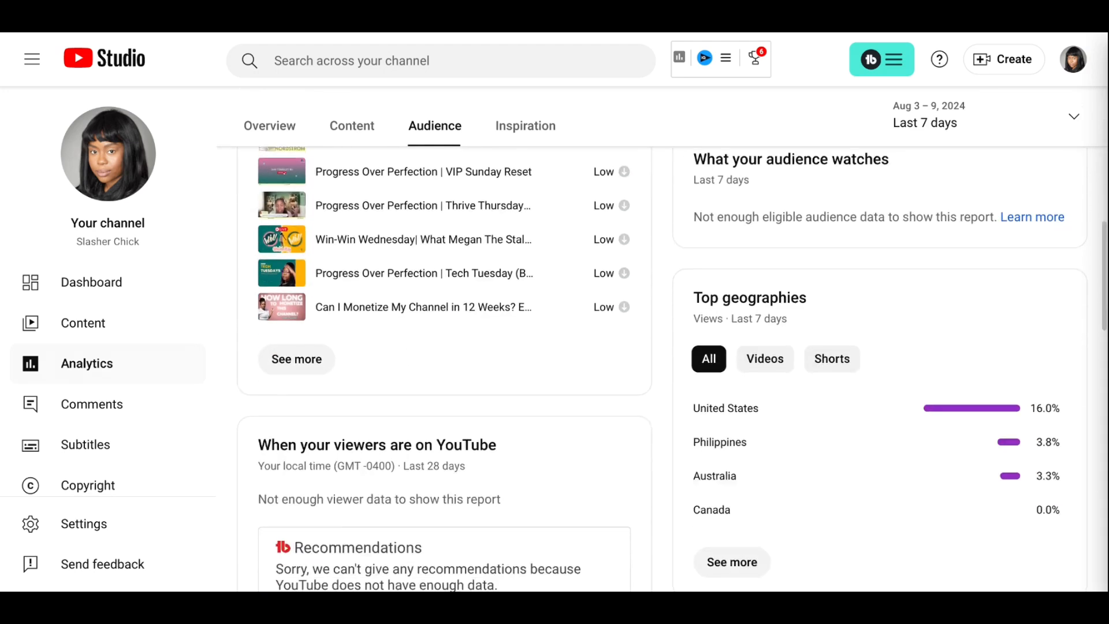
pyautogui.scroll(-3)
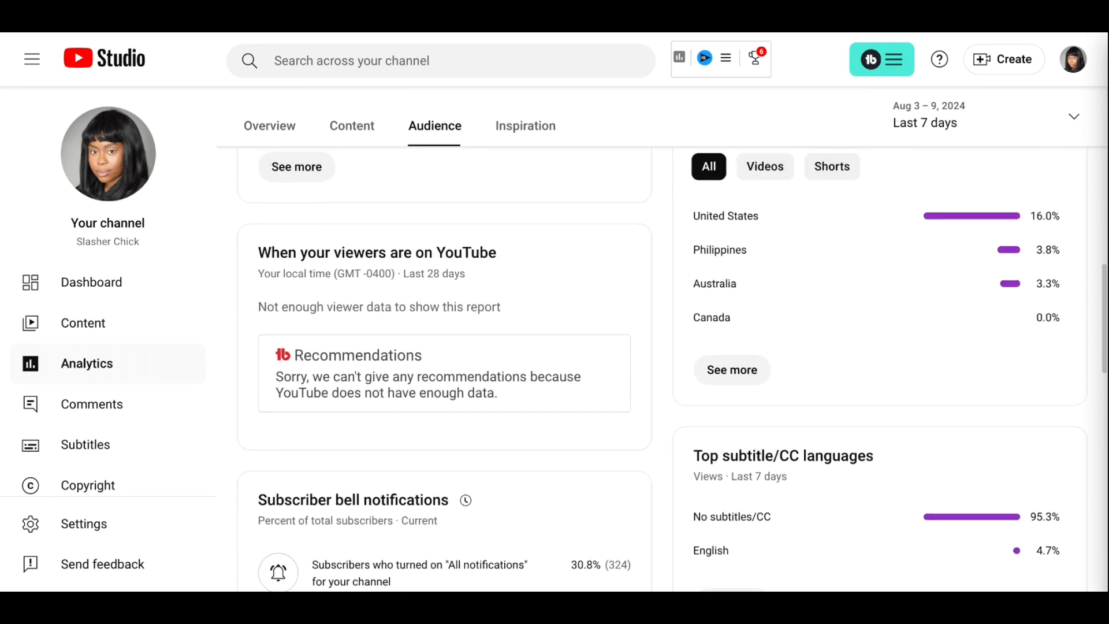
pyautogui.scroll(-3)
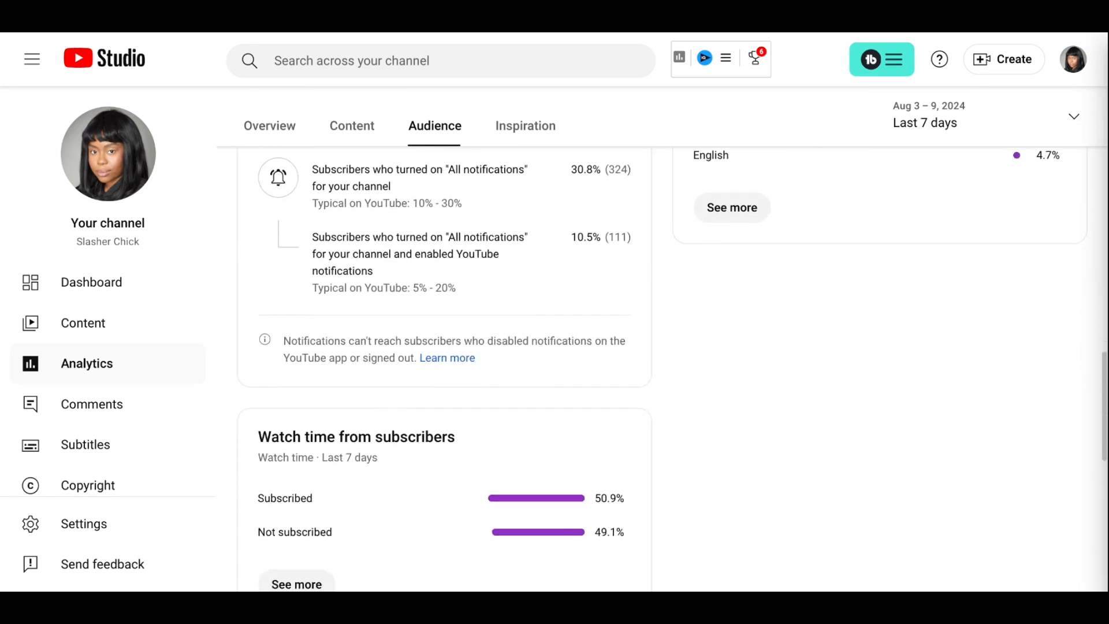
pyautogui.scroll(-3)
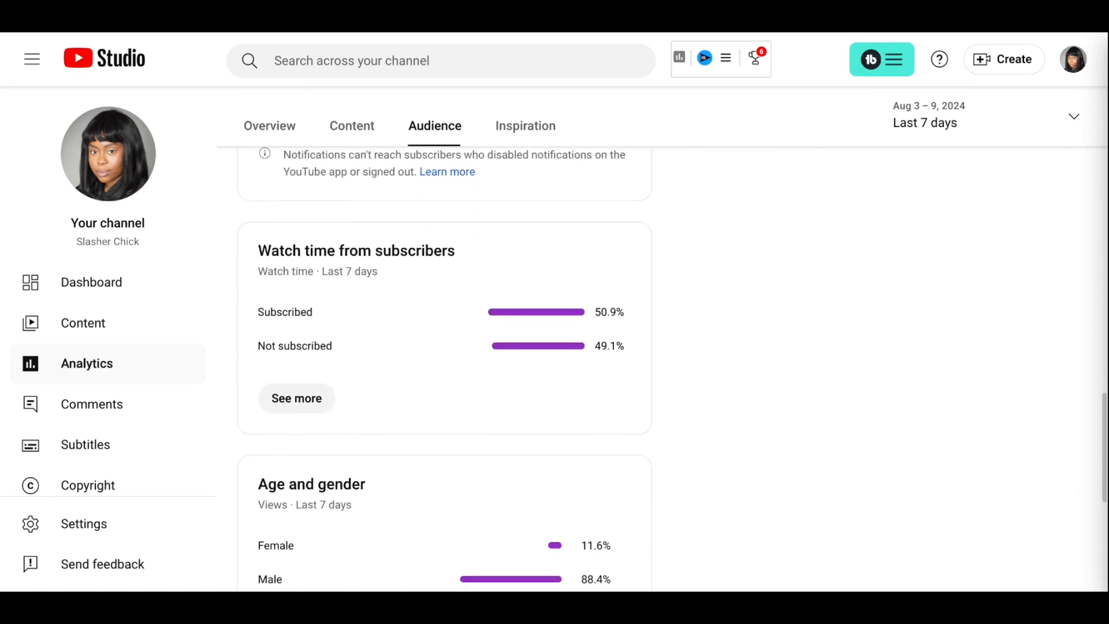
pyautogui.scroll(3)
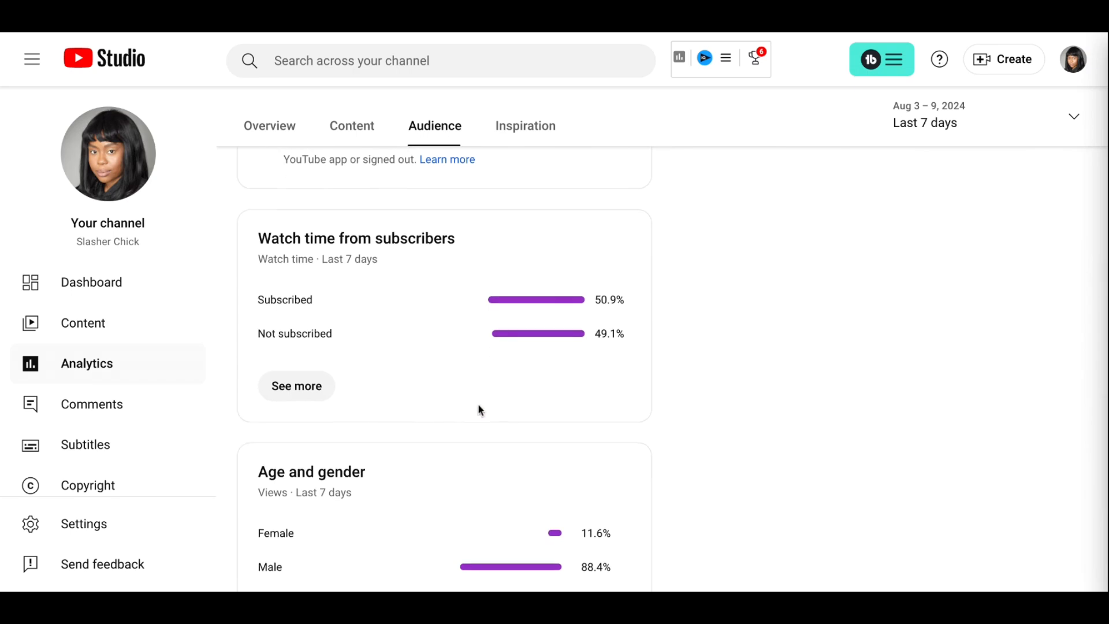
pyautogui.scroll(-3)
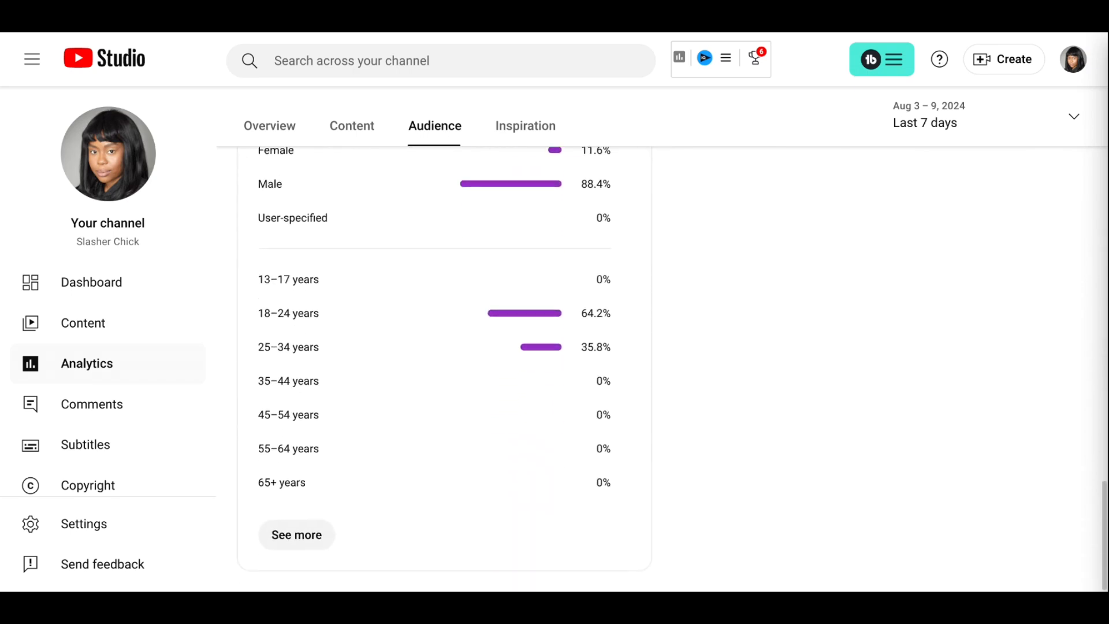
pyautogui.scroll(3)
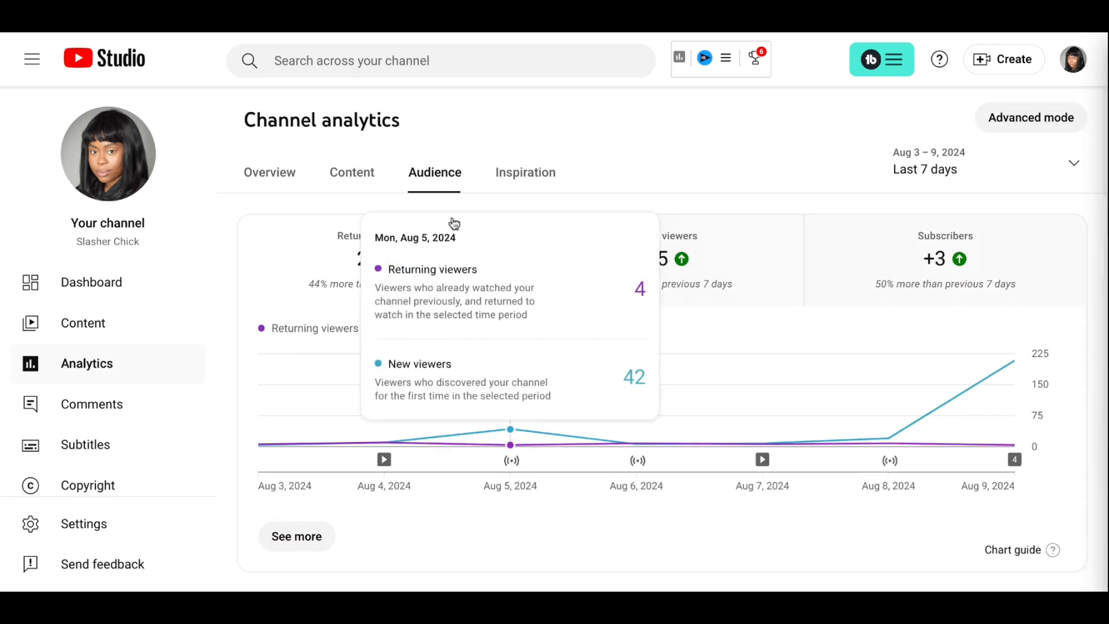
pyautogui.scroll(-3)
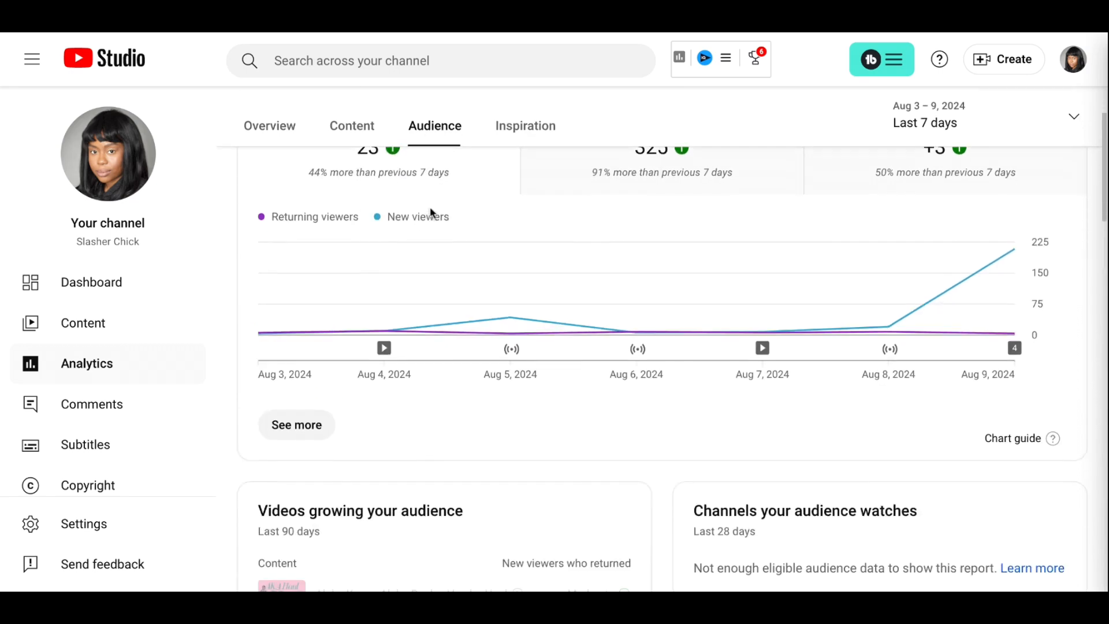
pyautogui.scroll(3)
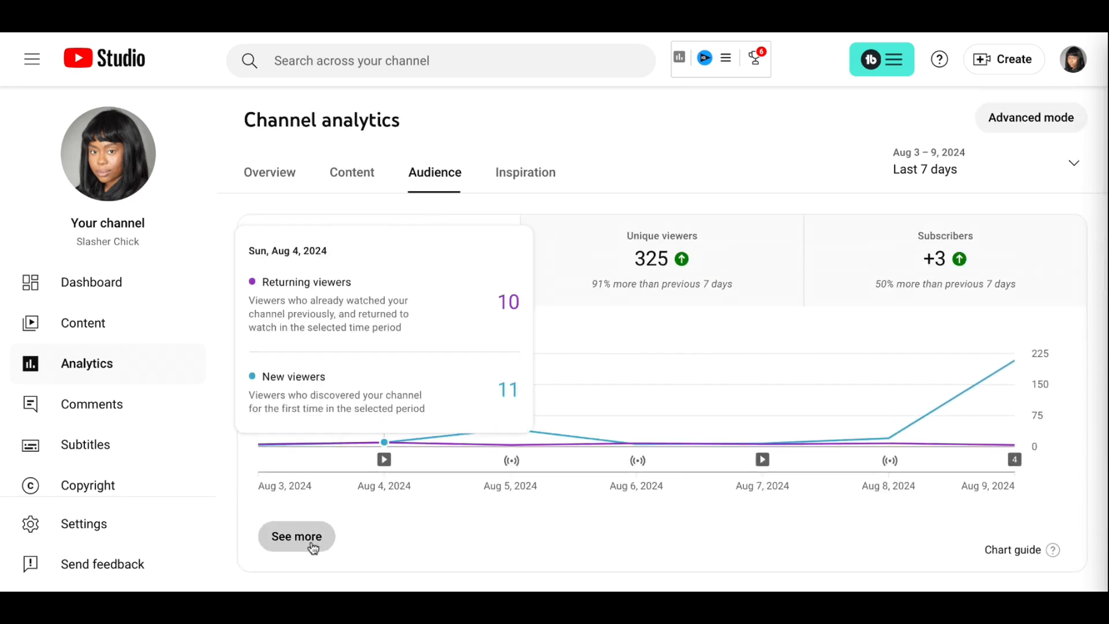
# - Open the detailed viewers report broken down by Traffic source and scroll the table
pyautogui.click(296, 536)
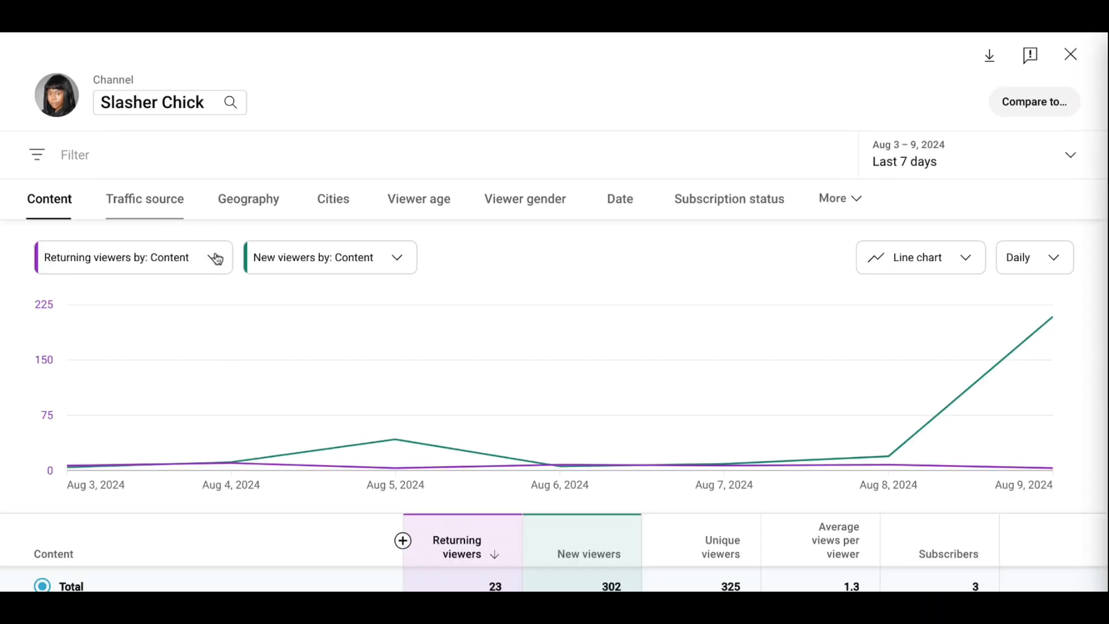
pyautogui.click(145, 198)
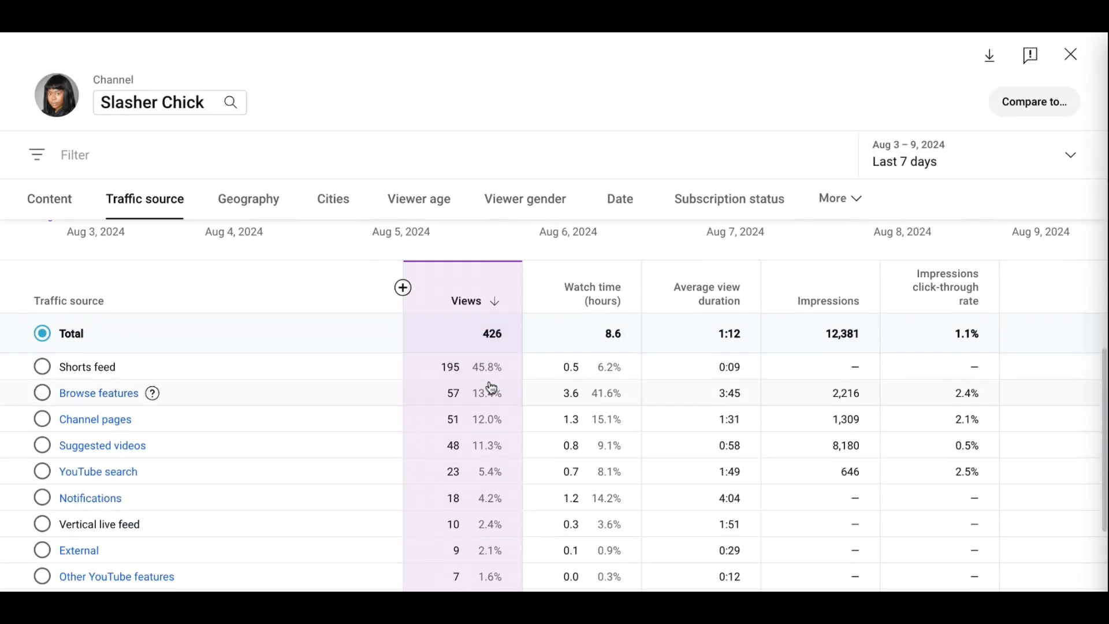
pyautogui.scroll(-3)
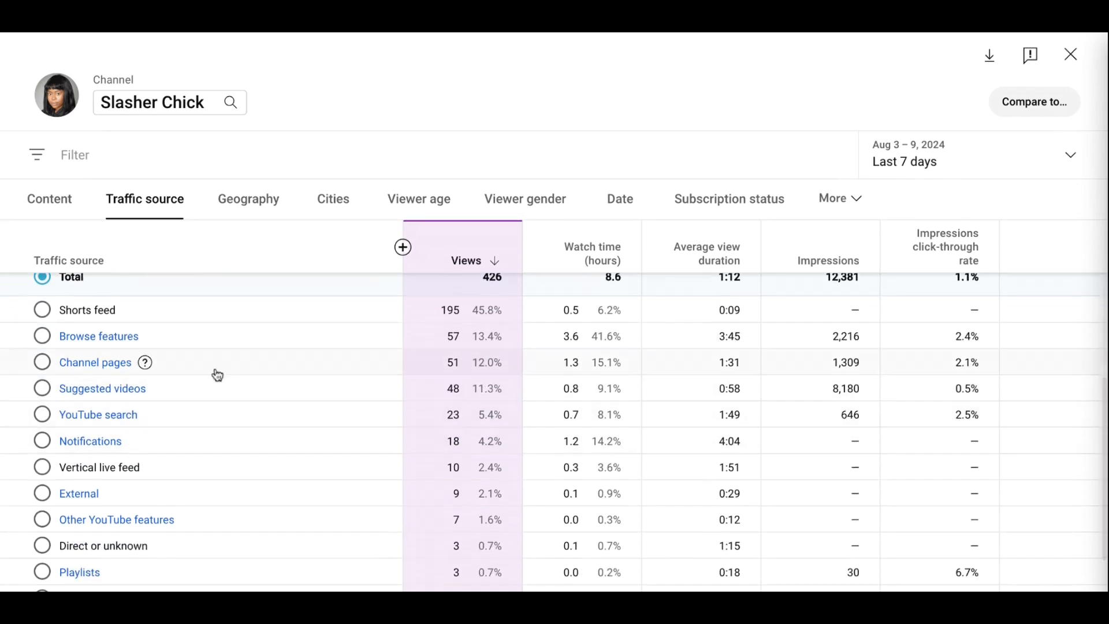
pyautogui.moveTo(130, 397)
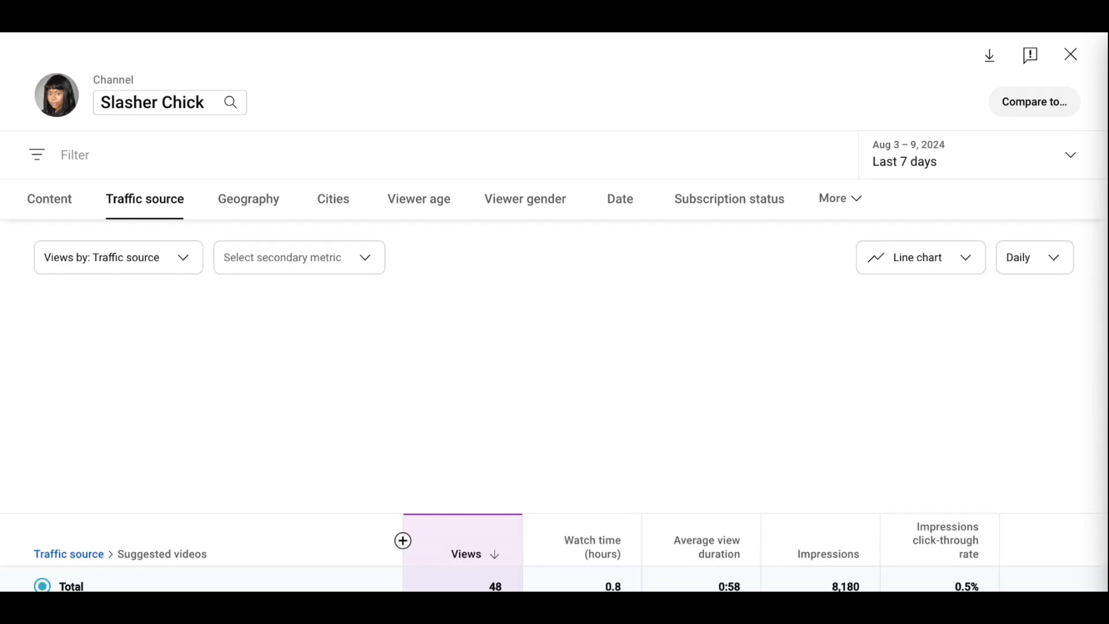
pyautogui.scroll(-3)
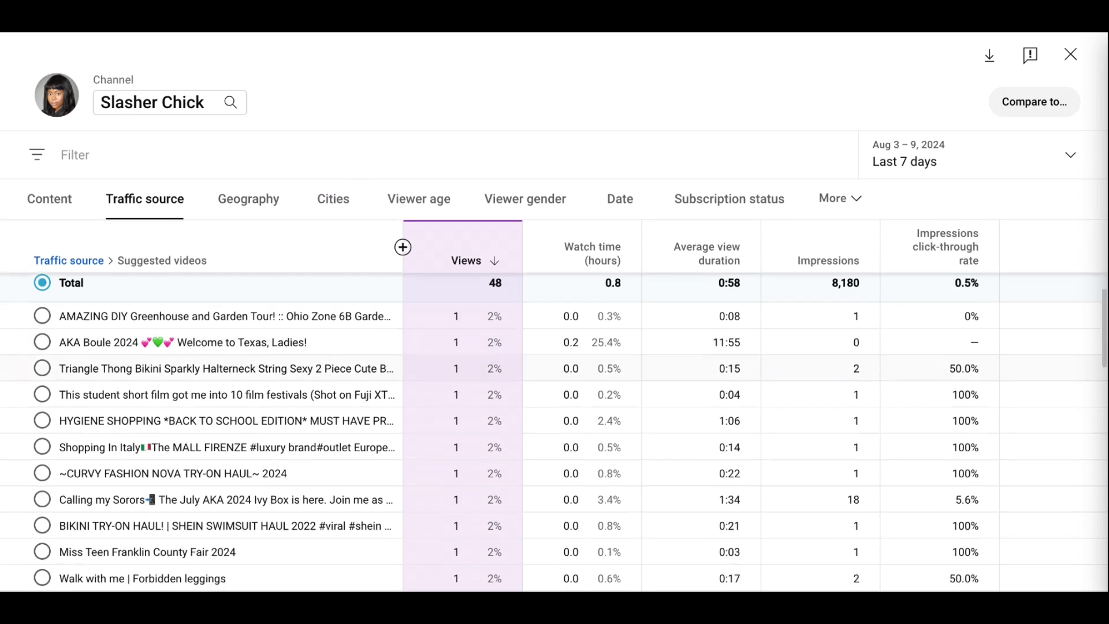
pyautogui.scroll(-3)
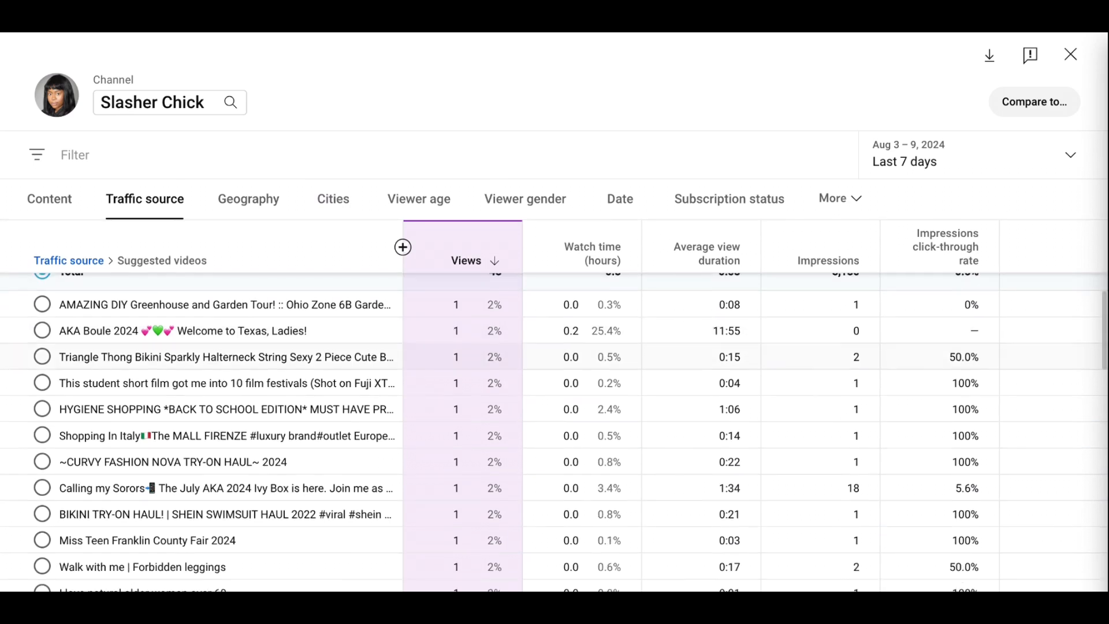
pyautogui.scroll(-3)
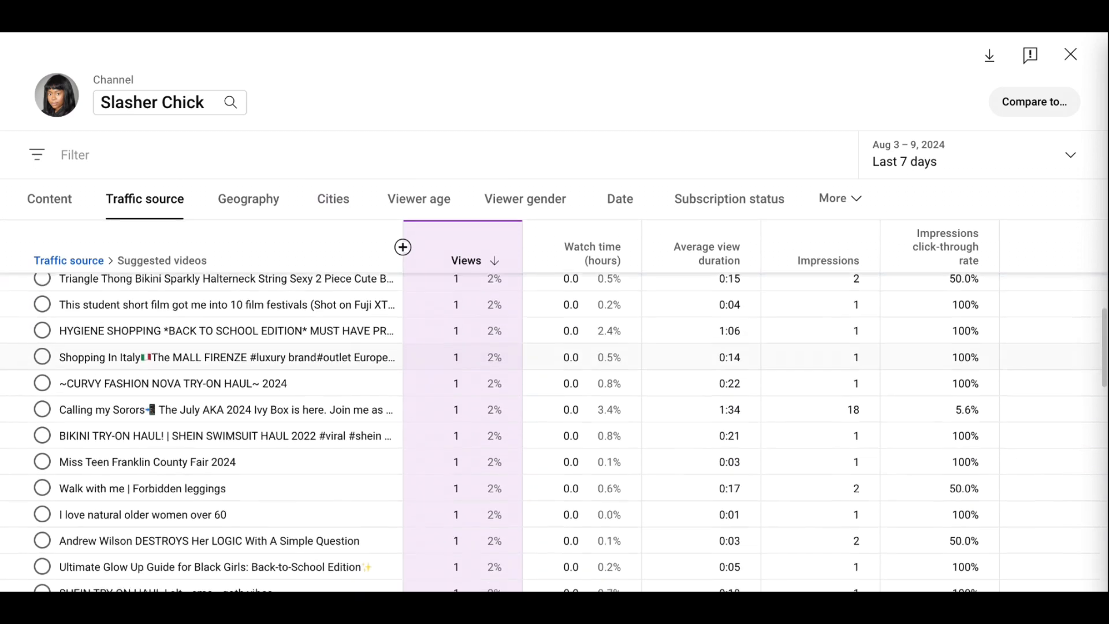
pyautogui.scroll(-3)
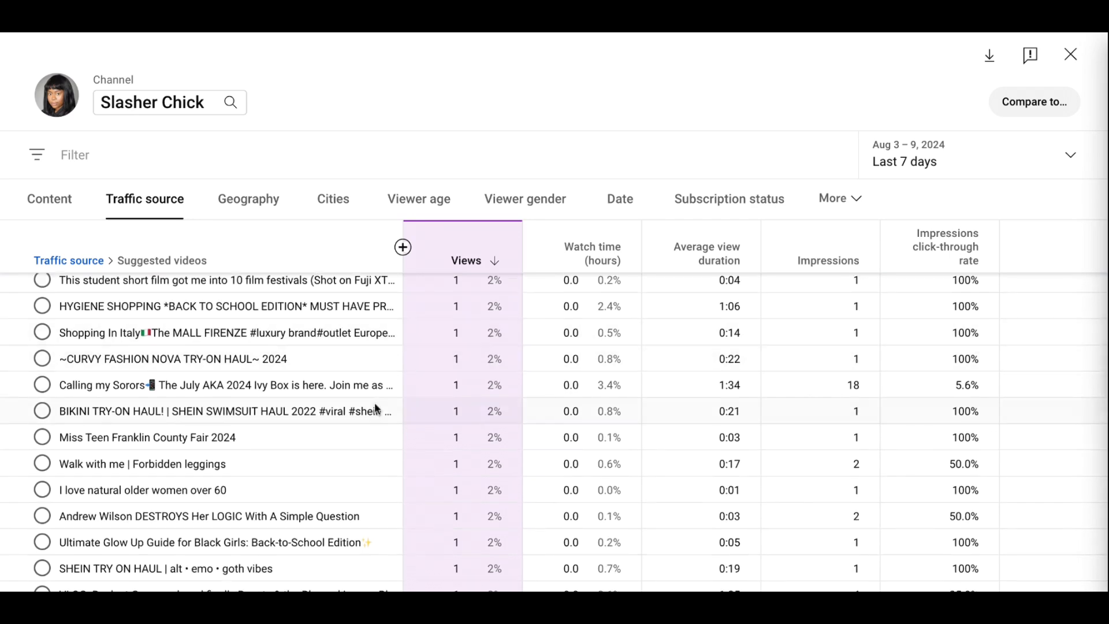
pyautogui.scroll(-3)
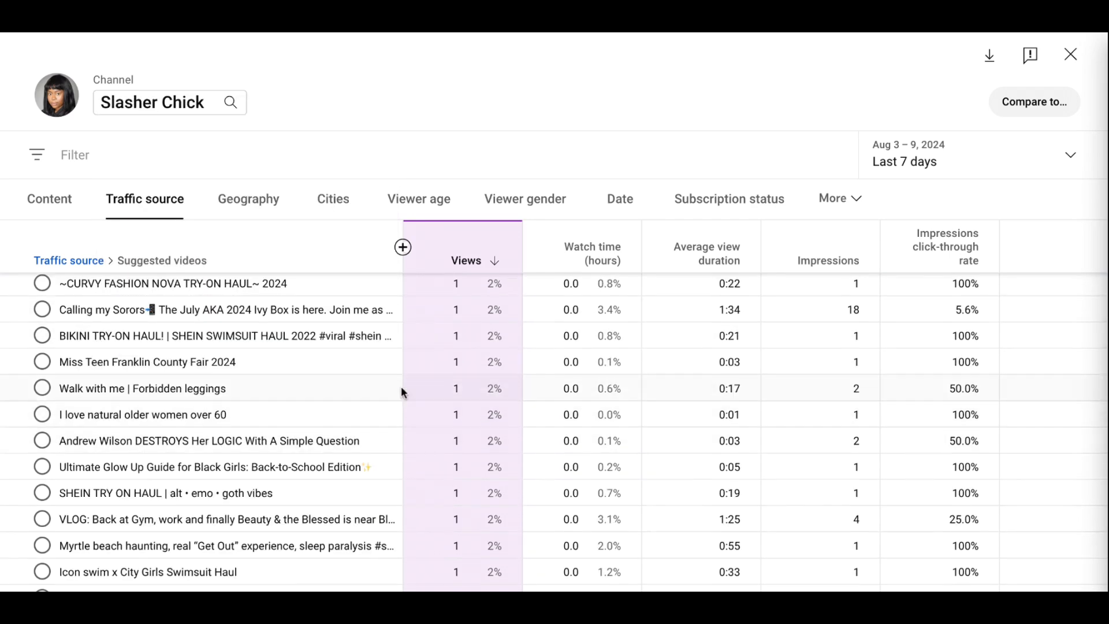
pyautogui.moveTo(402, 393)
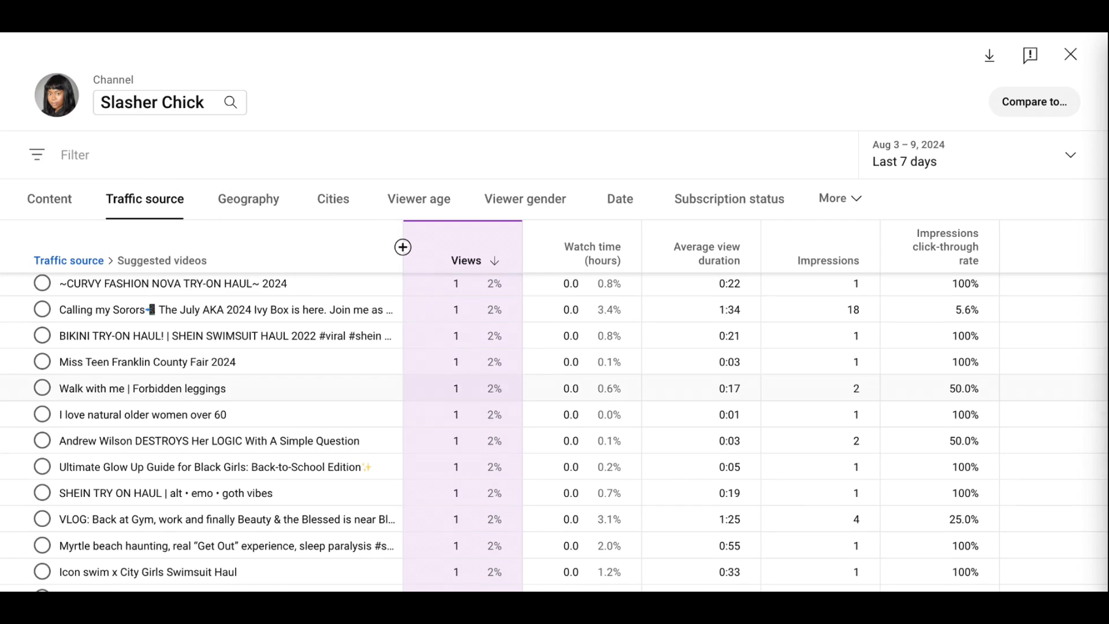
pyautogui.moveTo(142, 415)
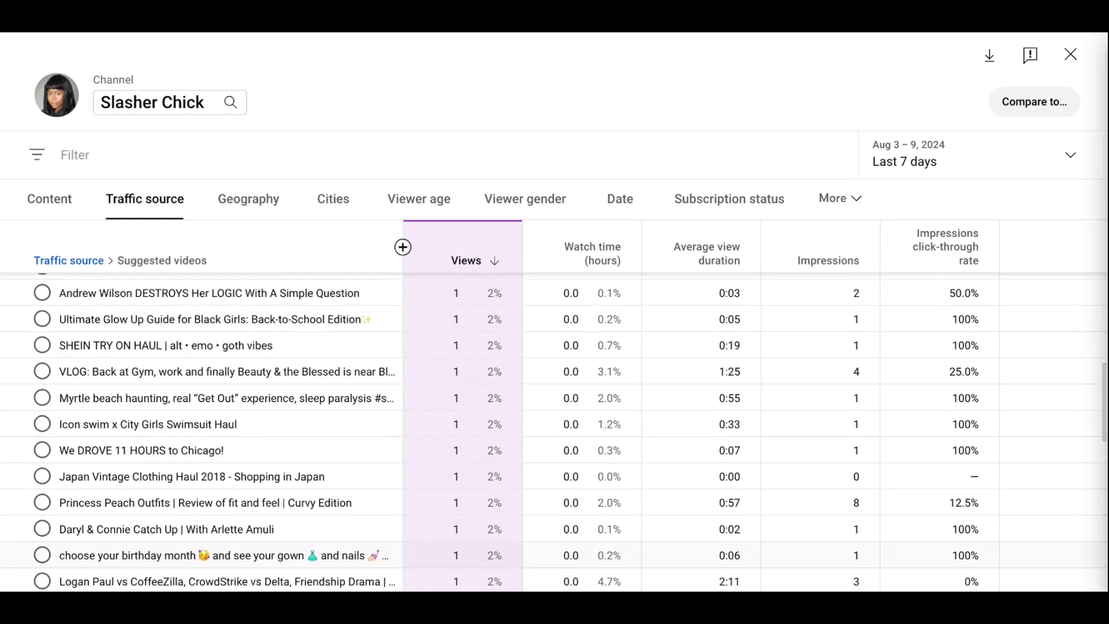
pyautogui.scroll(-3)
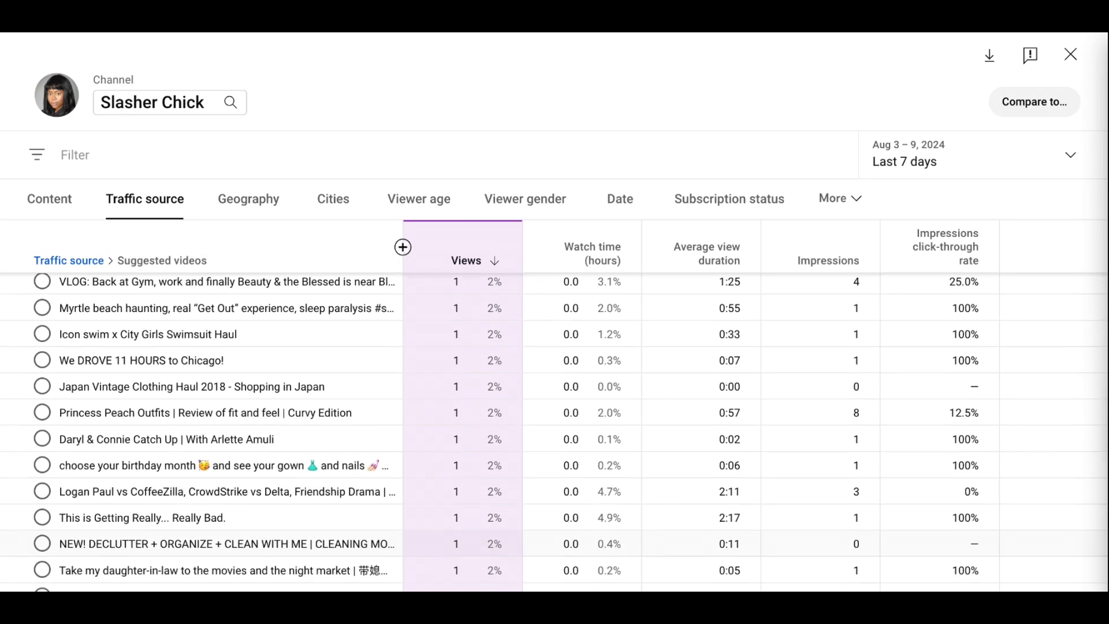
pyautogui.scroll(-3)
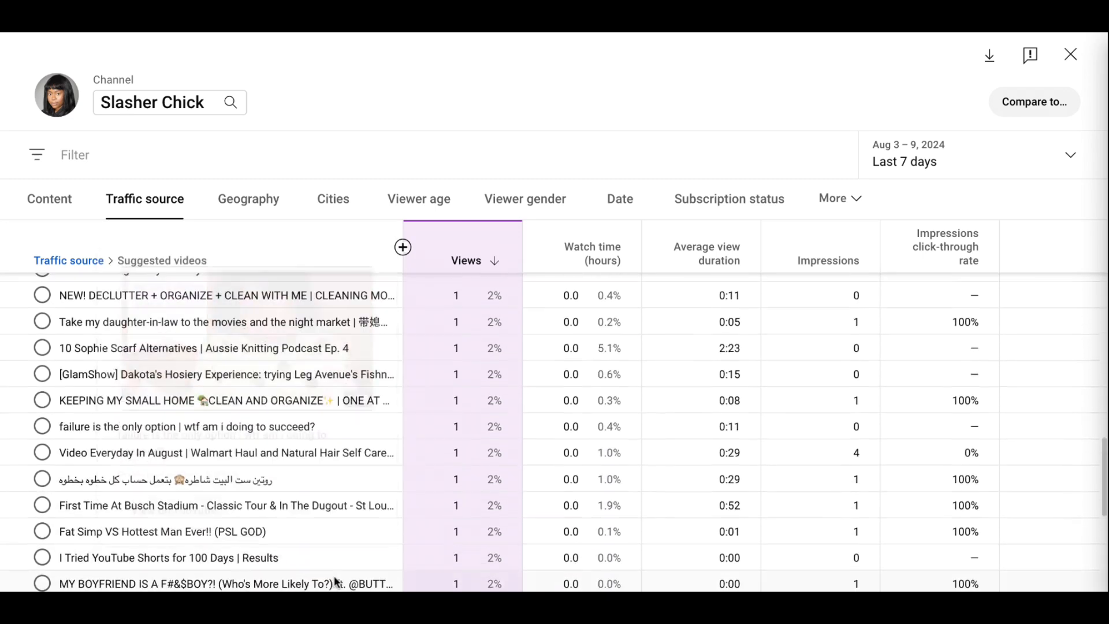
pyautogui.scroll(-3)
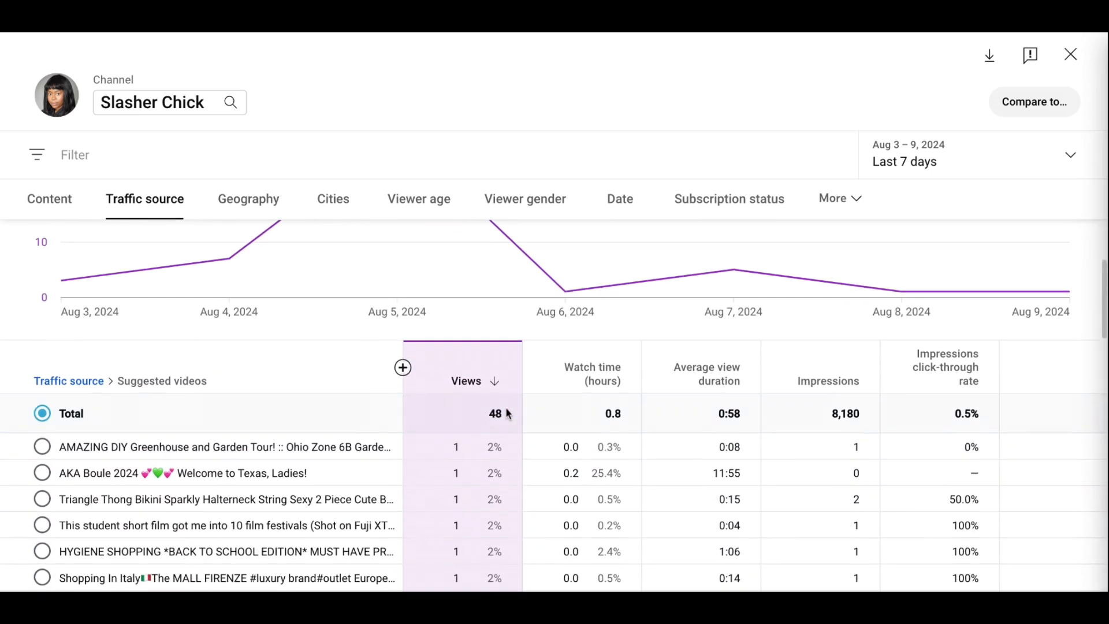
pyautogui.scroll(3)
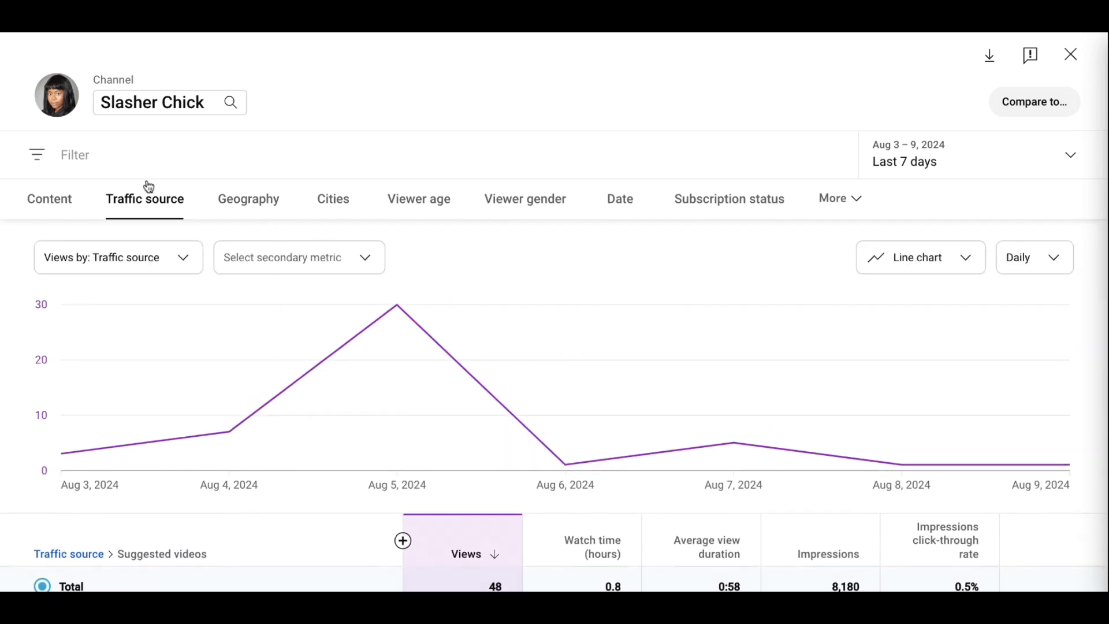
pyautogui.moveTo(95, 422)
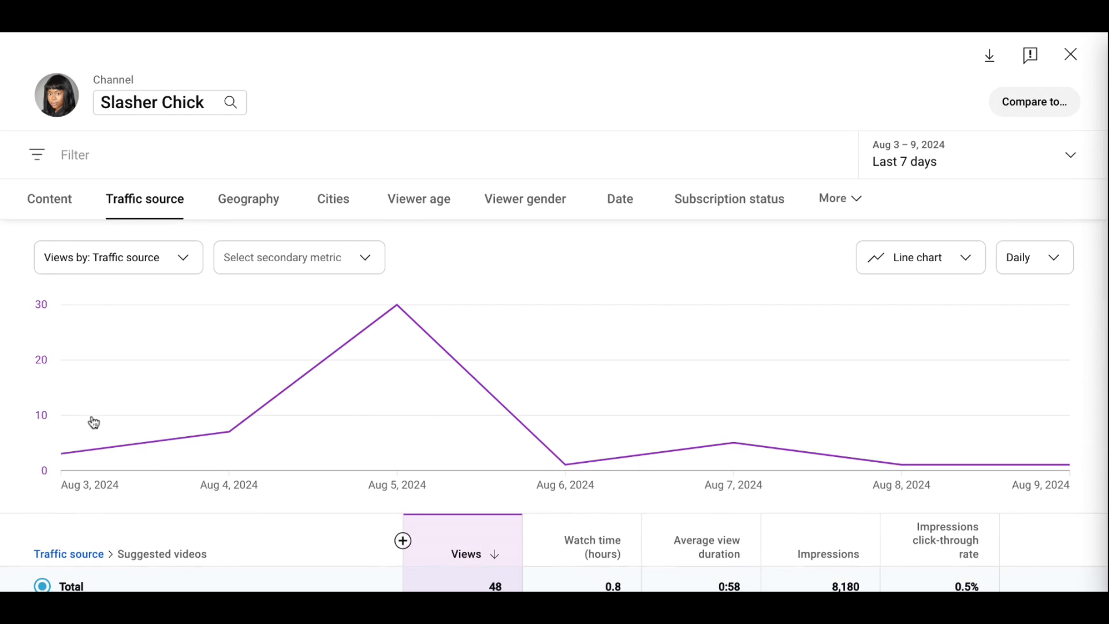
pyautogui.scroll(-3)
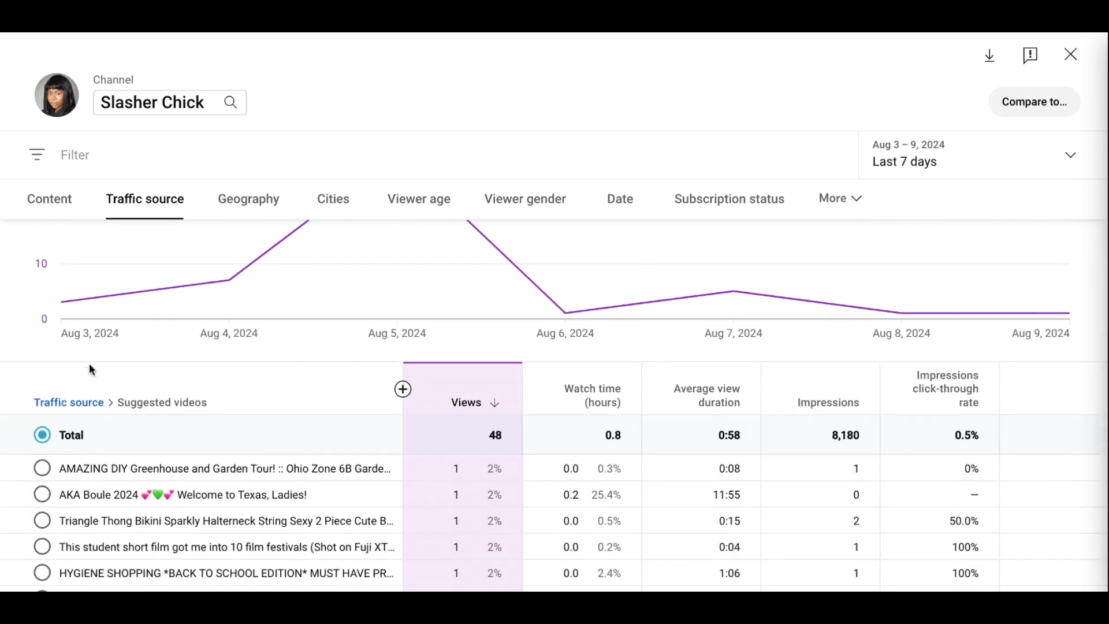
# - Return to the Traffic source breakdown and drill into YouTube search
pyautogui.click(69, 402)
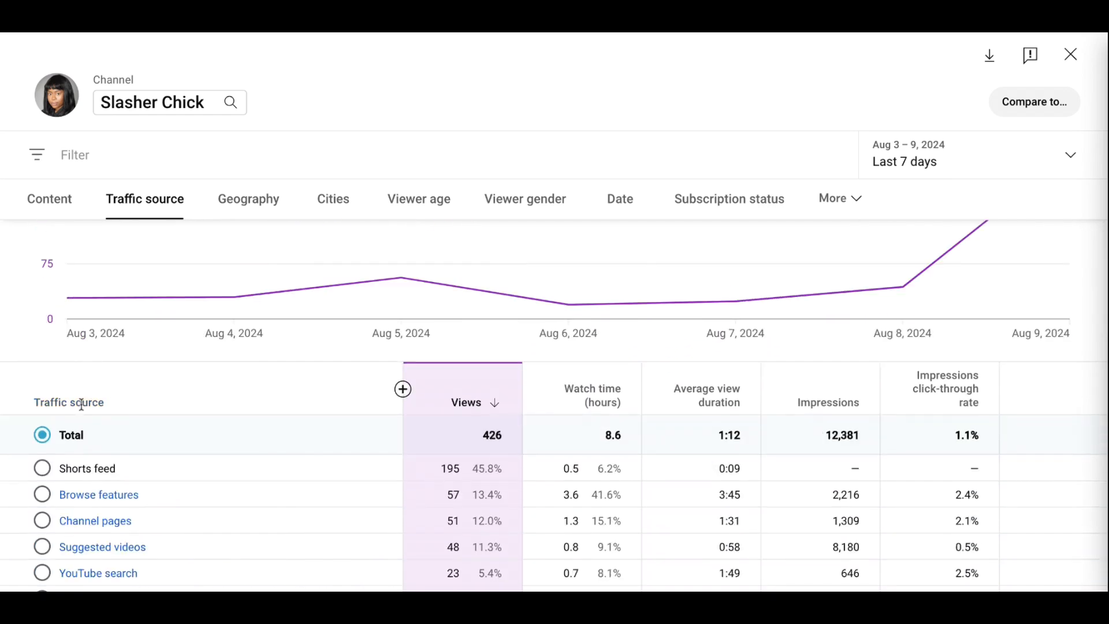
pyautogui.scroll(-3)
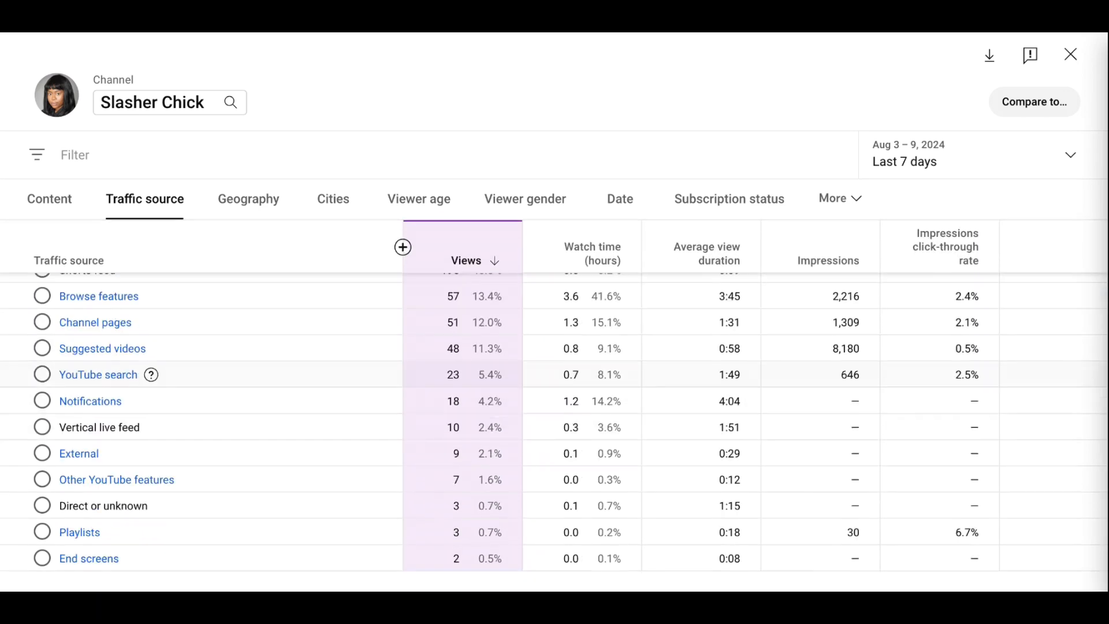
pyautogui.click(98, 374)
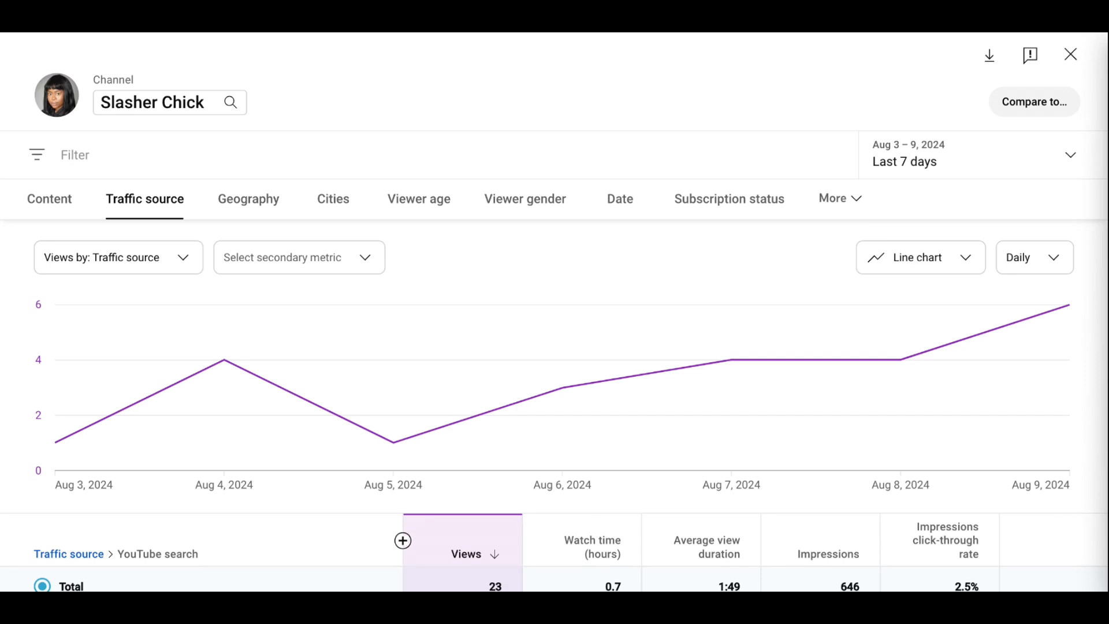
pyautogui.scroll(-3)
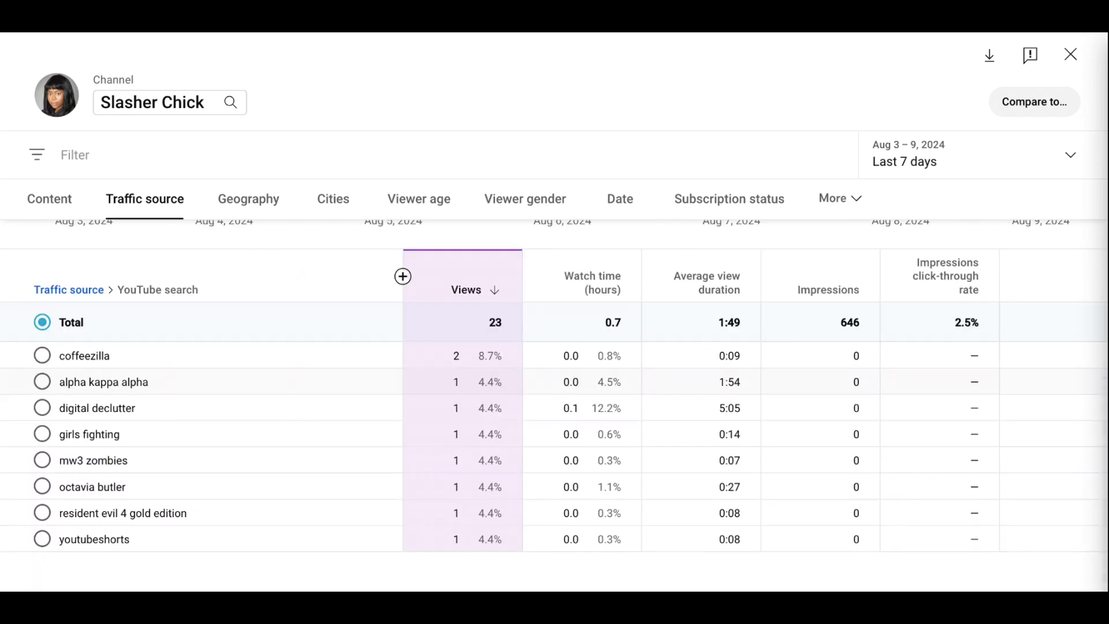
pyautogui.moveTo(100, 425)
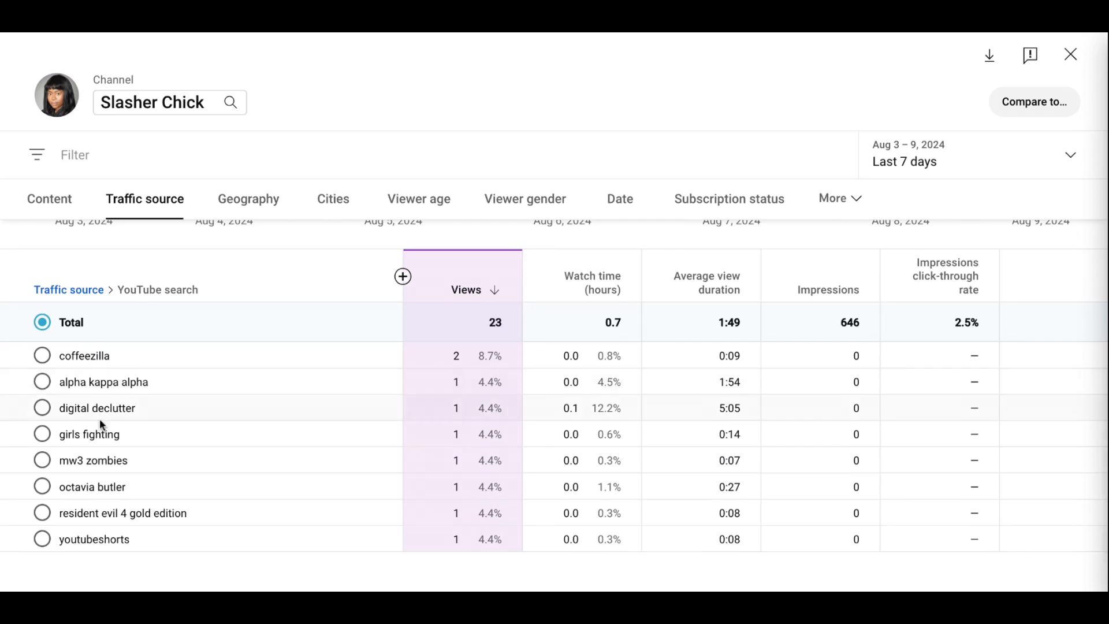
pyautogui.moveTo(101, 425)
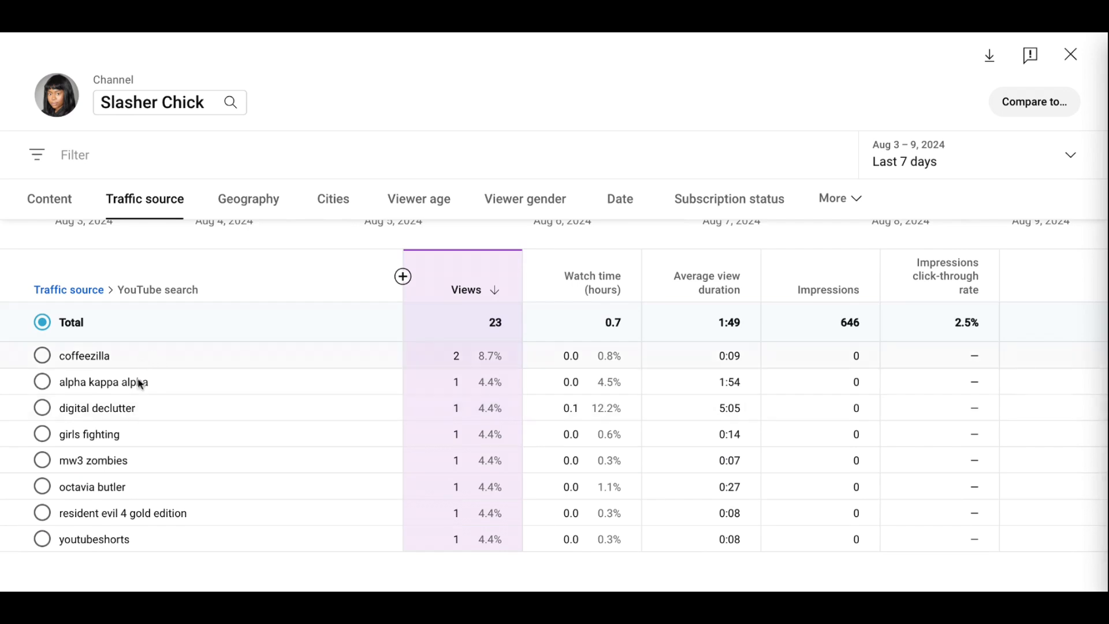
pyautogui.moveTo(127, 501)
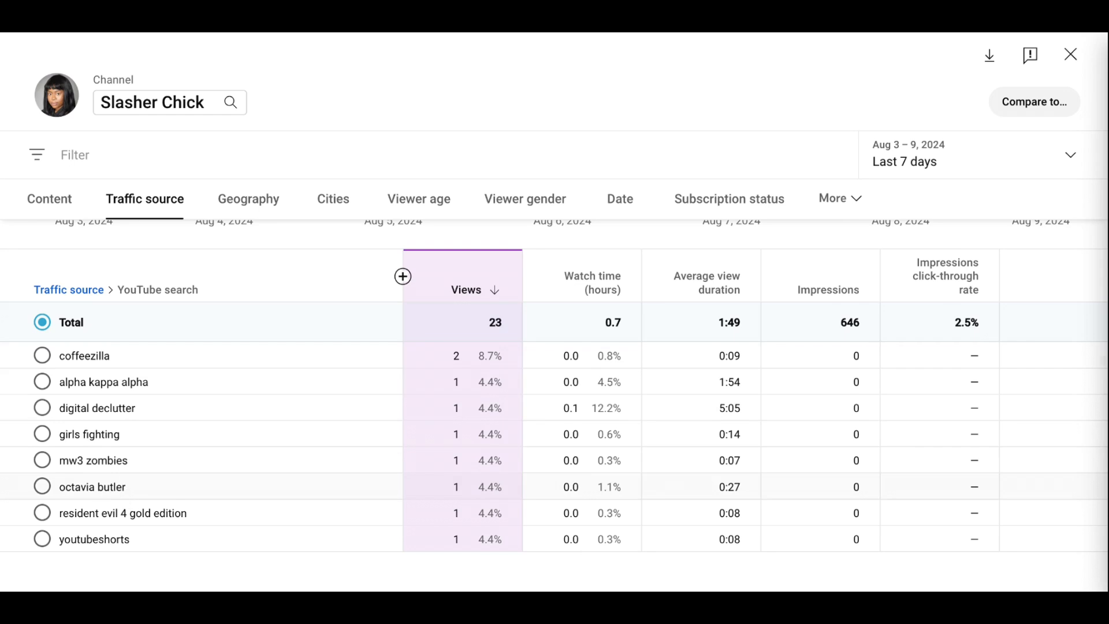
pyautogui.moveTo(900, 151)
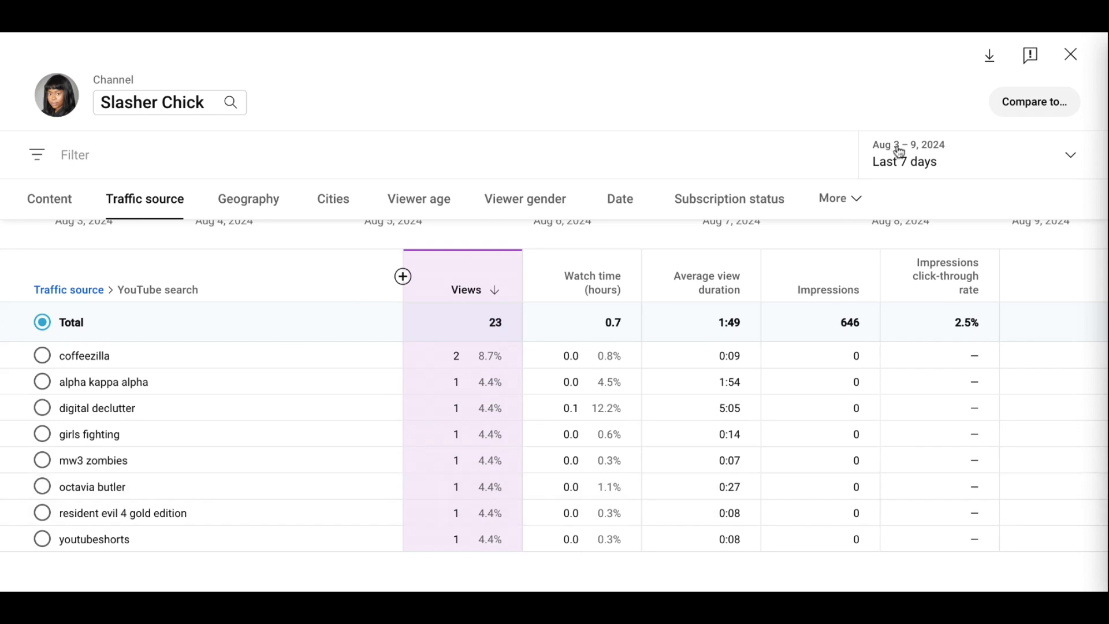
# - Set the YouTube search terms report's date range to Last 28 days
pyautogui.click(976, 154)
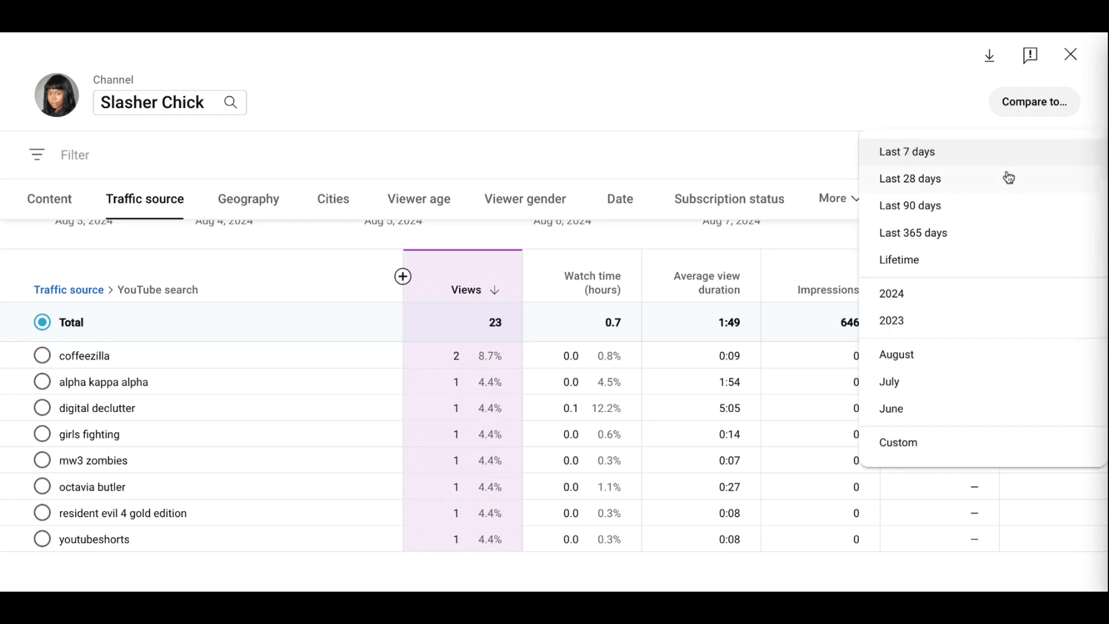
pyautogui.moveTo(963, 291)
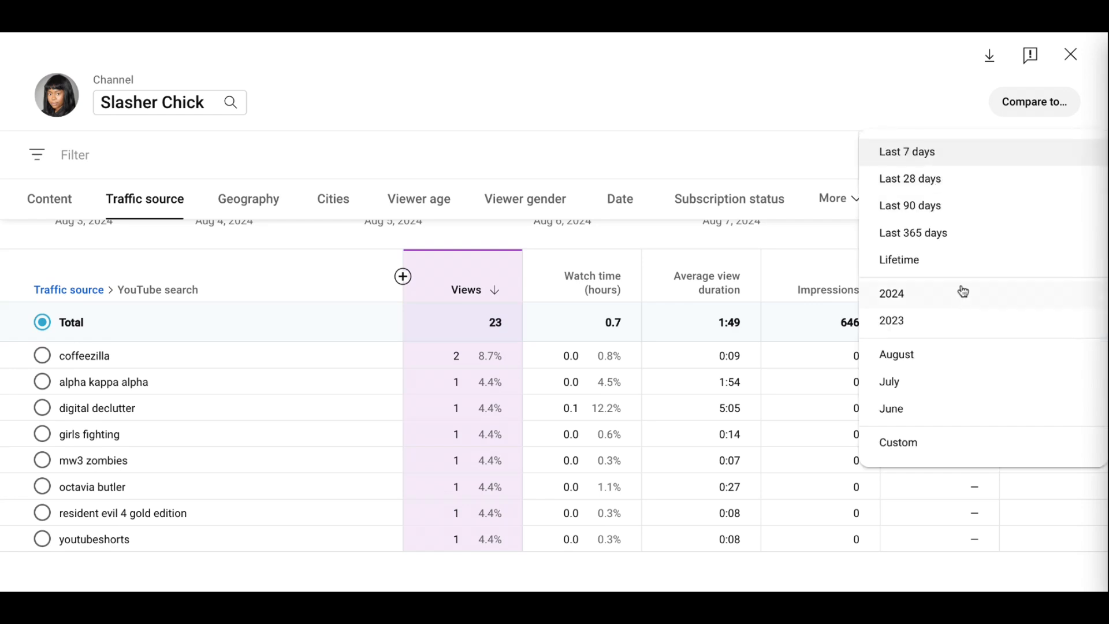
pyautogui.moveTo(975, 247)
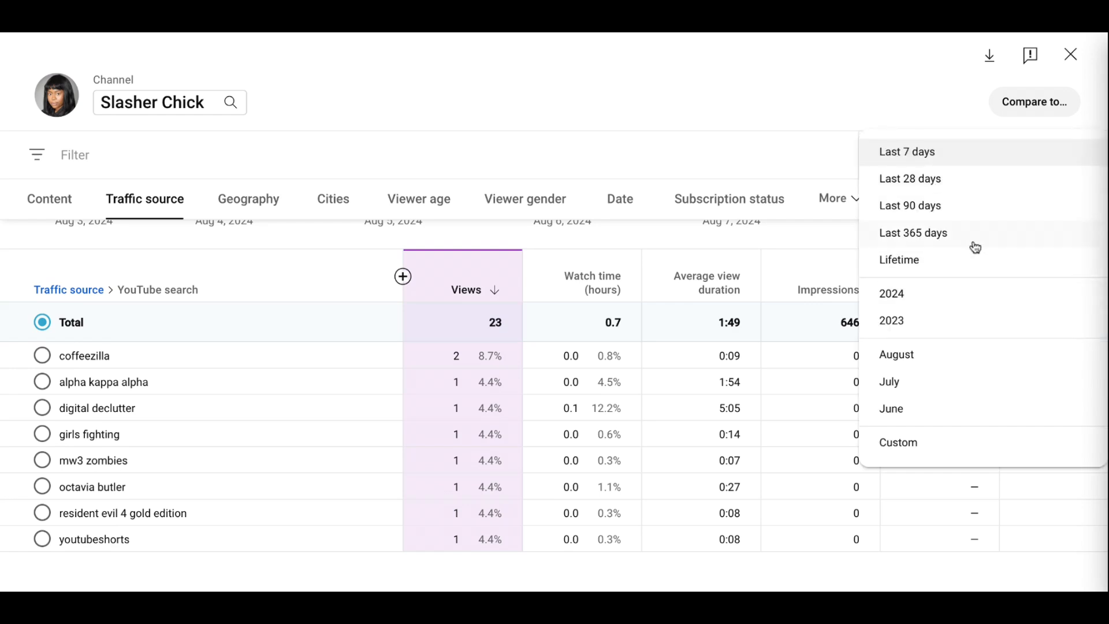
pyautogui.moveTo(971, 264)
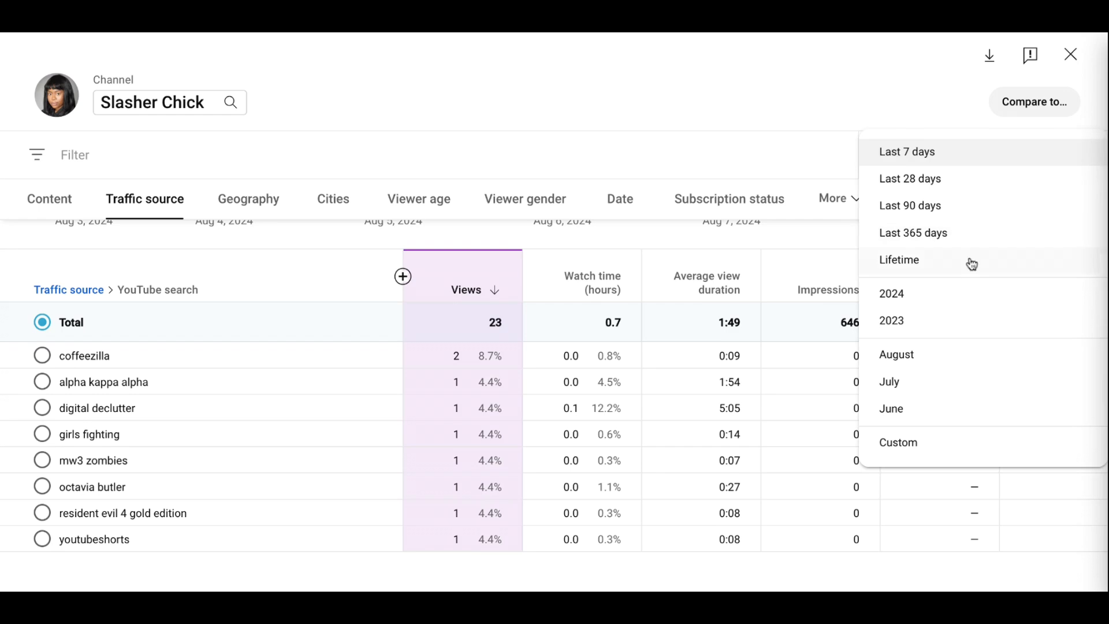
pyautogui.moveTo(980, 215)
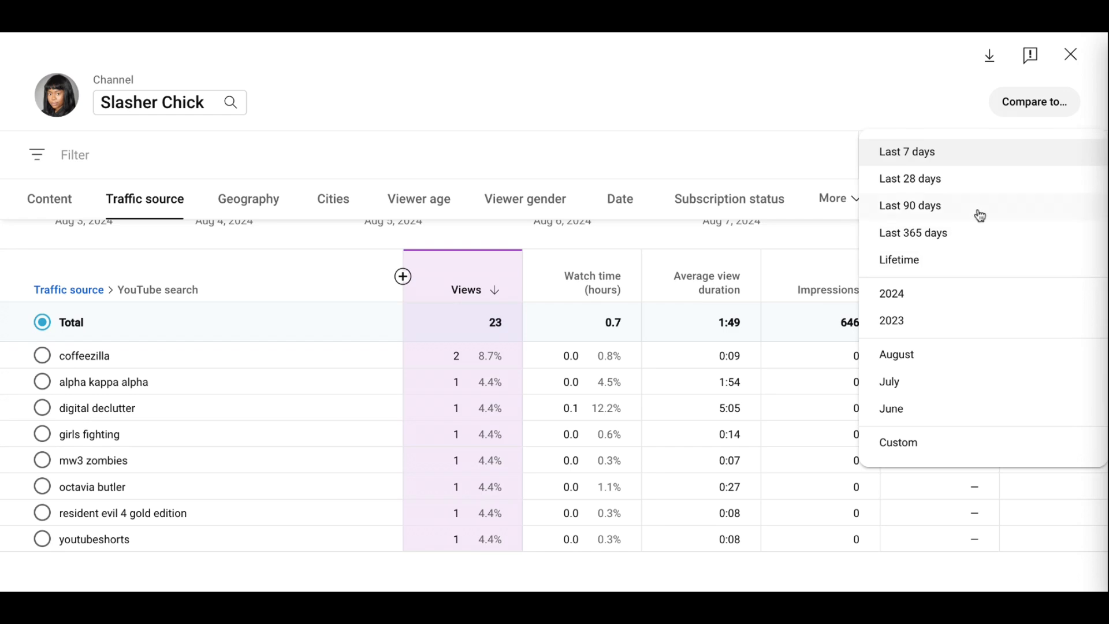
pyautogui.click(910, 178)
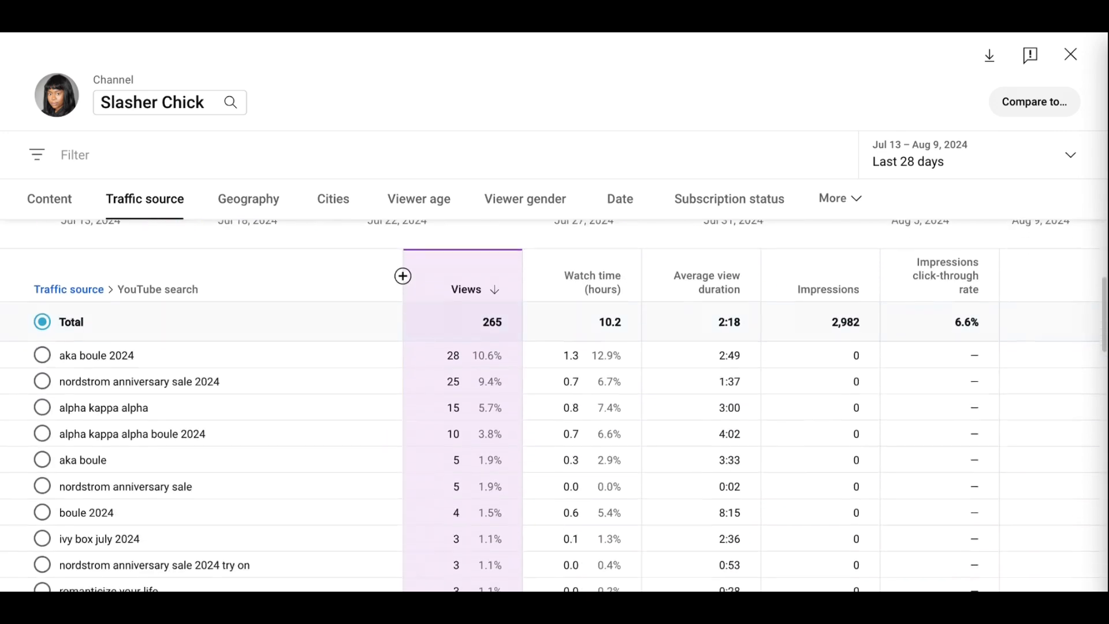
pyautogui.scroll(-3)
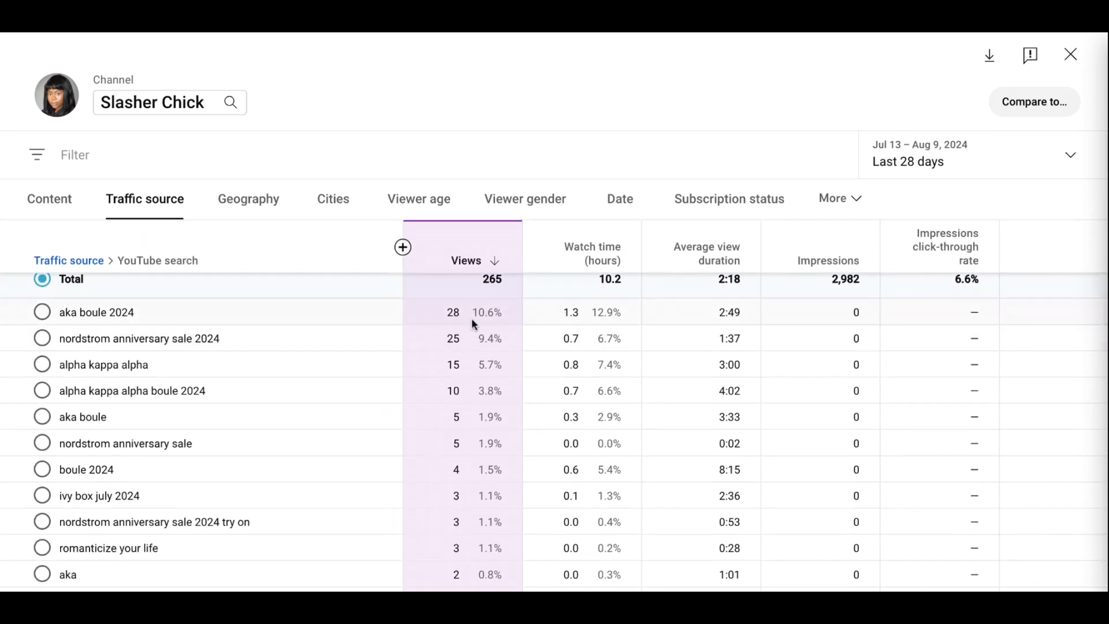
pyautogui.moveTo(332, 391)
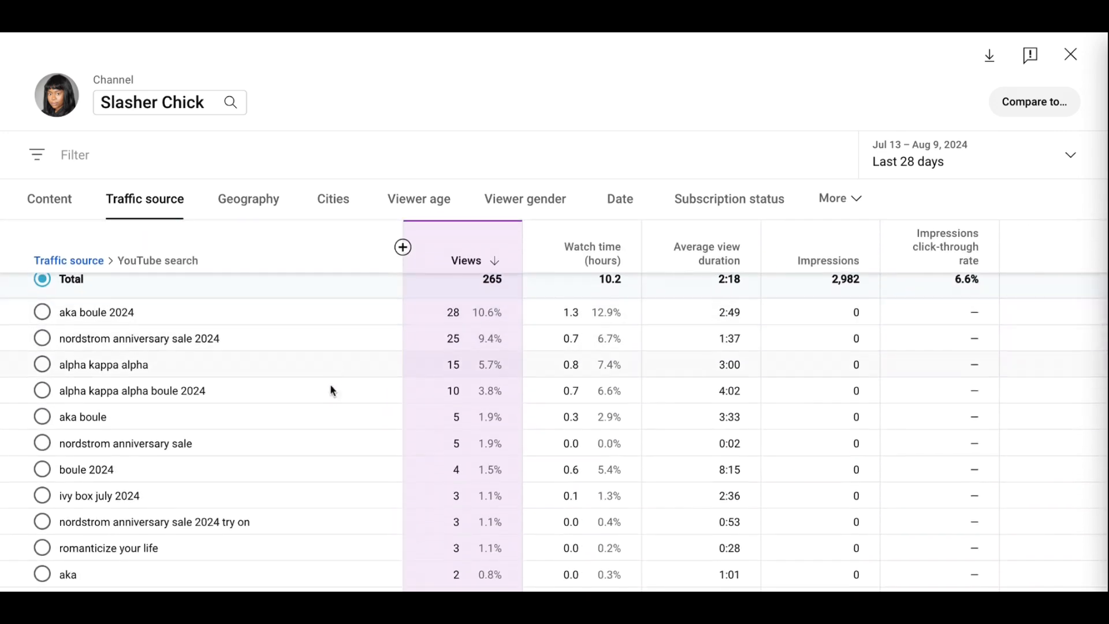
pyautogui.scroll(-3)
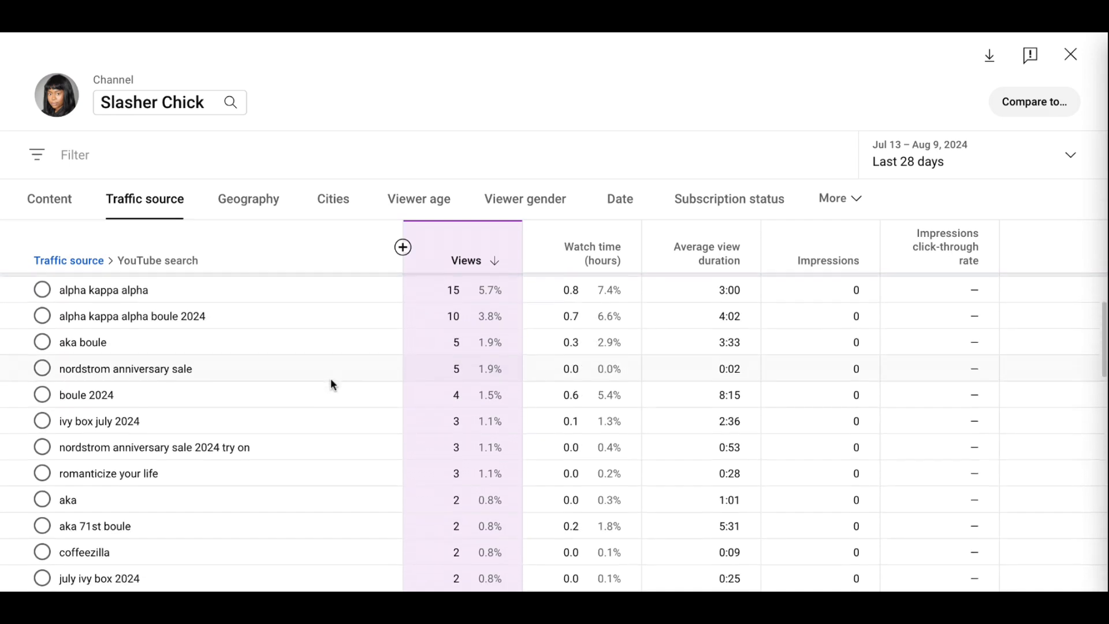
pyautogui.scroll(-3)
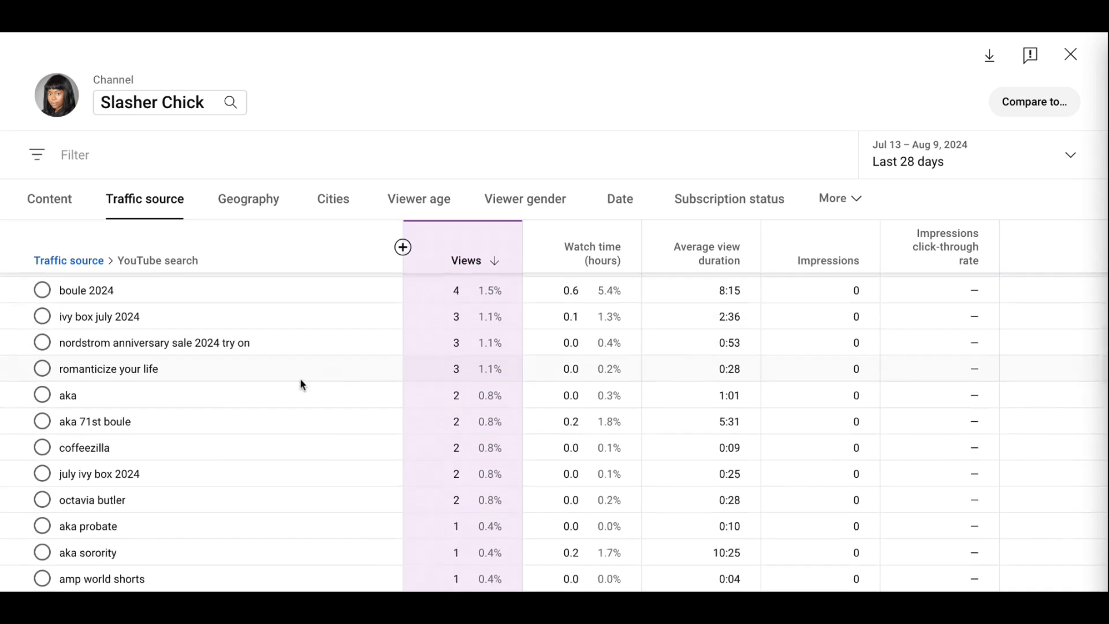
pyautogui.scroll(-3)
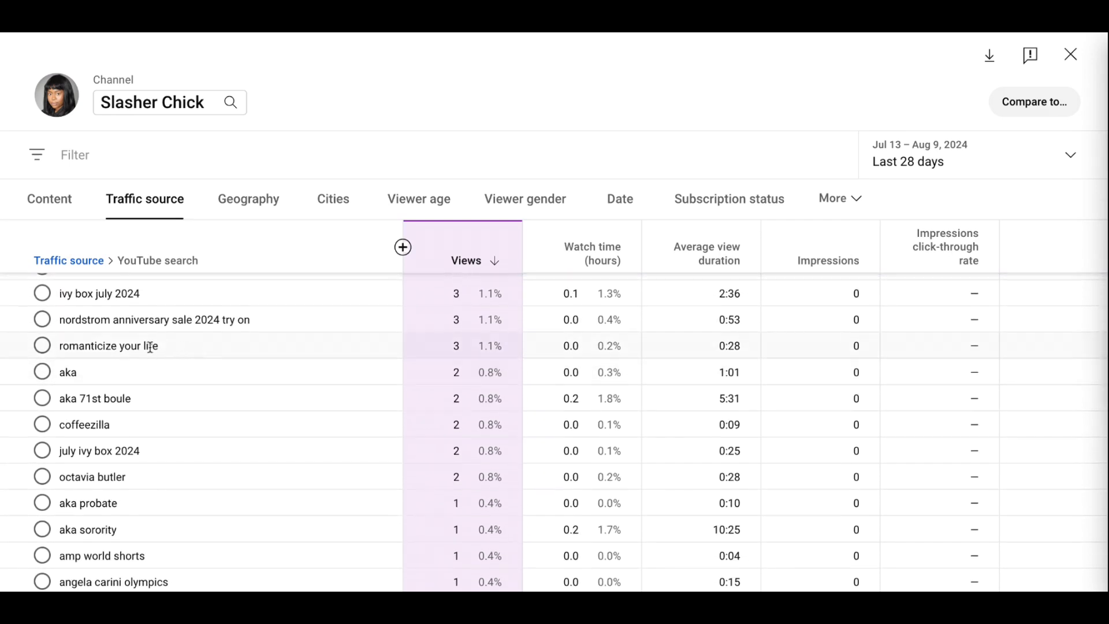
pyautogui.doubleClick(107, 346)
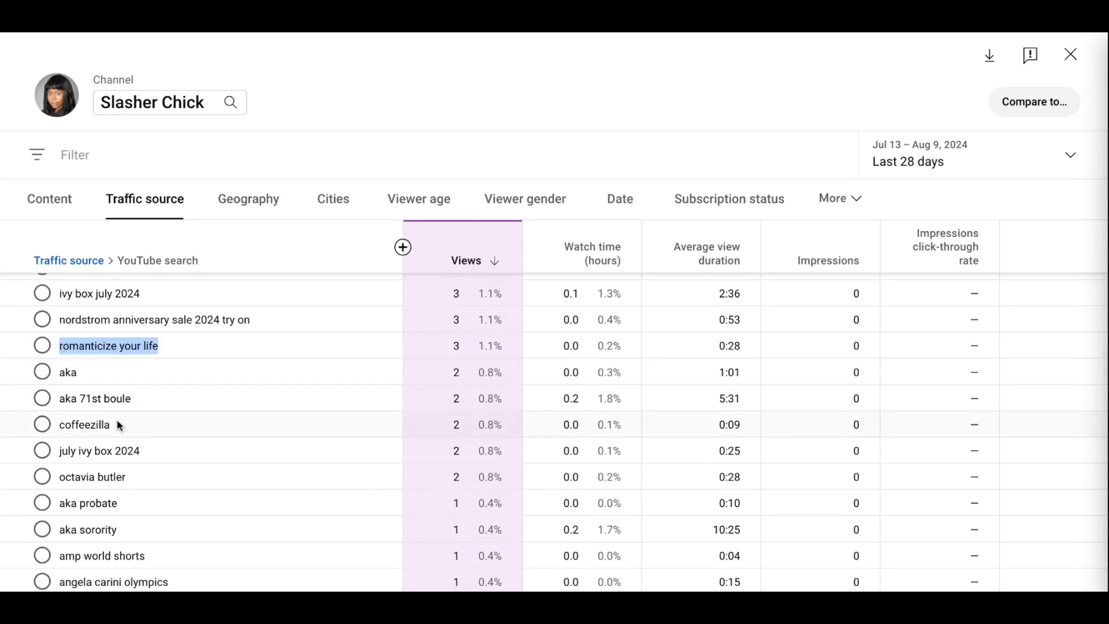
pyautogui.scroll(-3)
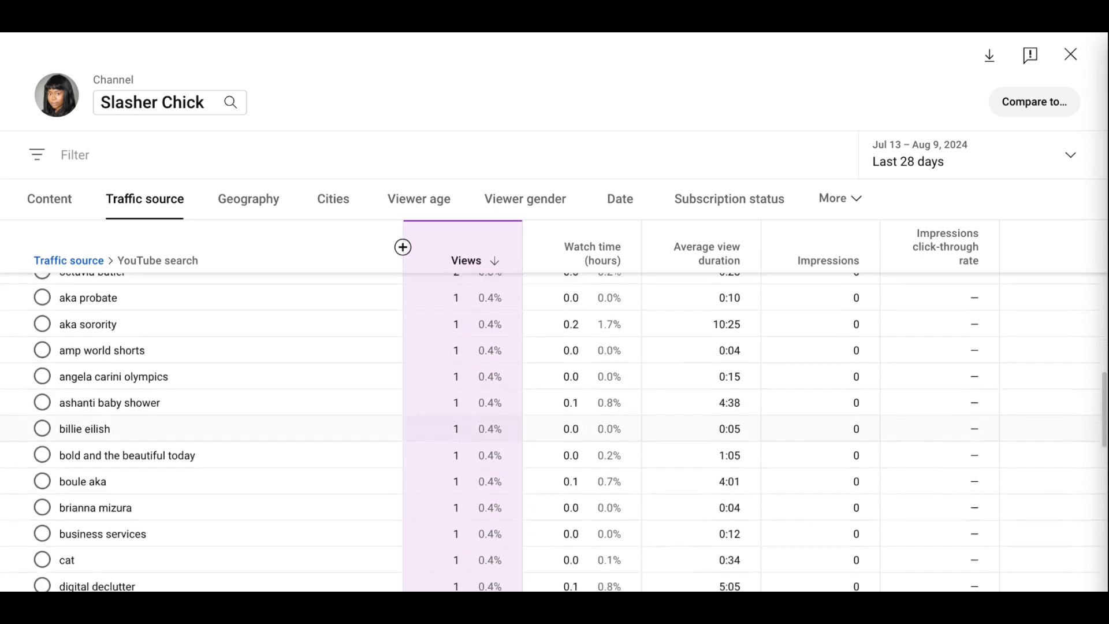
pyautogui.scroll(-3)
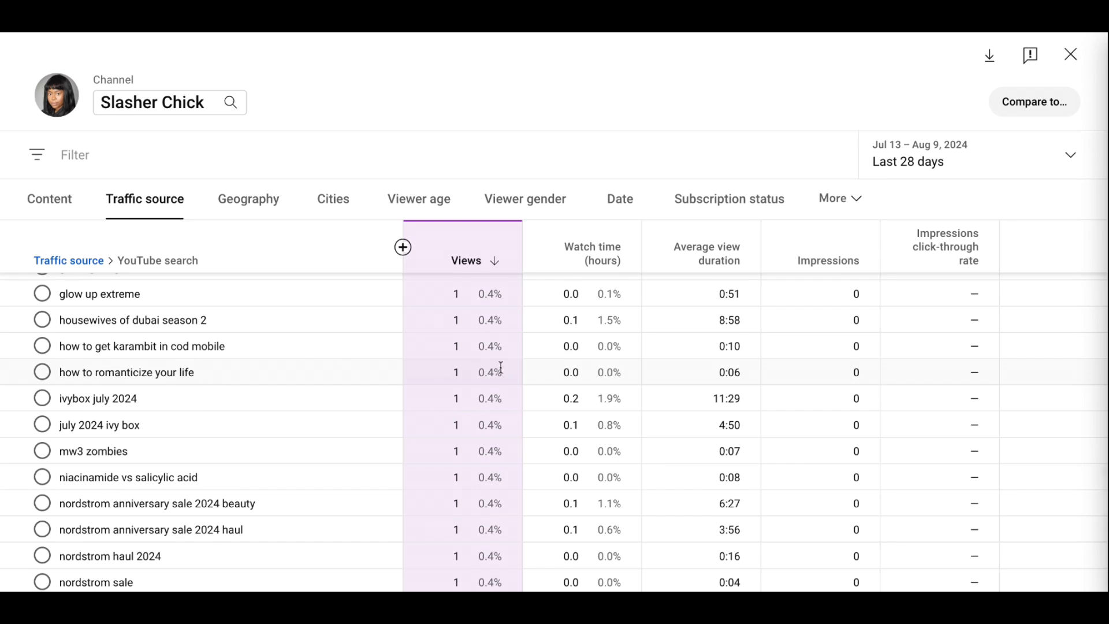
pyautogui.scroll(3)
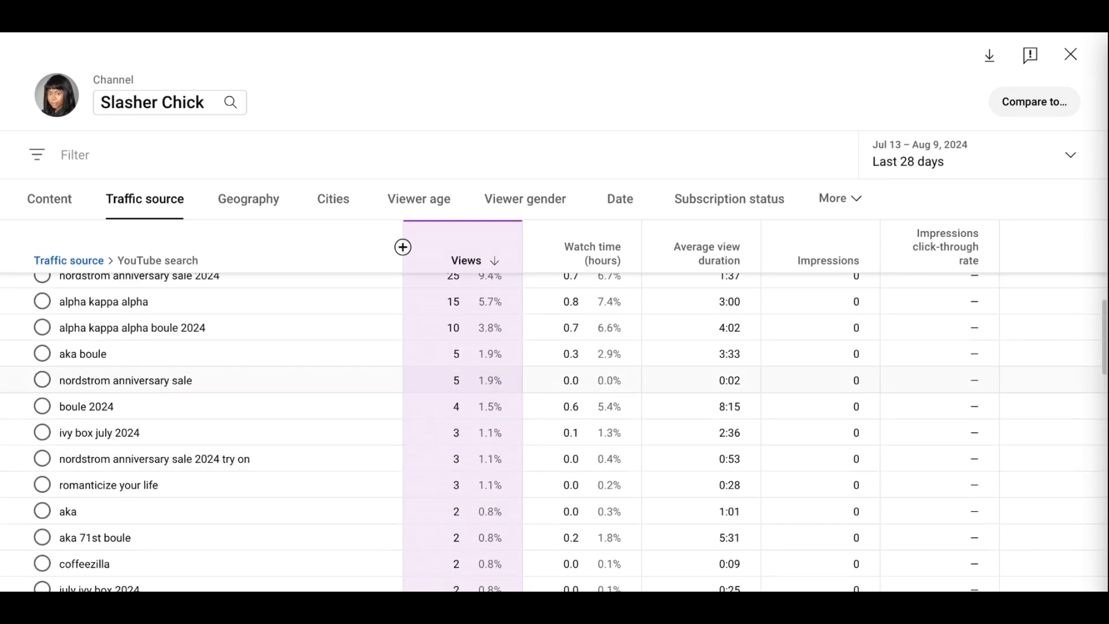
pyautogui.moveTo(472, 486)
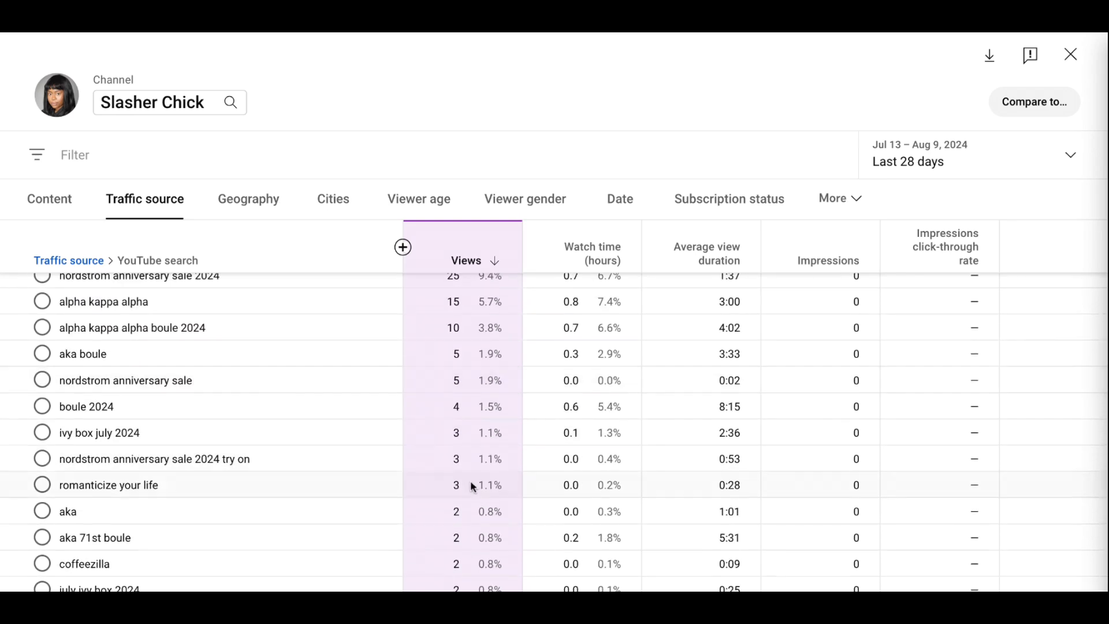
pyautogui.moveTo(473, 488)
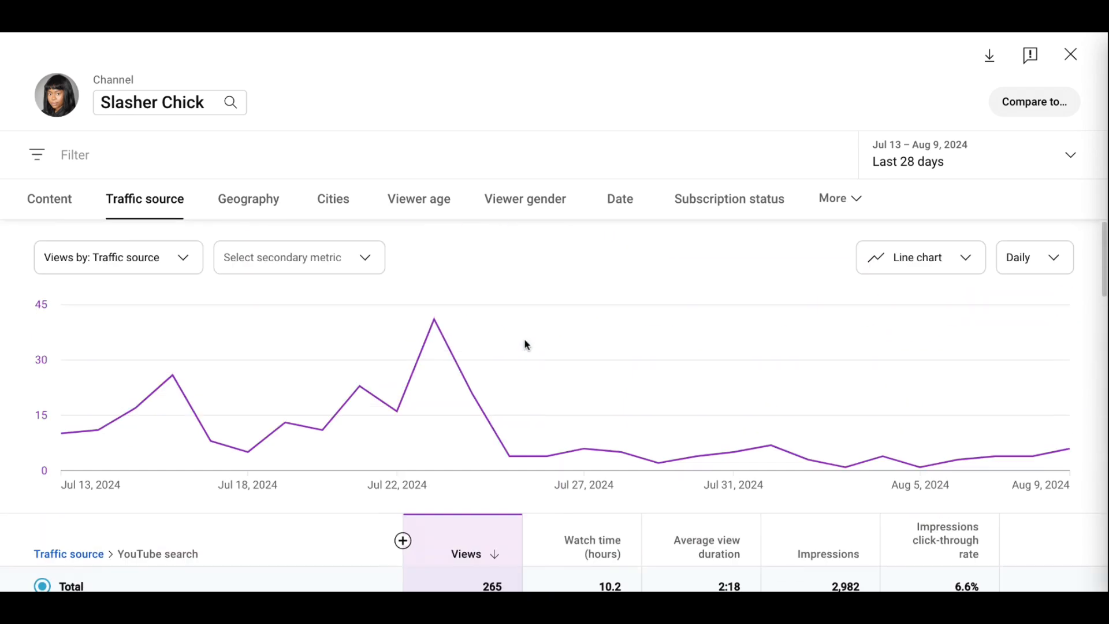
pyautogui.moveTo(525, 124)
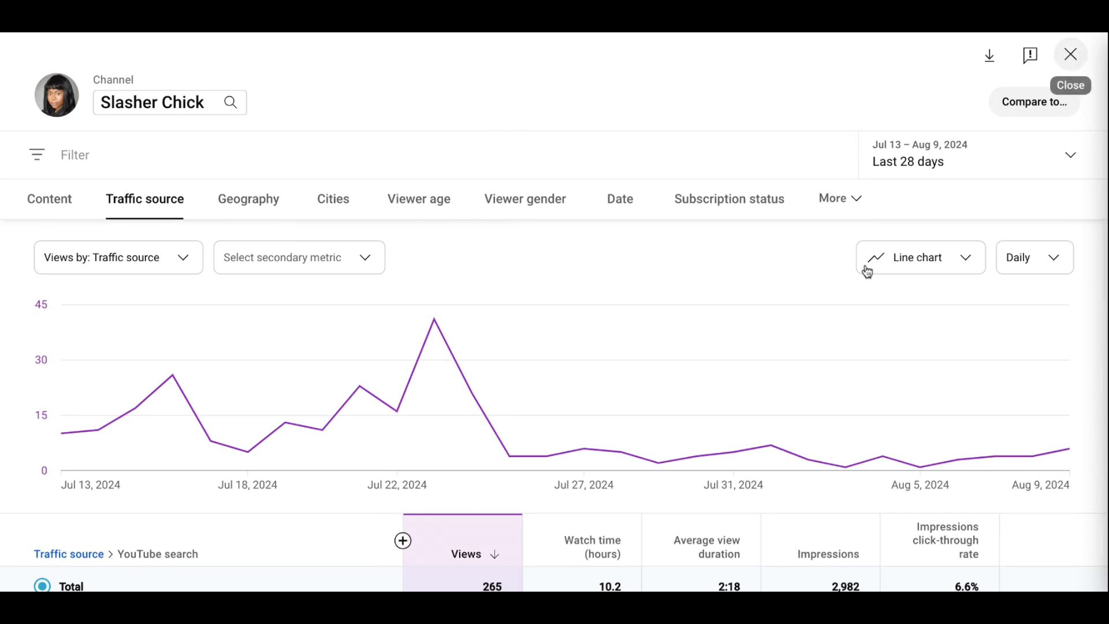
# - Close the YouTube search report and switch channel analytics to the Content tab
pyautogui.click(1070, 54)
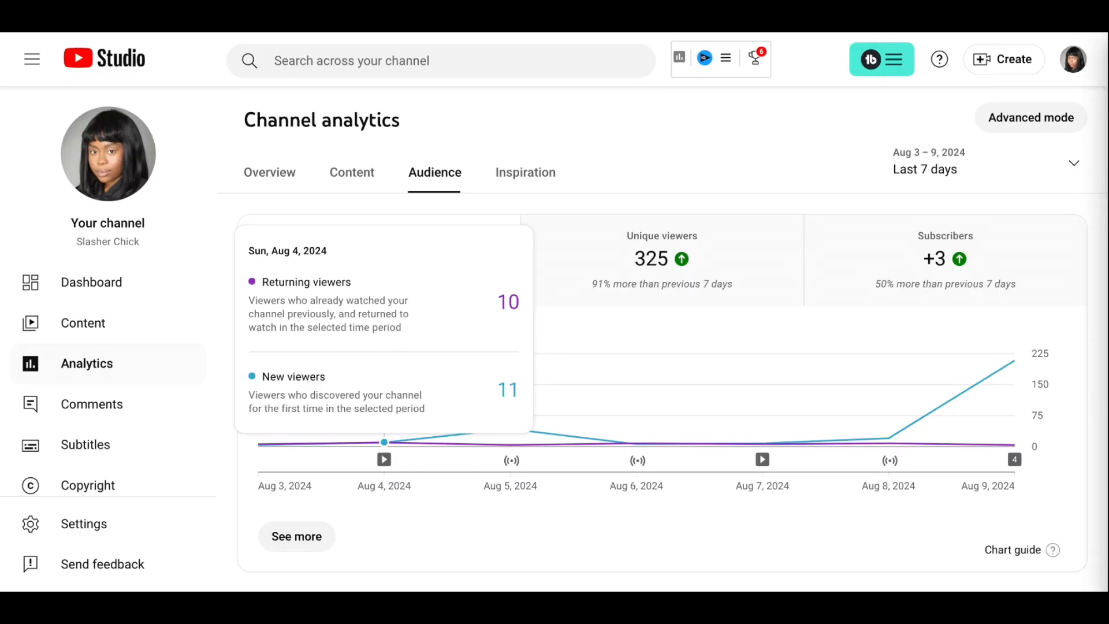
pyautogui.click(352, 173)
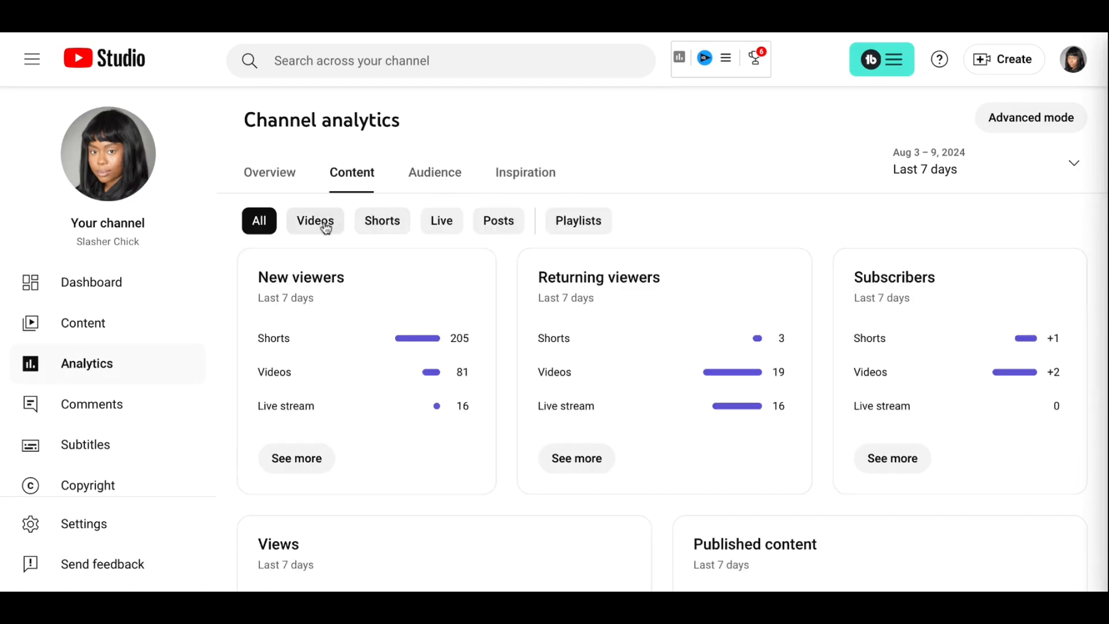
# - Filter the last-7-days analytics to long-form videos (153 views, 10.1K impressions) and review the chart
pyautogui.click(315, 220)
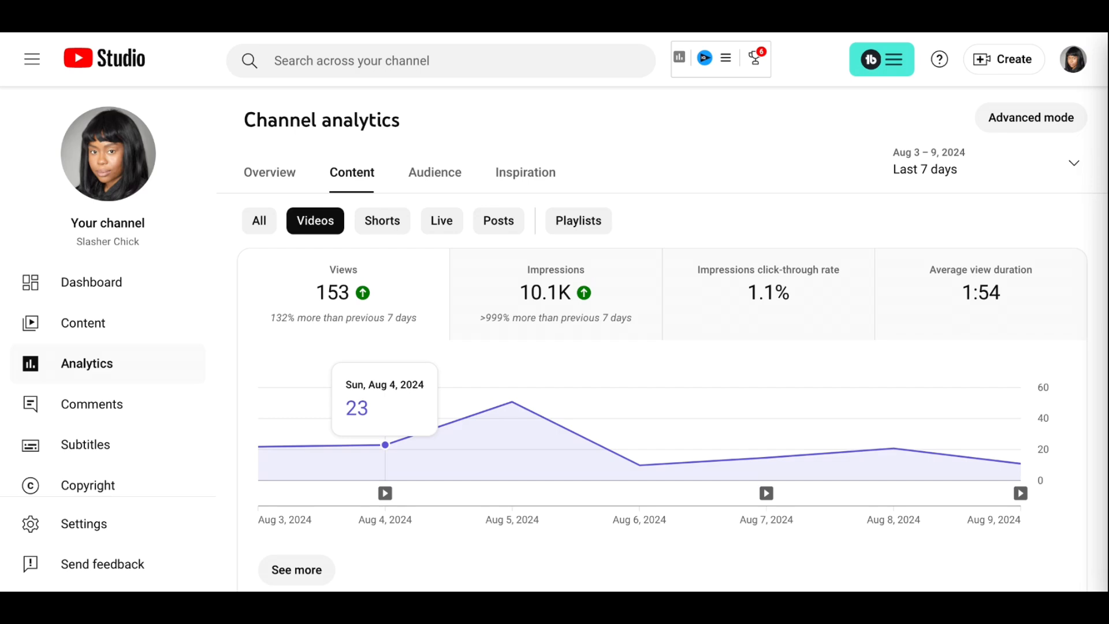
pyautogui.scroll(-3)
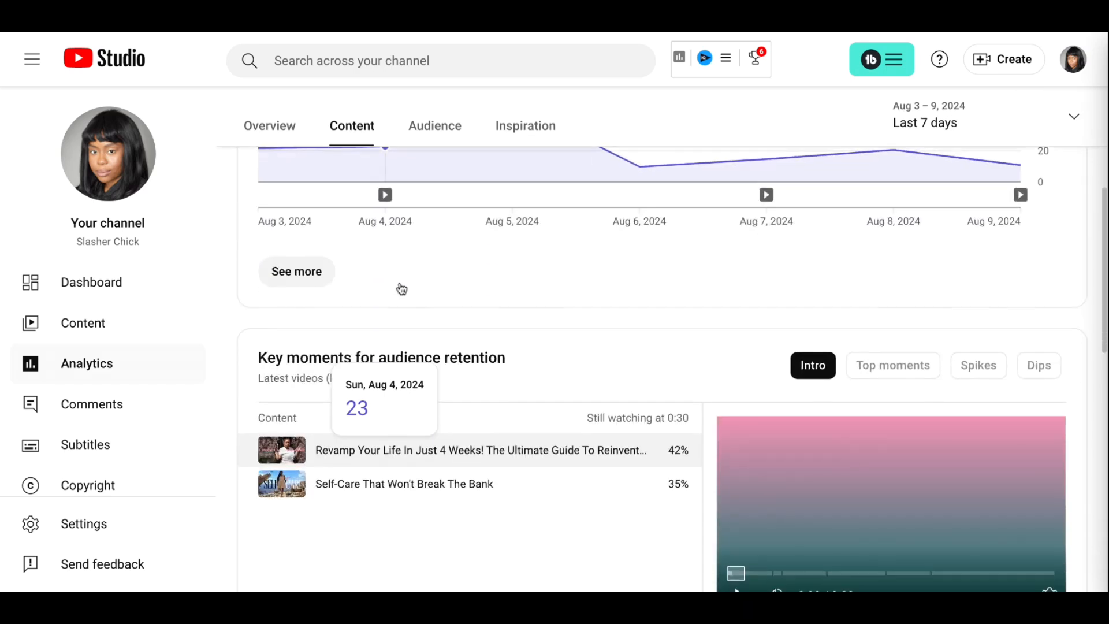
pyautogui.scroll(-3)
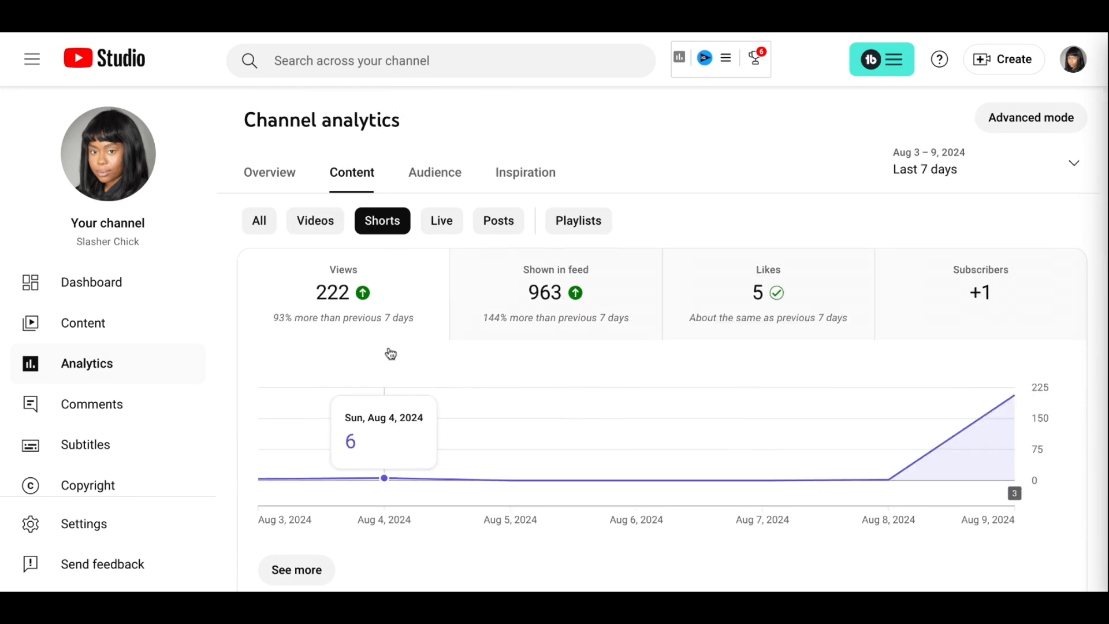
pyautogui.moveTo(388, 475)
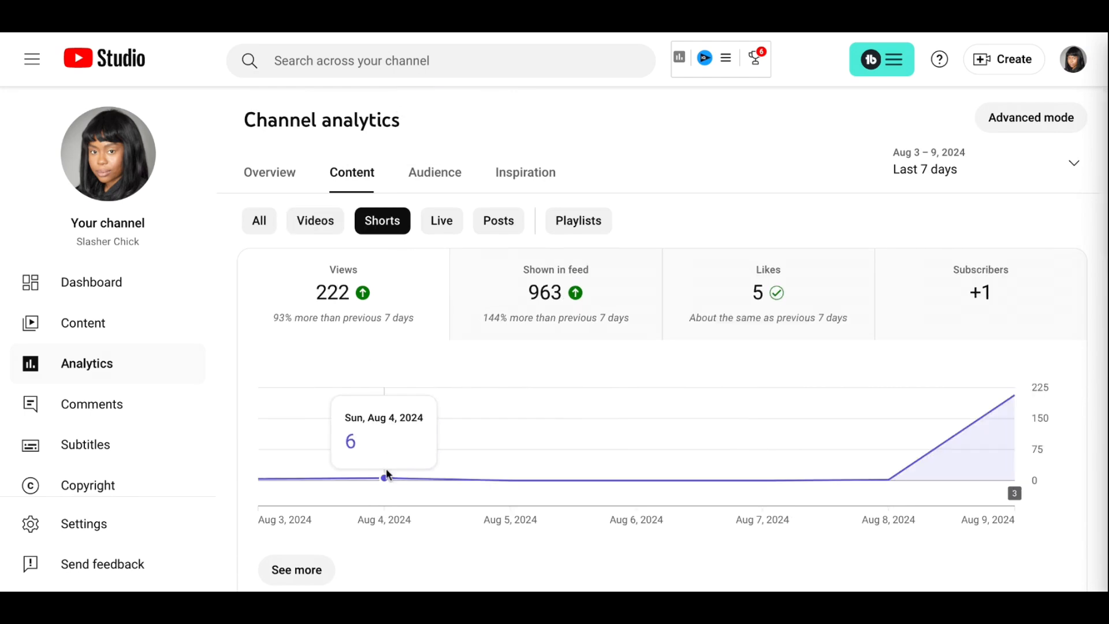
# - Review how viewers find Shorts and the Top Shorts list, led by 'Defeat Your Inner Critic'
pyautogui.scroll(-3)
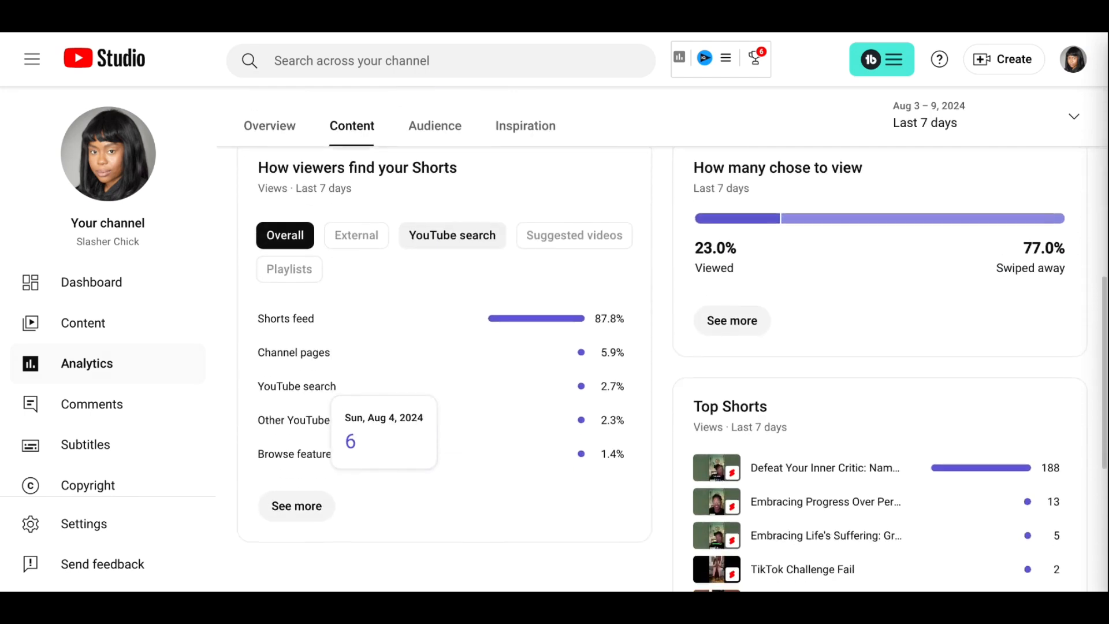
pyautogui.scroll(-3)
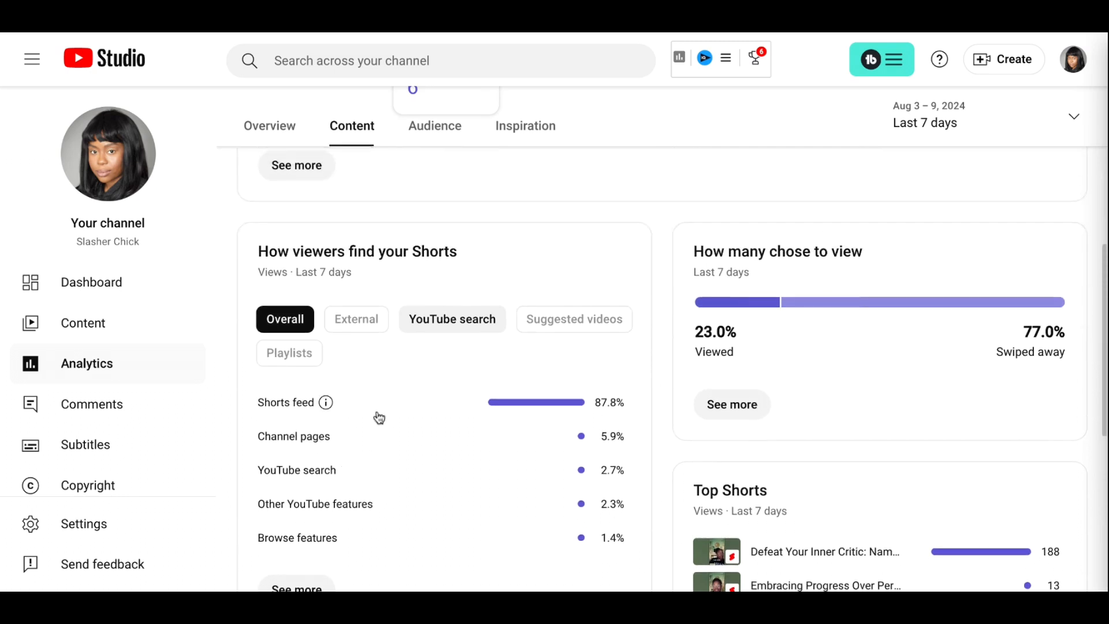
pyautogui.moveTo(364, 413)
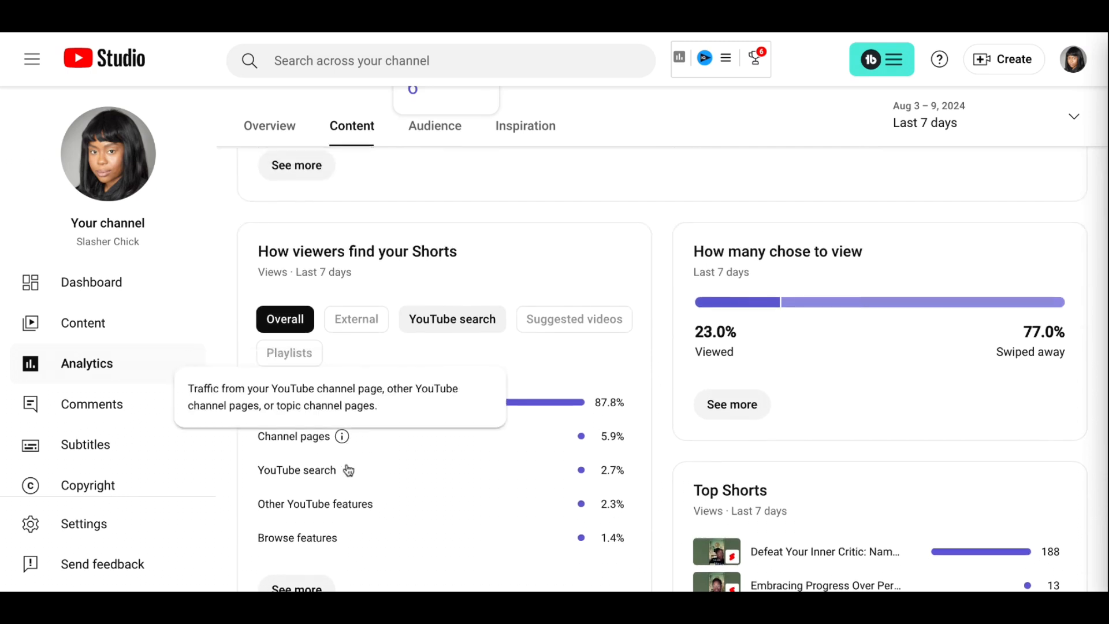
pyautogui.scroll(3)
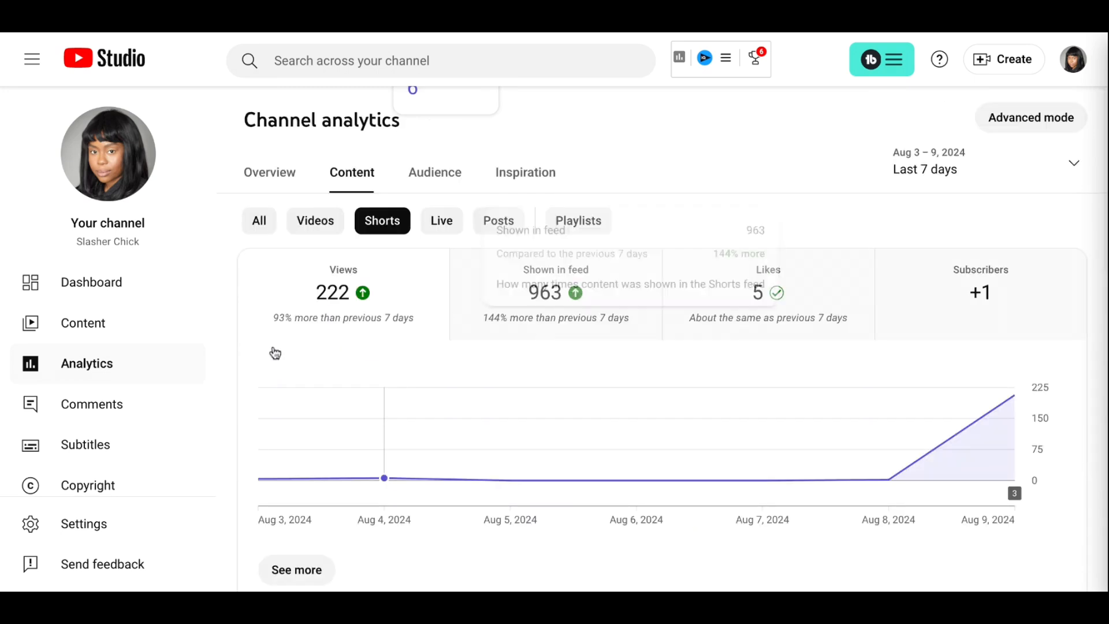
pyautogui.moveTo(174, 346)
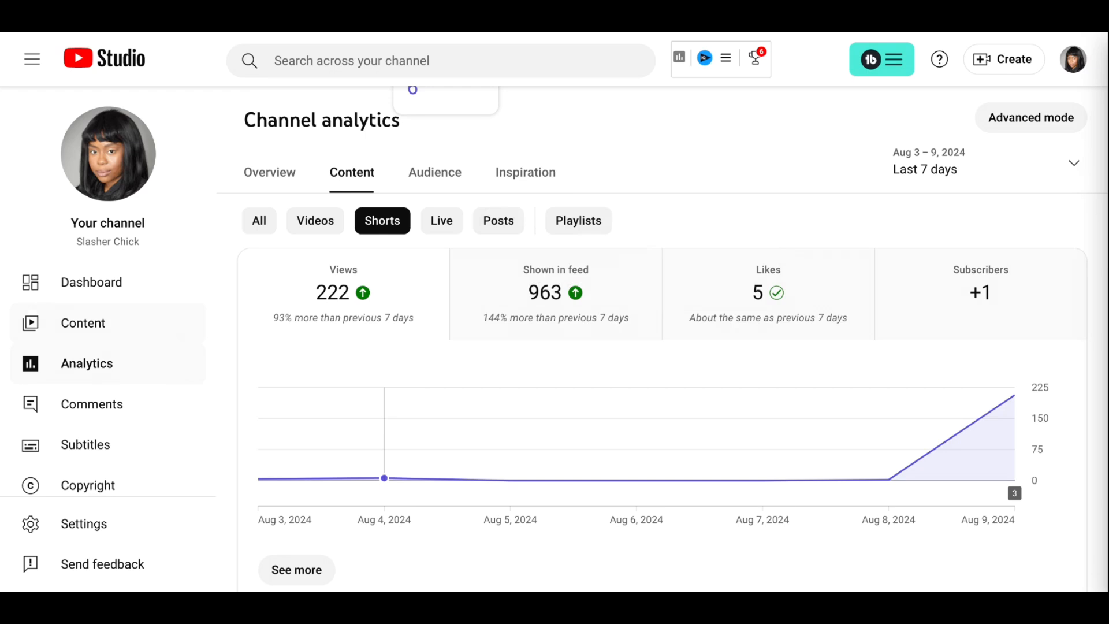
pyautogui.moveTo(384, 479)
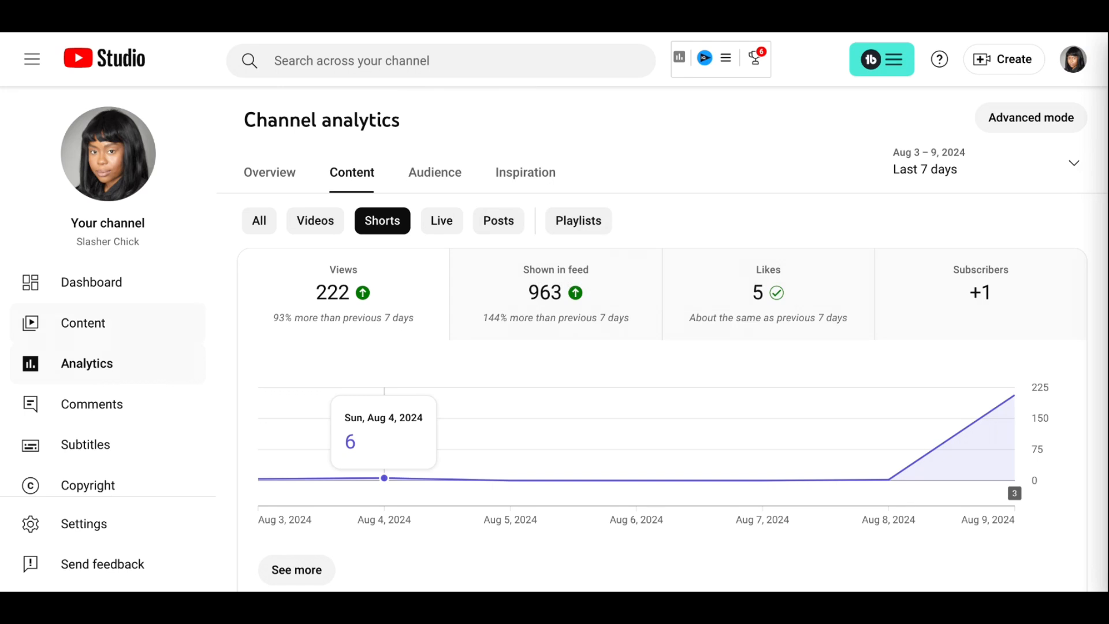
pyautogui.moveTo(572, 292)
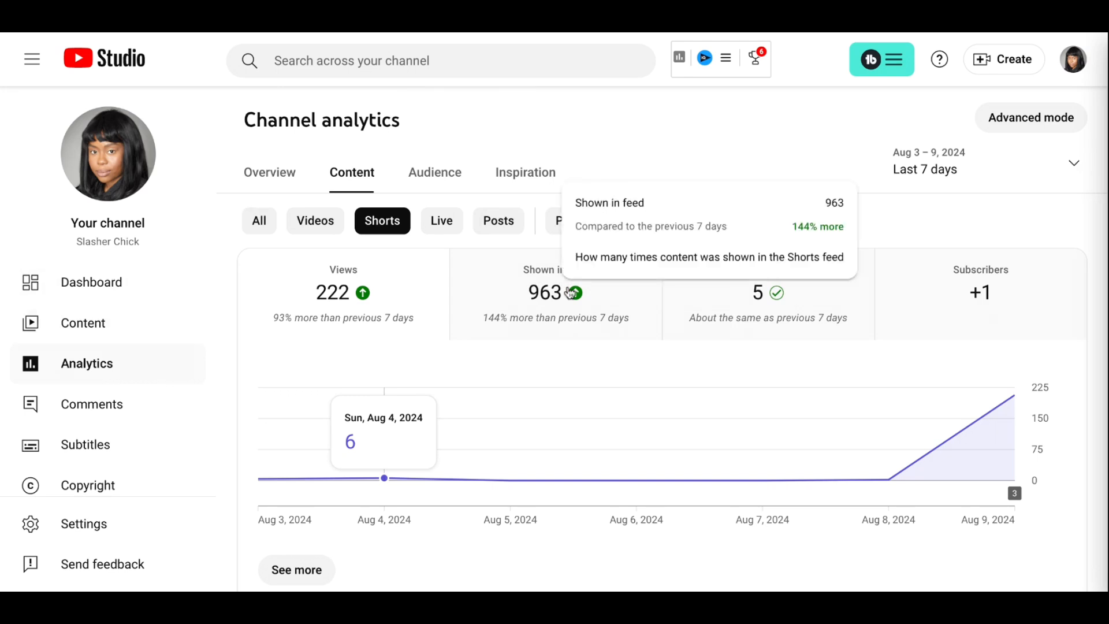
pyautogui.moveTo(545, 361)
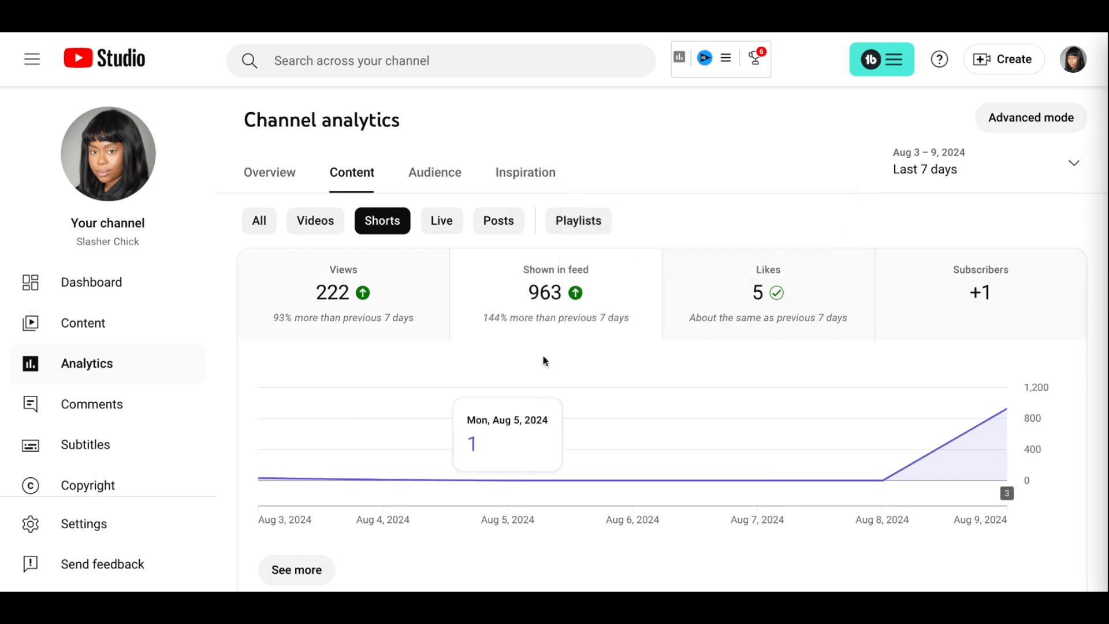
pyautogui.scroll(-3)
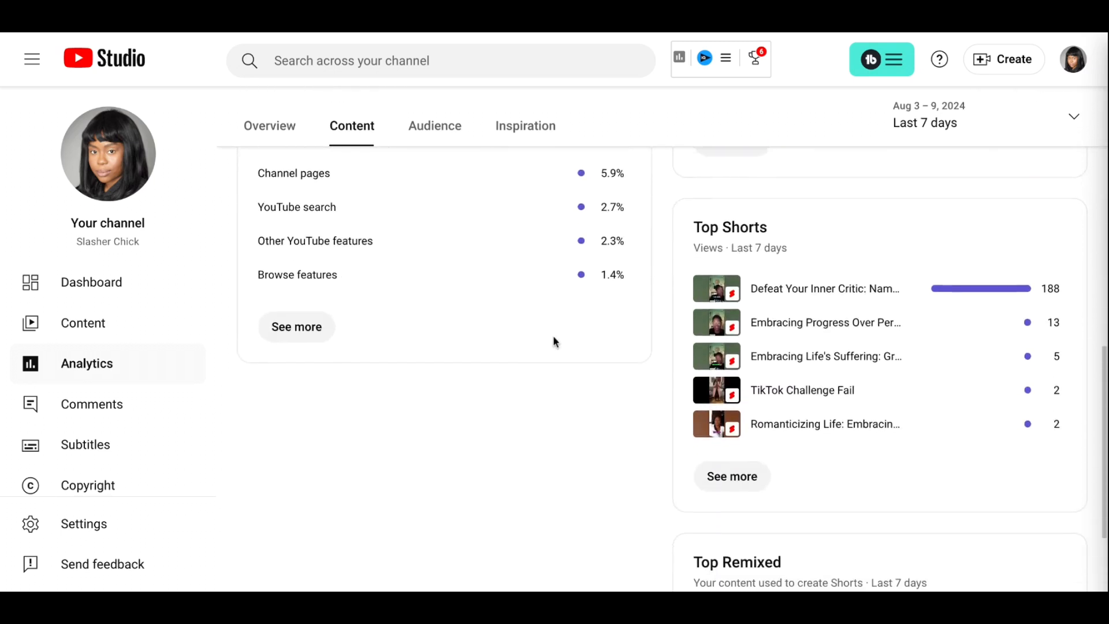
pyautogui.scroll(-3)
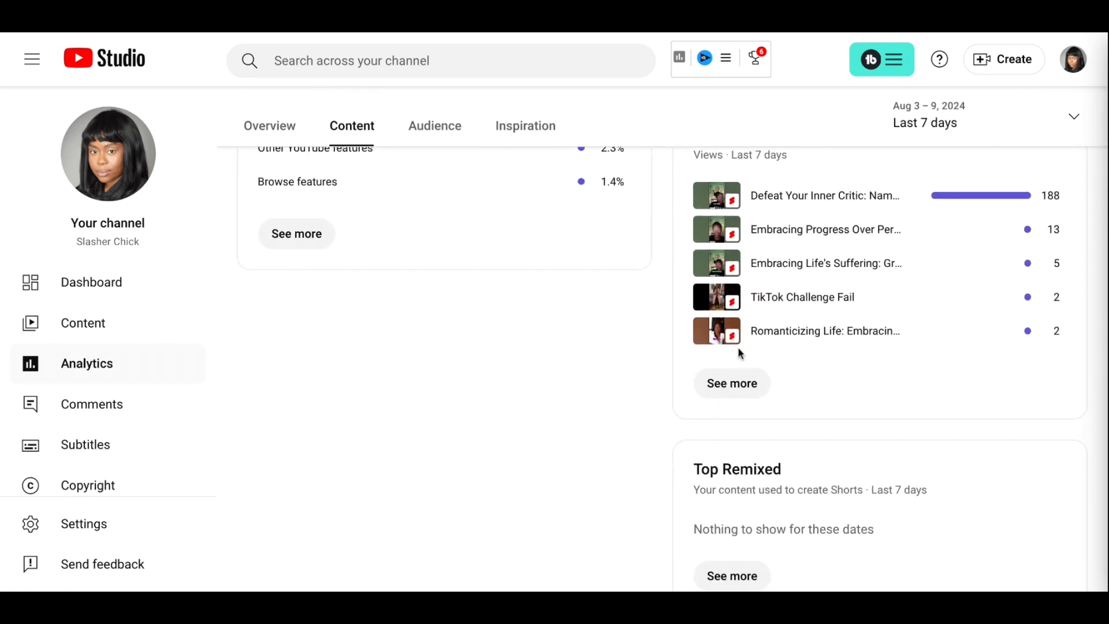
pyautogui.click(731, 382)
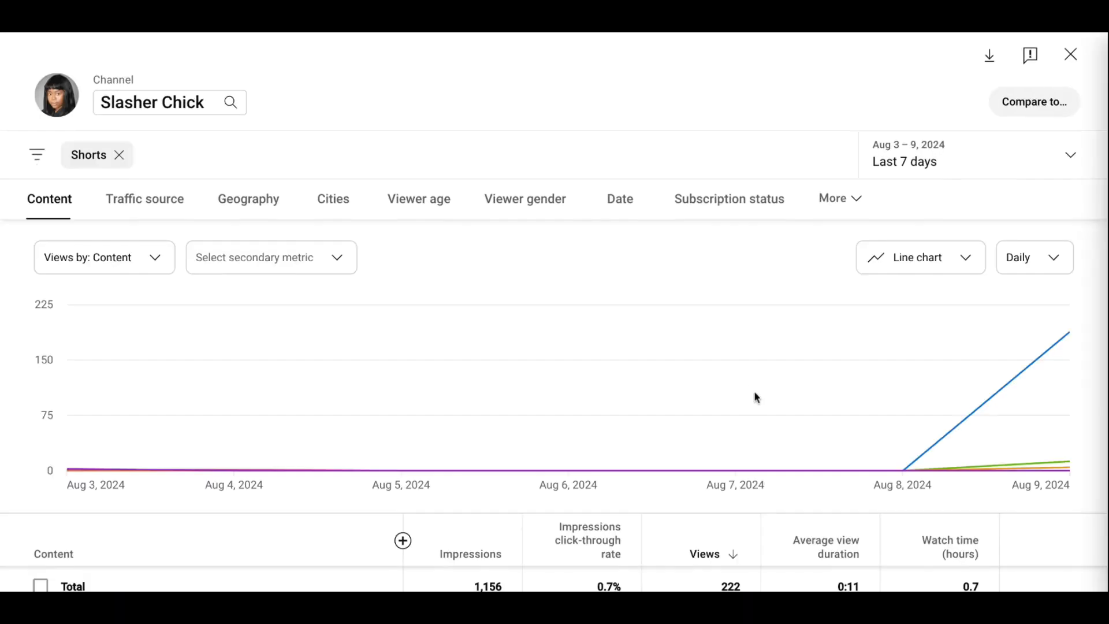
pyautogui.scroll(-3)
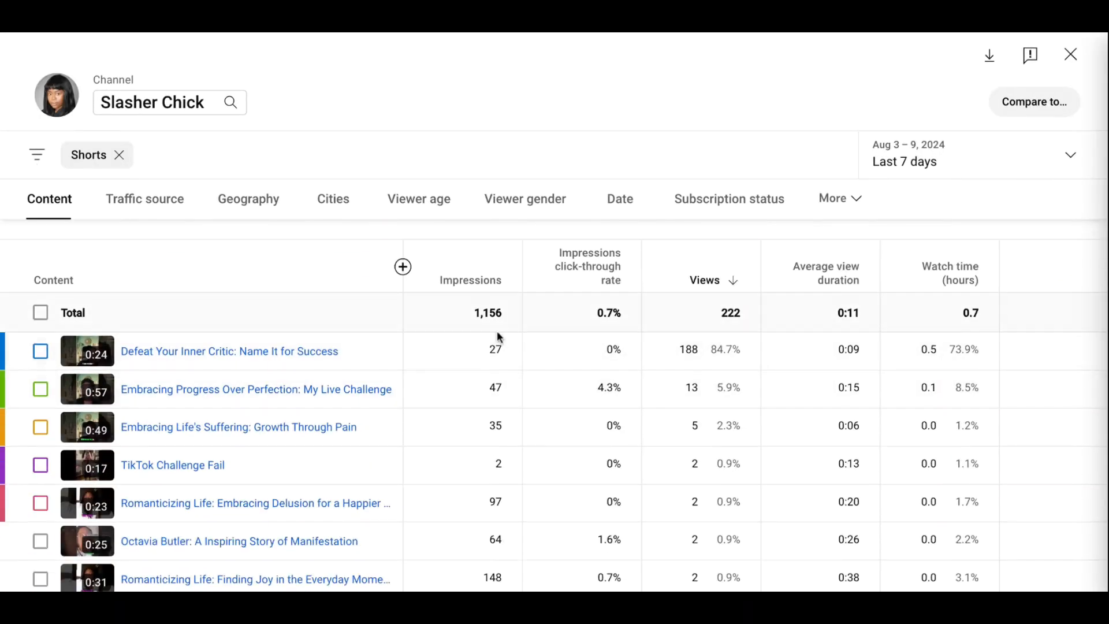
pyautogui.moveTo(494, 301)
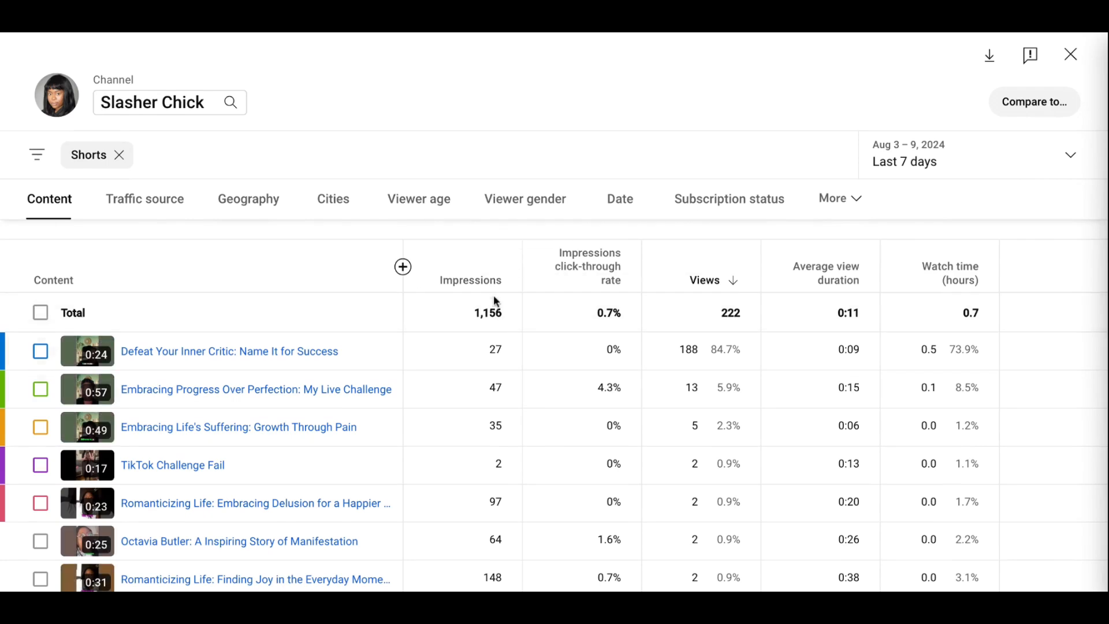
pyautogui.scroll(-3)
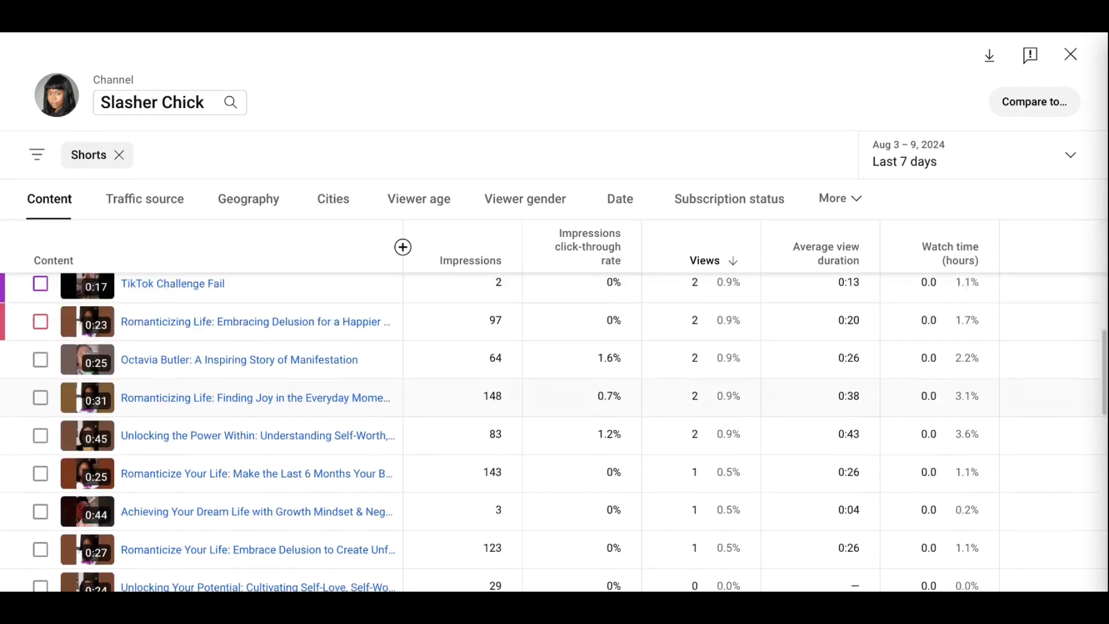
pyautogui.scroll(3)
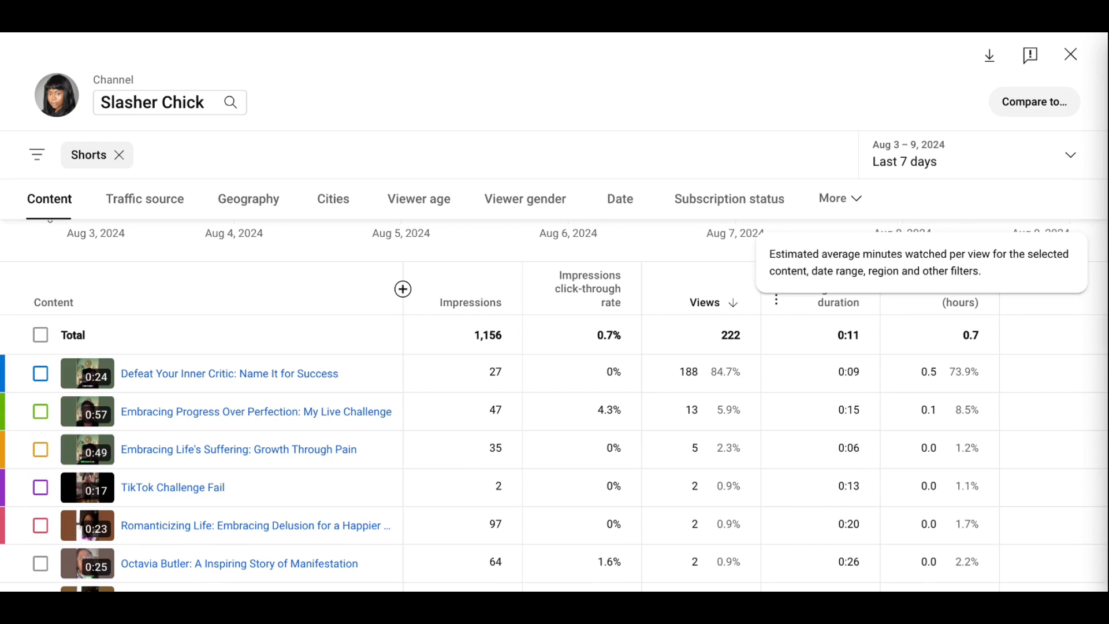
pyautogui.moveTo(1094, 288)
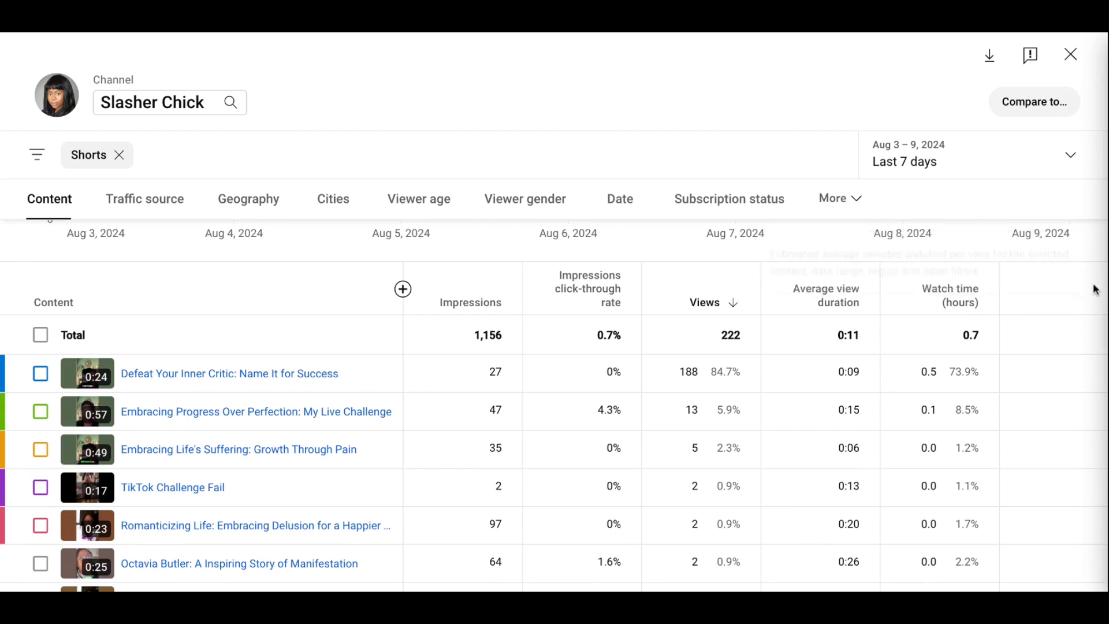
pyautogui.moveTo(958, 302)
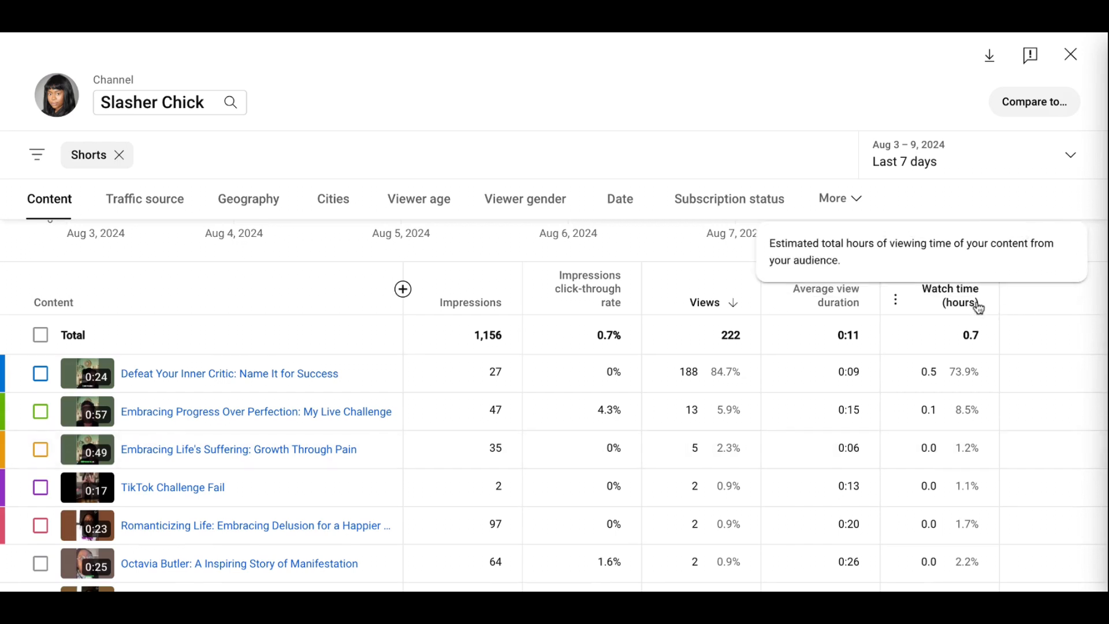
pyautogui.moveTo(975, 413)
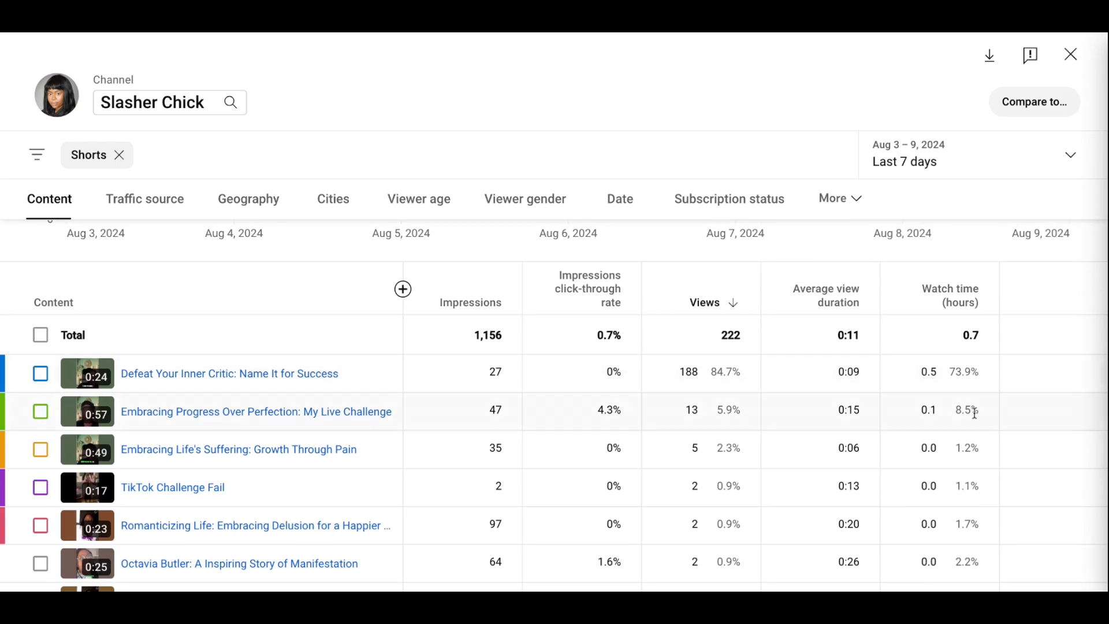
pyautogui.moveTo(965, 501)
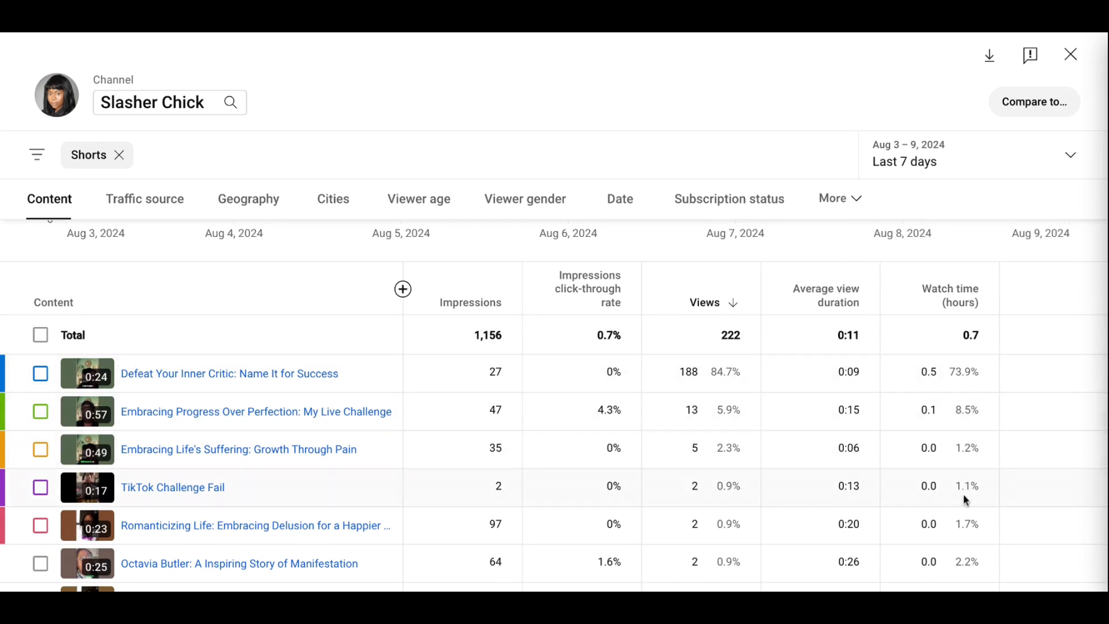
pyautogui.scroll(-3)
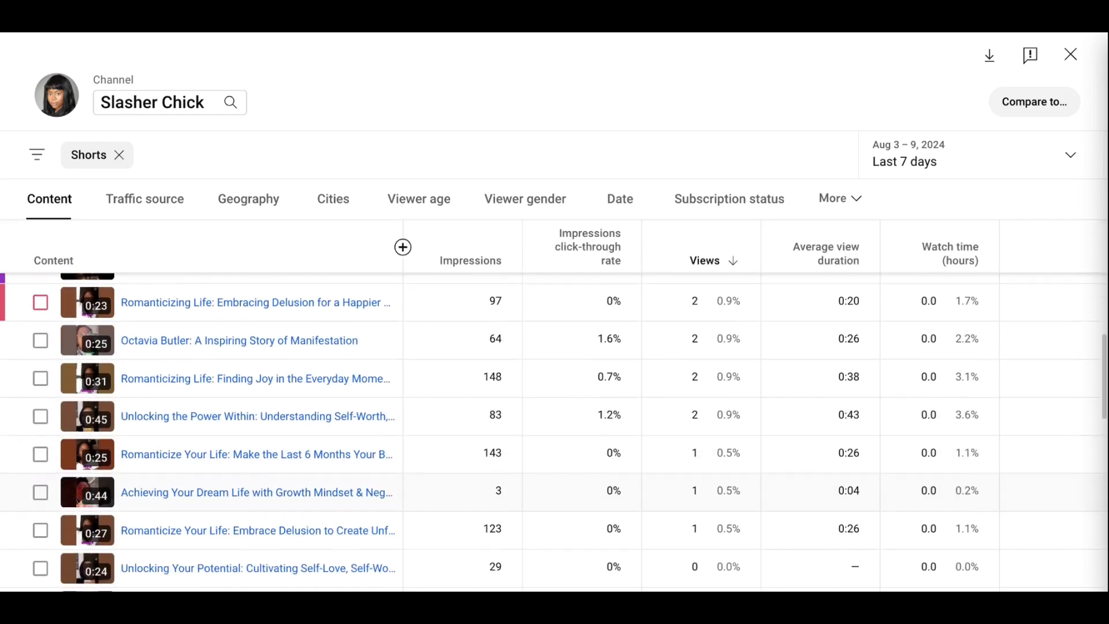
pyautogui.scroll(-3)
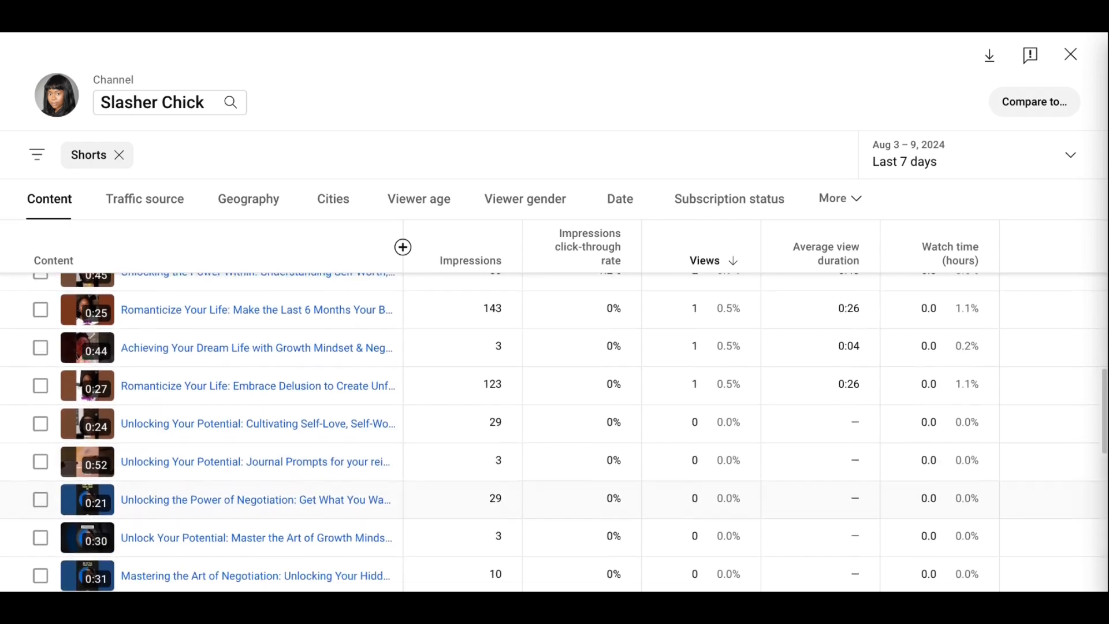
pyautogui.scroll(3)
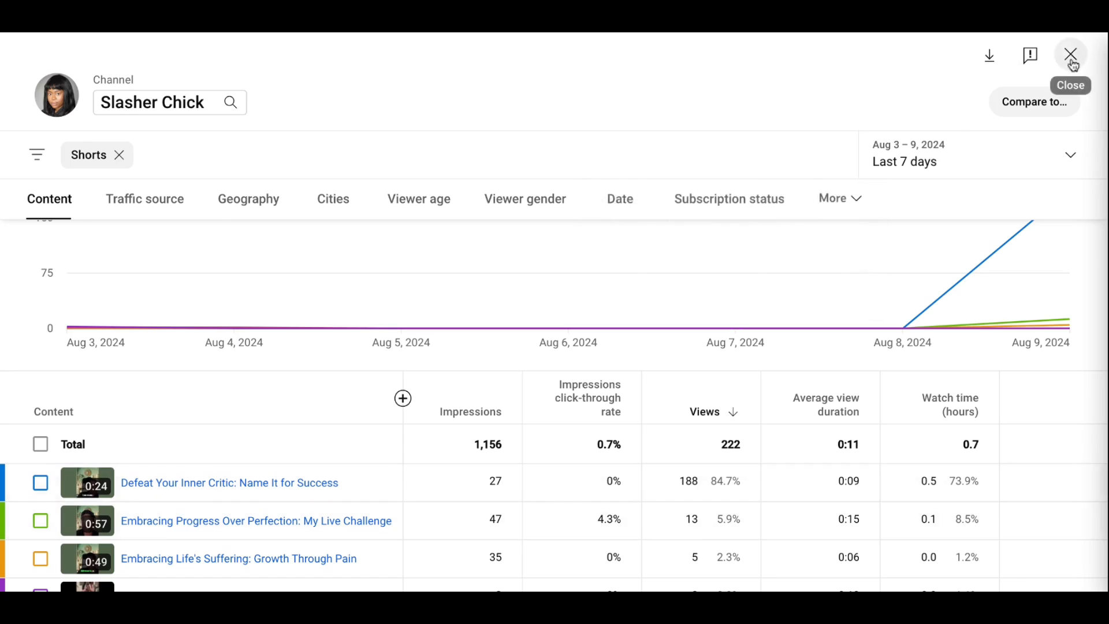
# - Leave the detailed Shorts report and switch to the channel Overview tab
pyautogui.click(1070, 54)
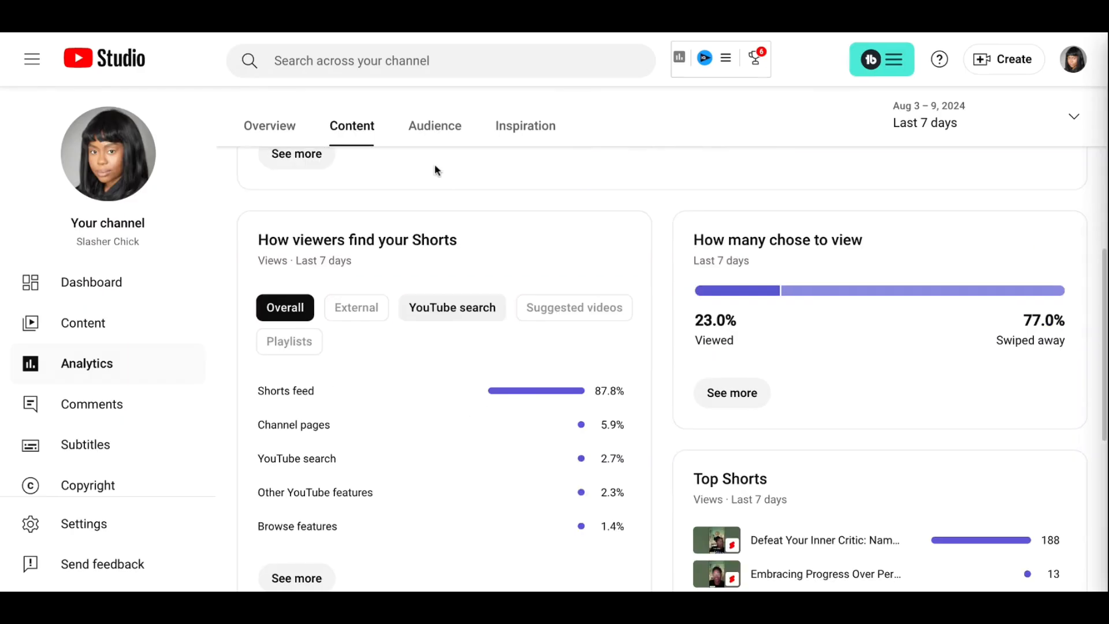
pyautogui.scroll(3)
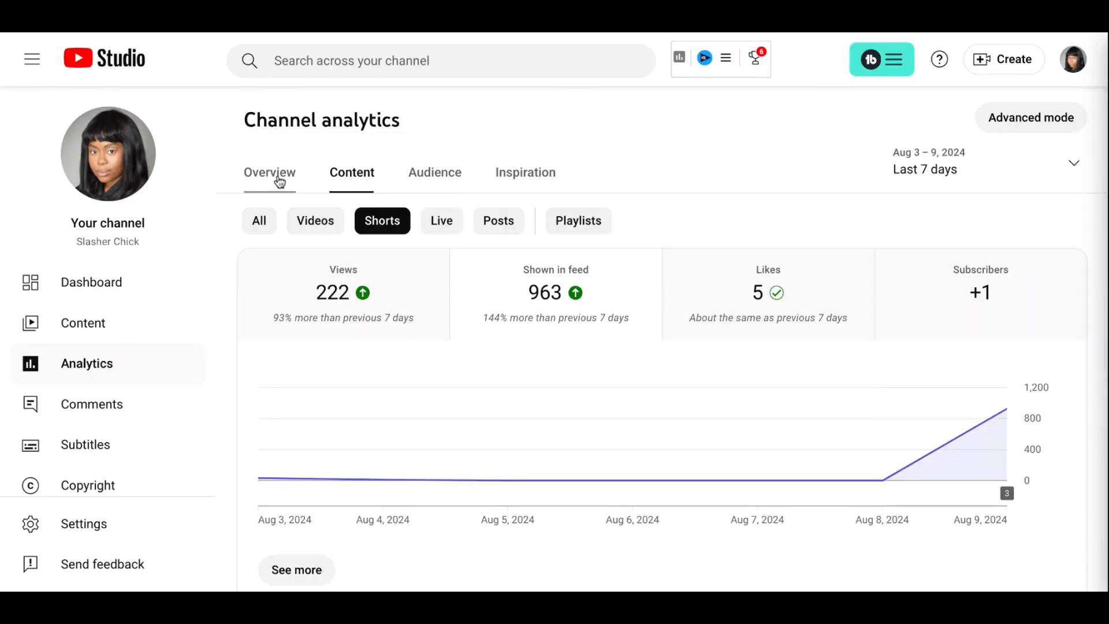
pyautogui.click(268, 172)
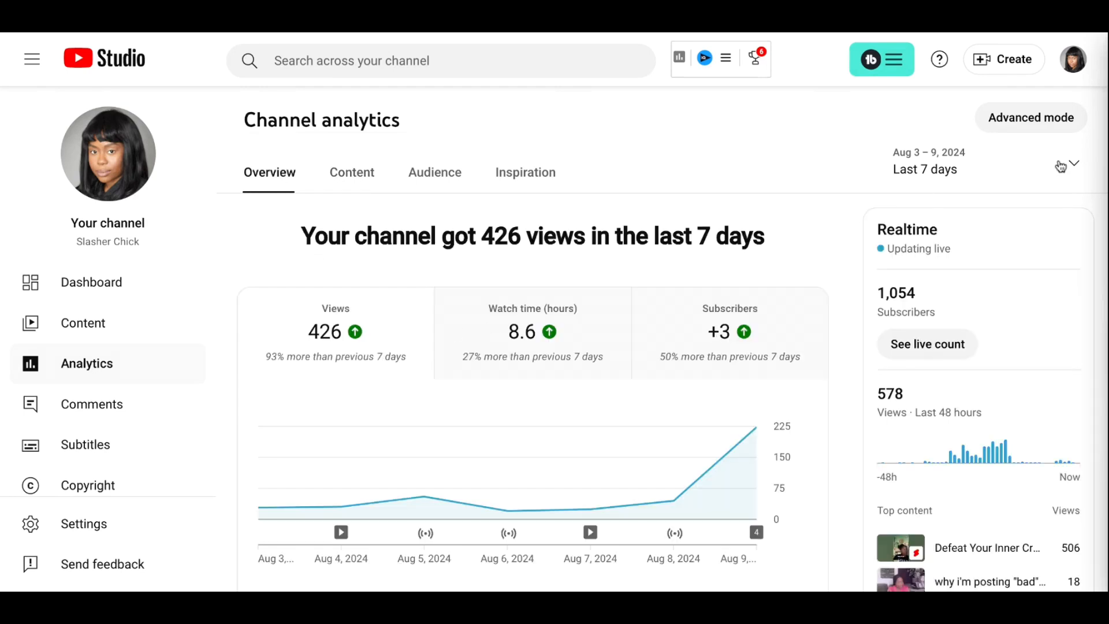
# - Set the overview period to Last 365 days: 5,562 views, 196.2 watch hours, 45 subscribers
pyautogui.click(1072, 163)
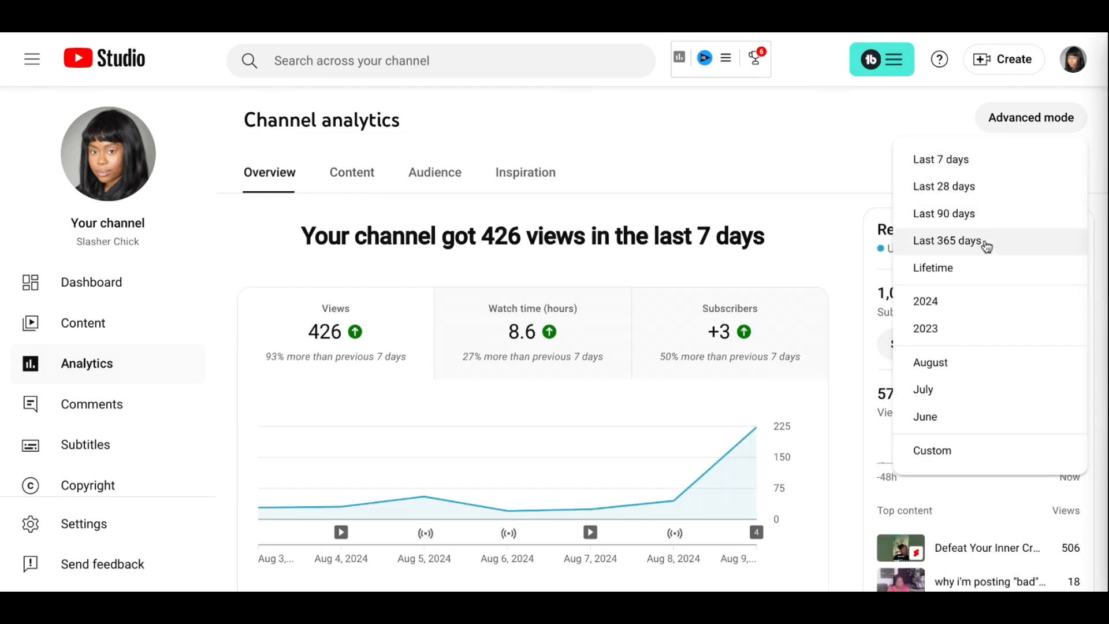
pyautogui.click(947, 240)
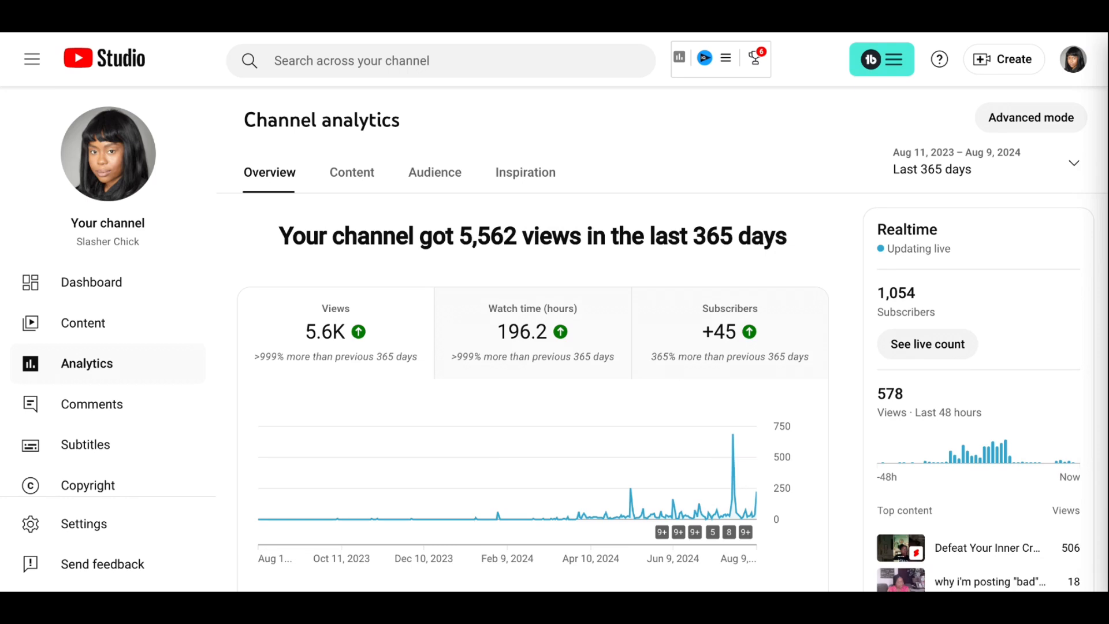
pyautogui.scroll(-3)
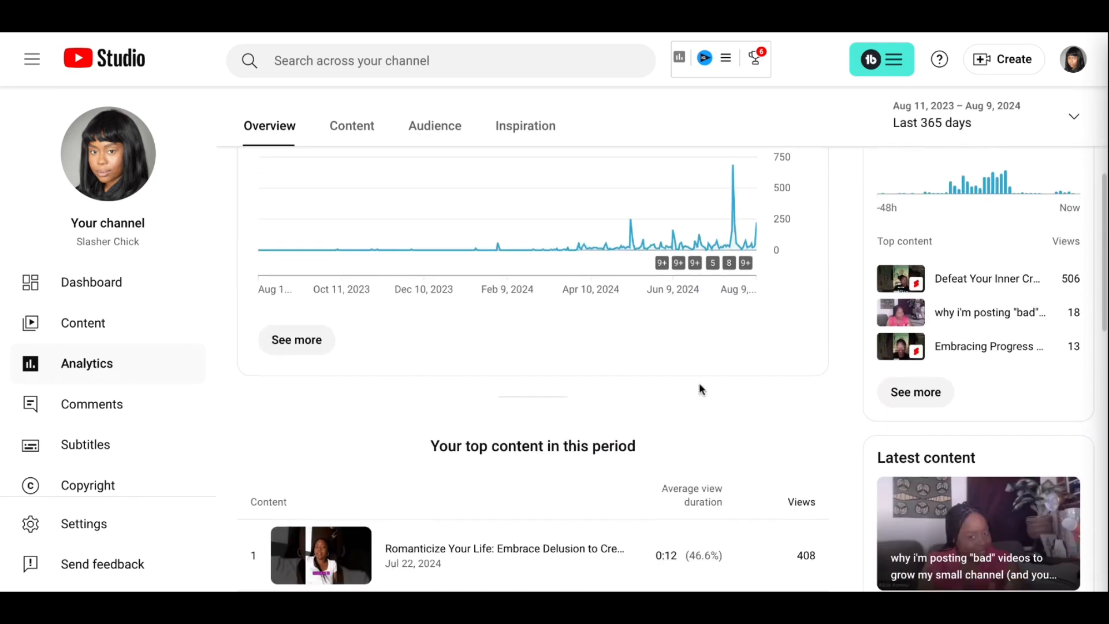
pyautogui.scroll(-3)
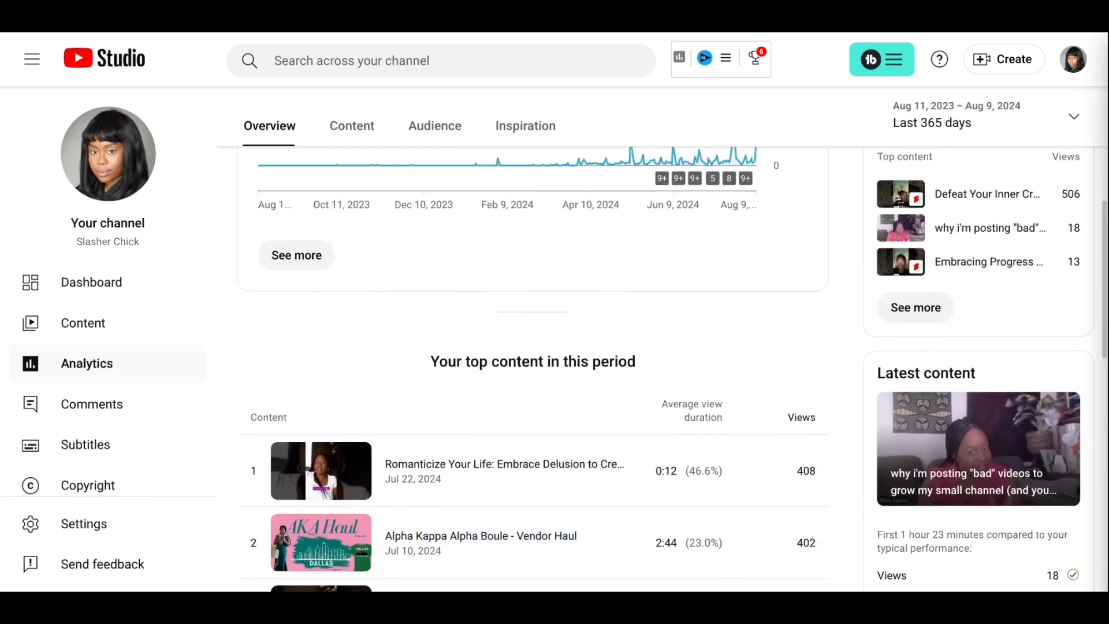
pyautogui.scroll(3)
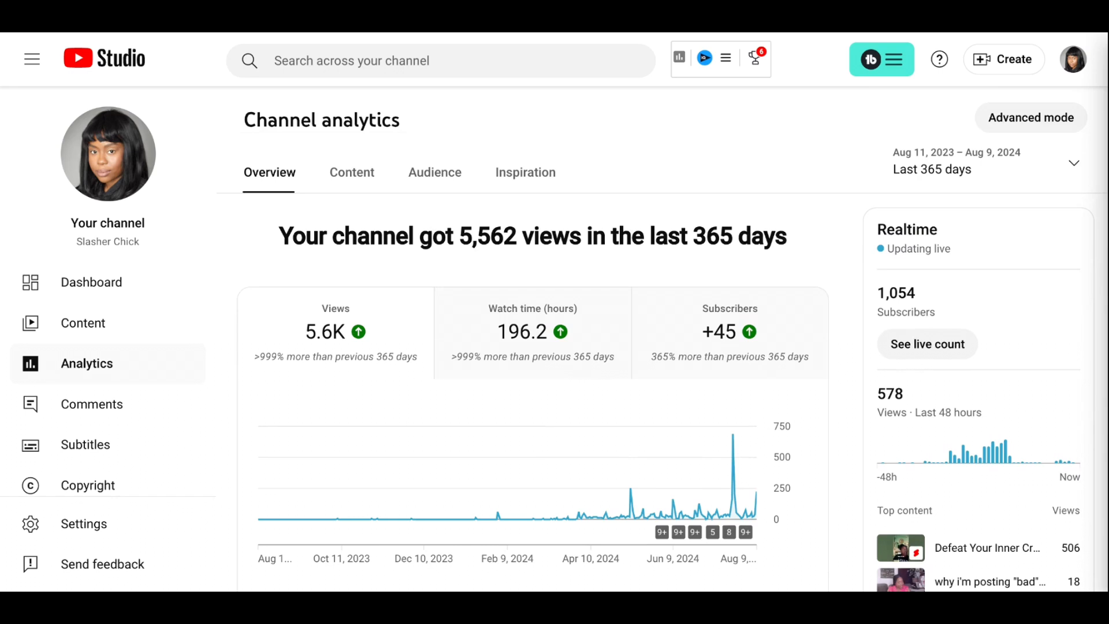
pyautogui.moveTo(429, 271)
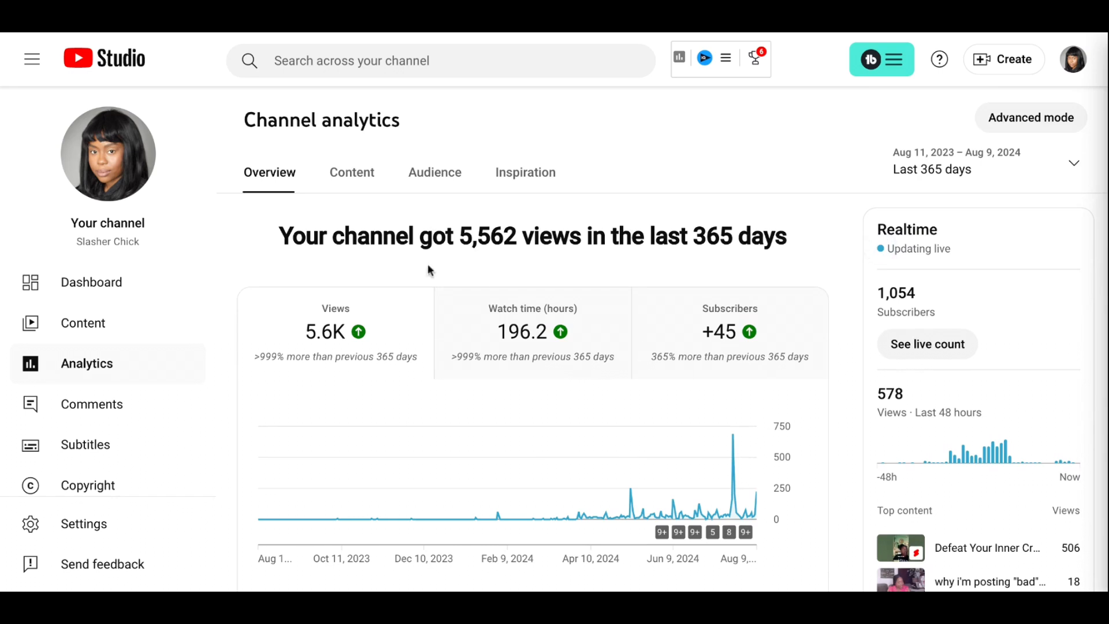
# - Browse Inspiration video ideas, including Shorts suggestions like 'nite routines 2024' and 'know your why'
pyautogui.click(525, 172)
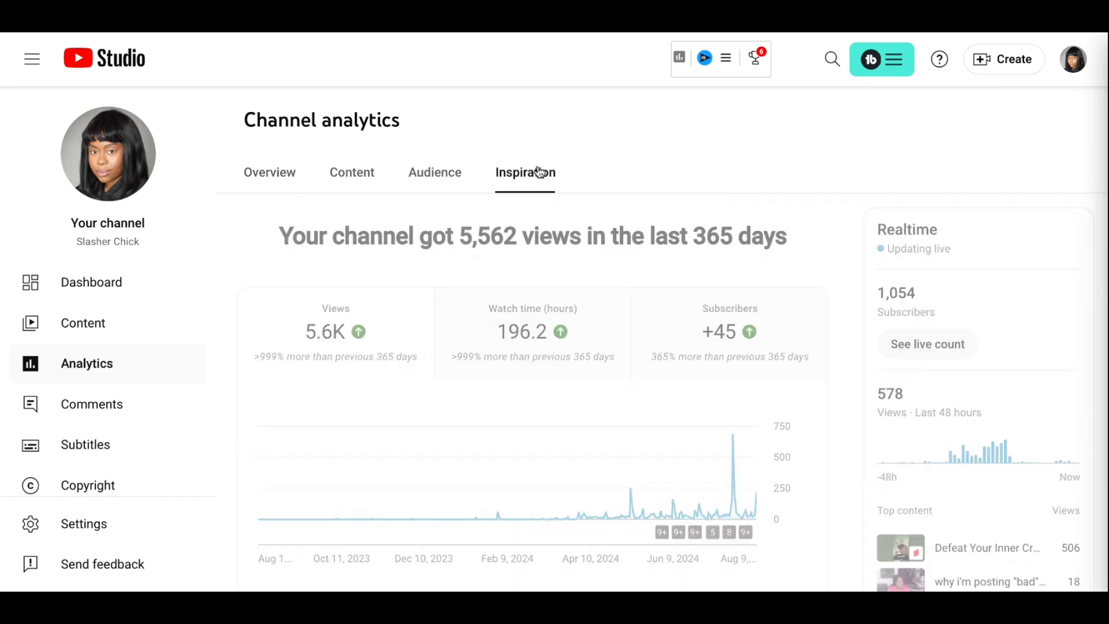
pyautogui.click(525, 172)
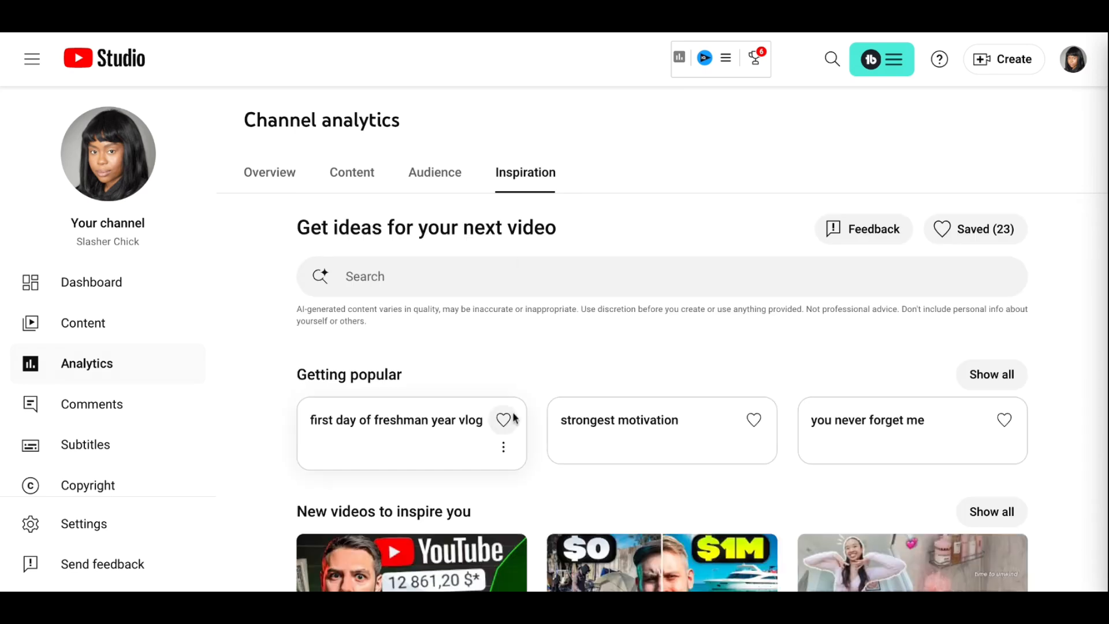
pyautogui.scroll(-3)
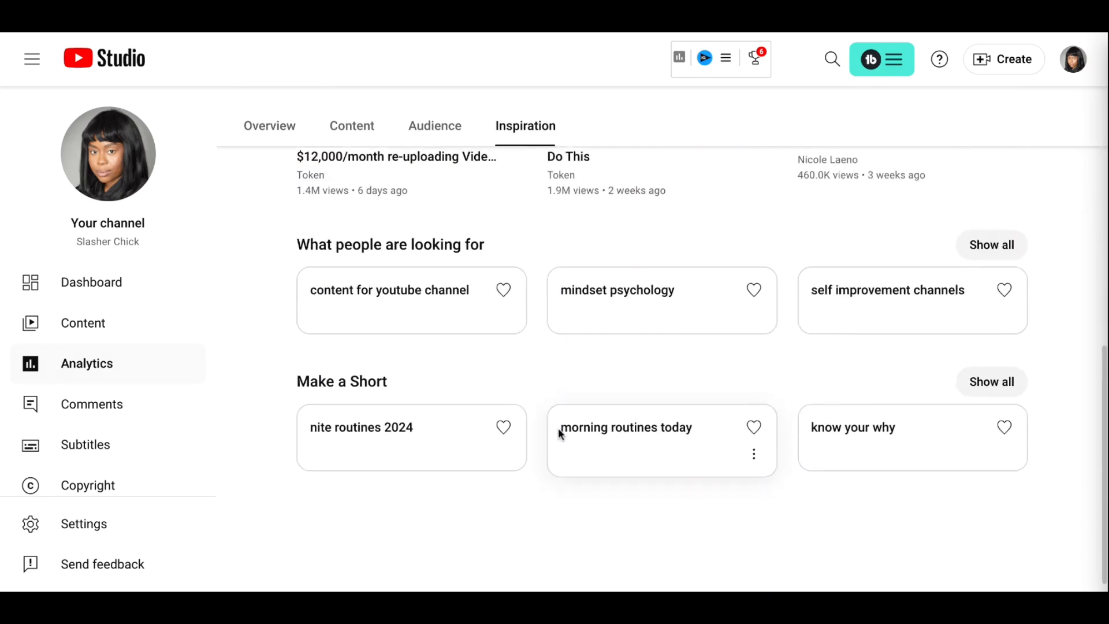
pyautogui.scroll(3)
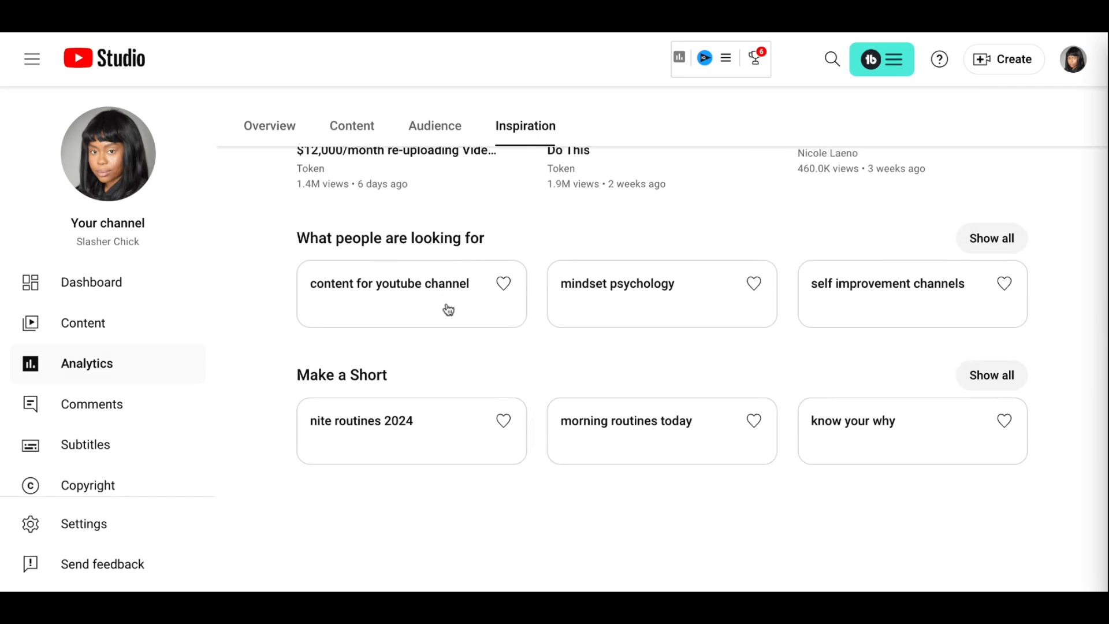
pyautogui.moveTo(444, 337)
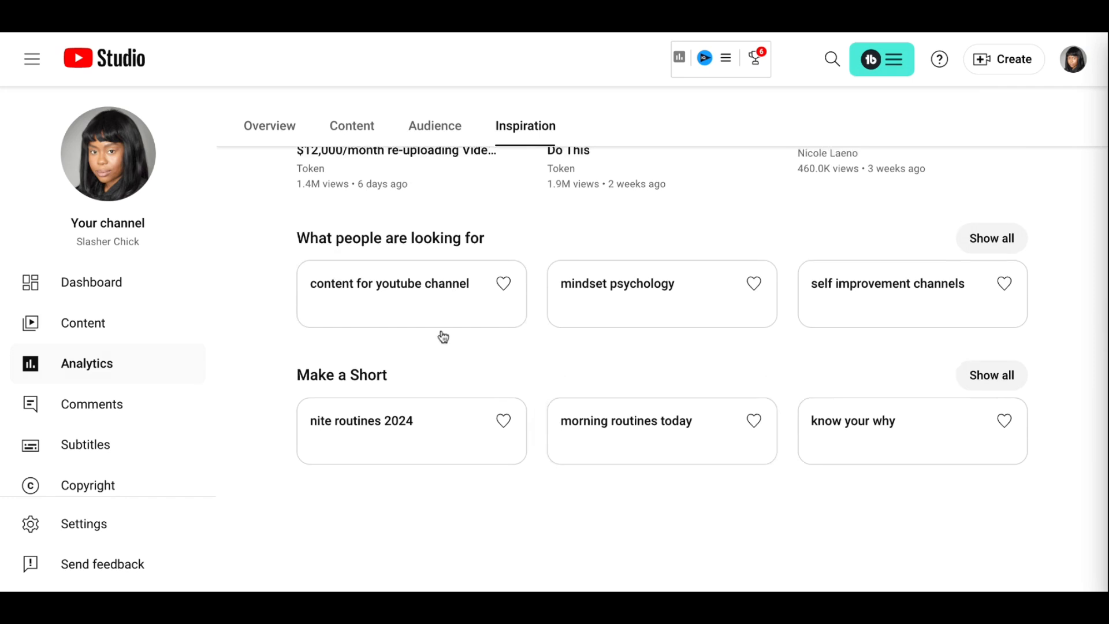
pyautogui.moveTo(443, 336)
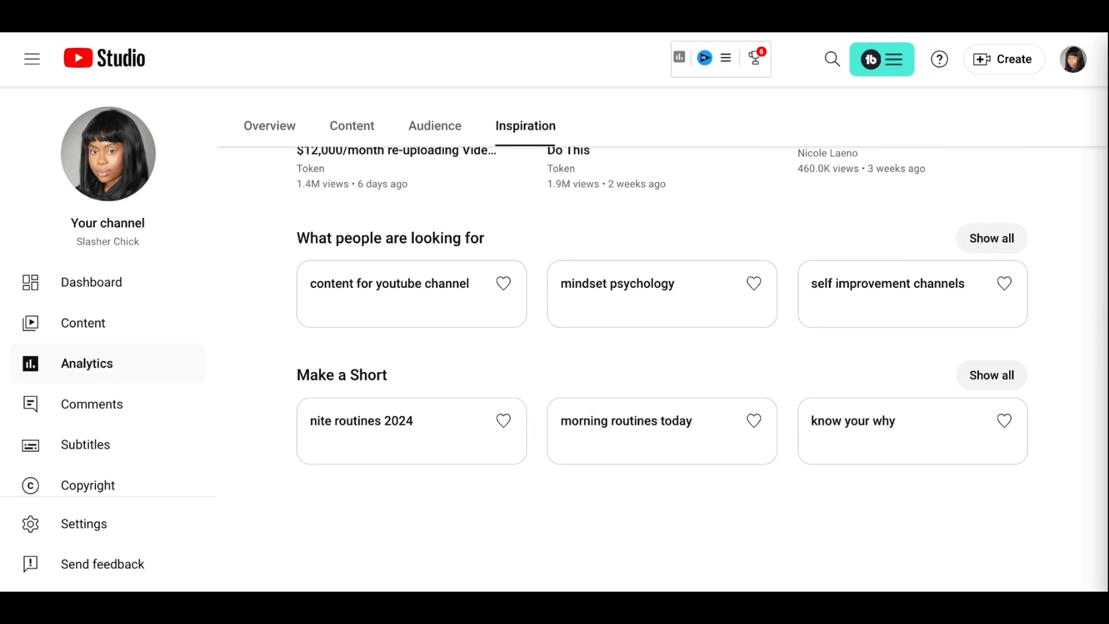